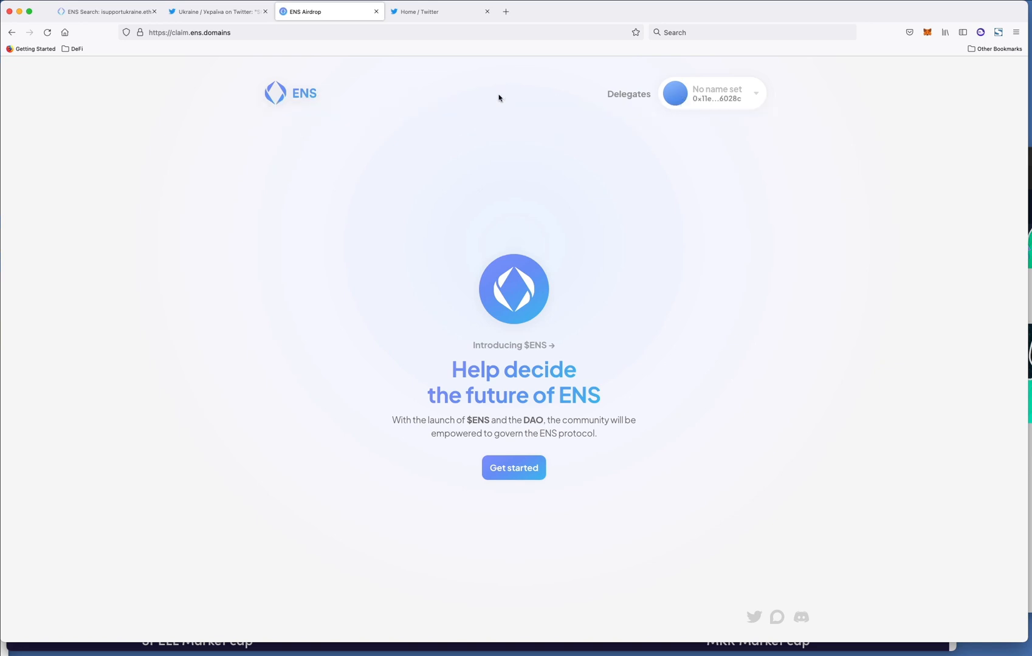
Search Twitter for '.eth' to find accounts using ENS names
left_click(438, 11)
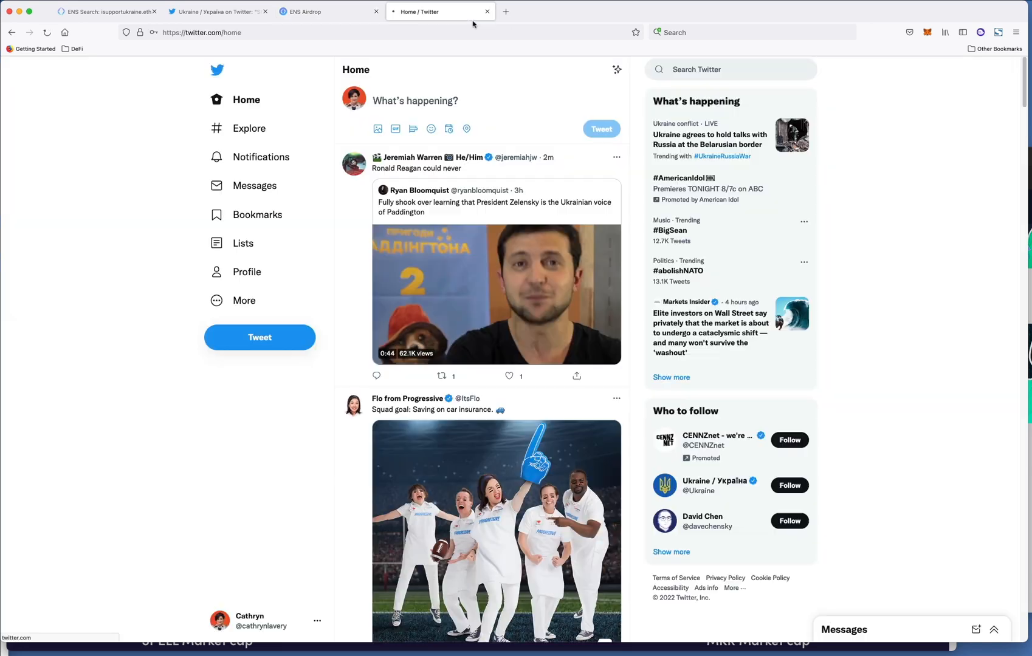
type(".et")
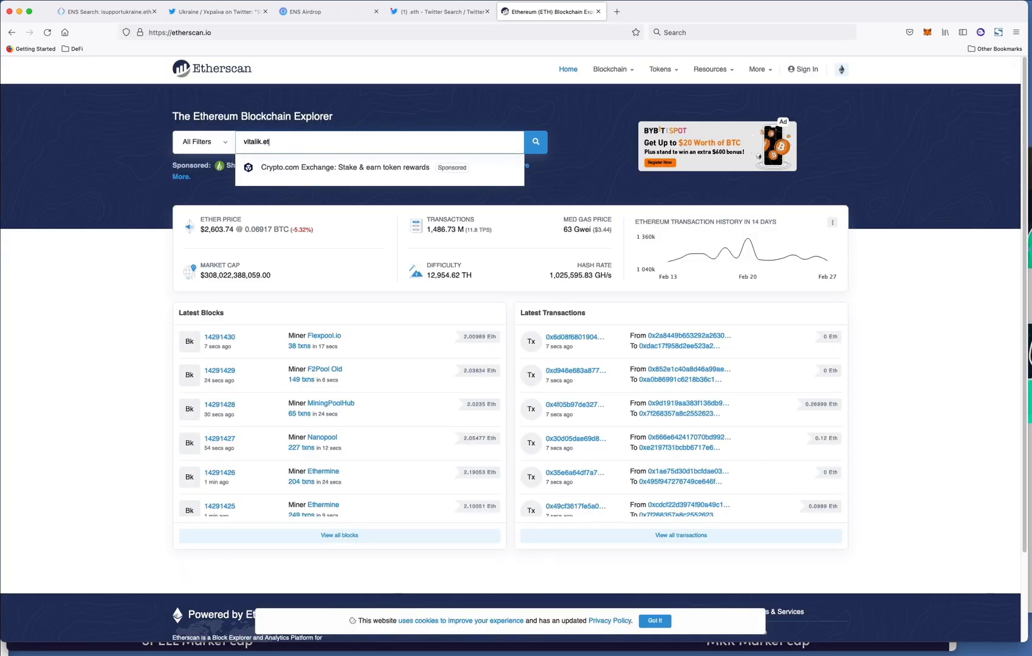
Run the vitalik.eth lookup and check the address's token holdings list
left_click(534, 141)
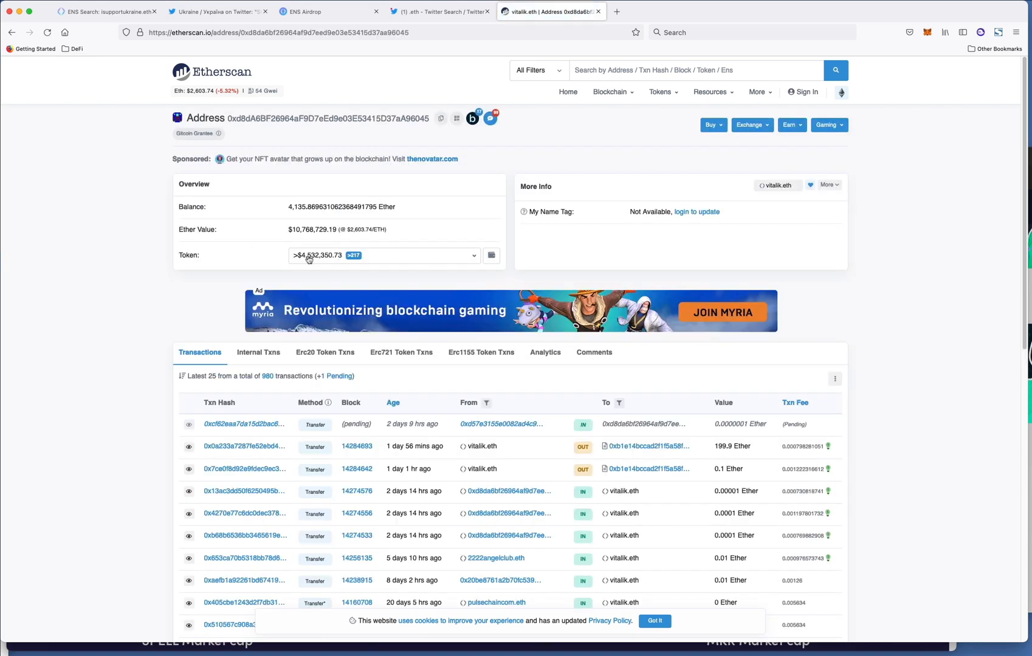
left_click(384, 255)
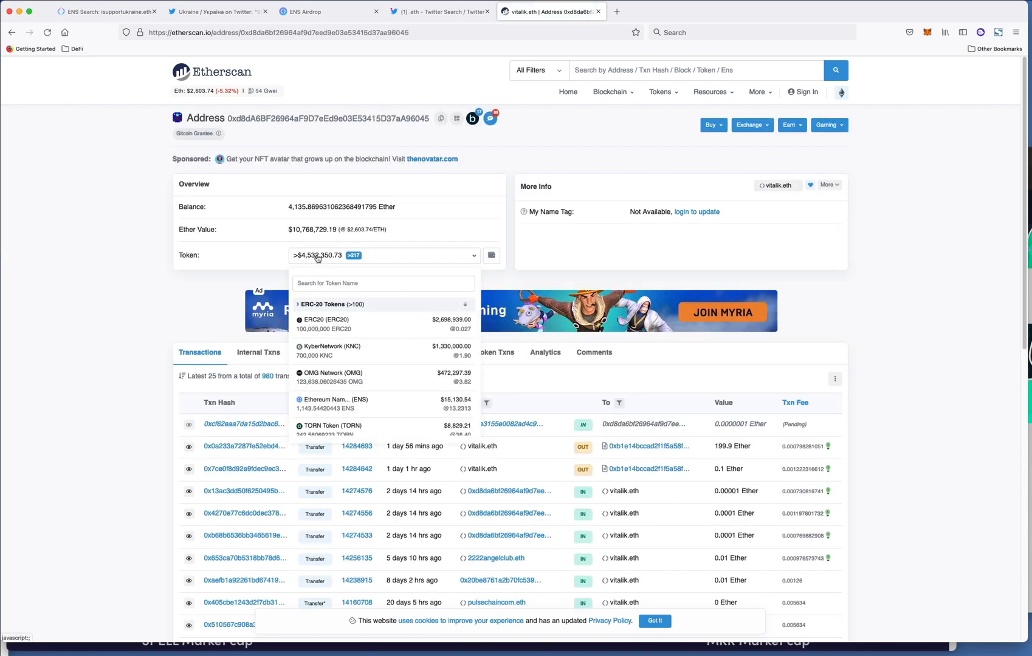
left_click(302, 235)
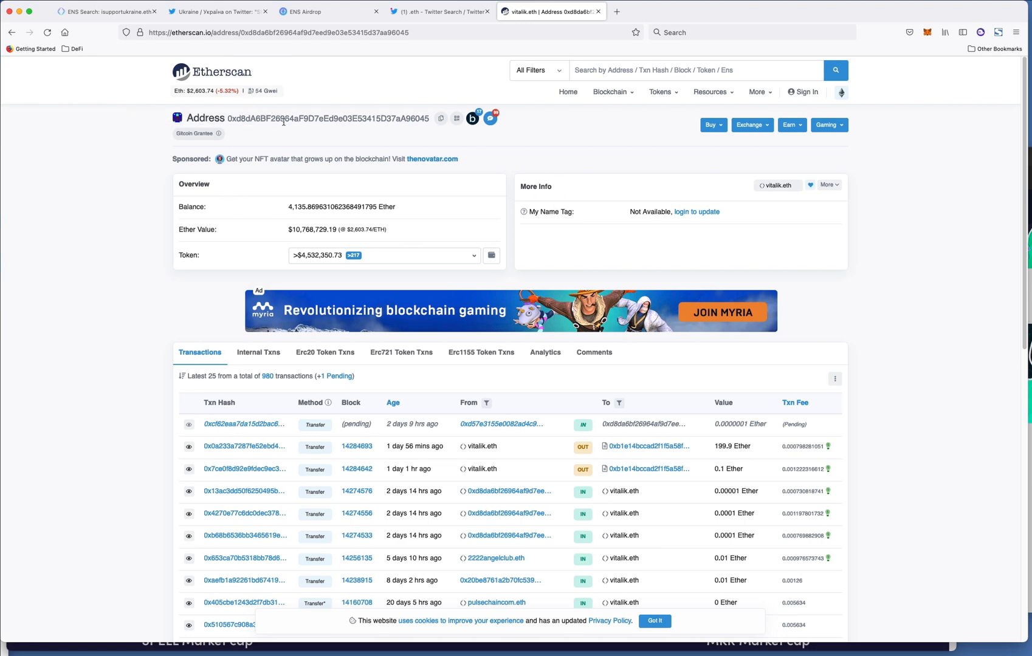
Return to the '.eth' Twitter results and browse the People listed, like vitalik.eth and andrewchen.eth
left_click(440, 11)
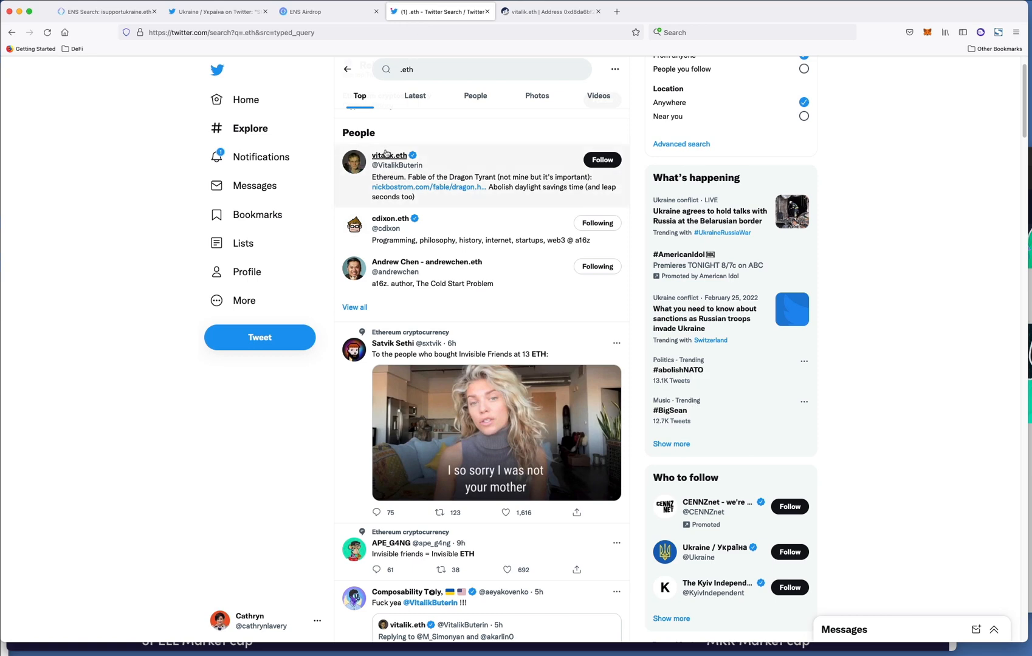
mouse_move(389, 155)
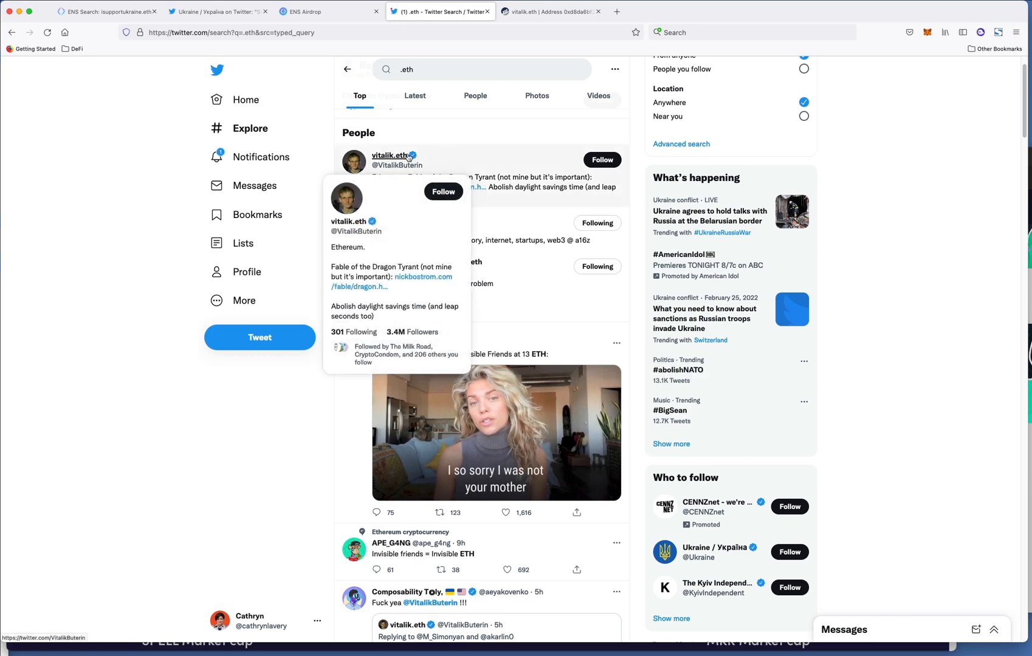
mouse_move(462, 155)
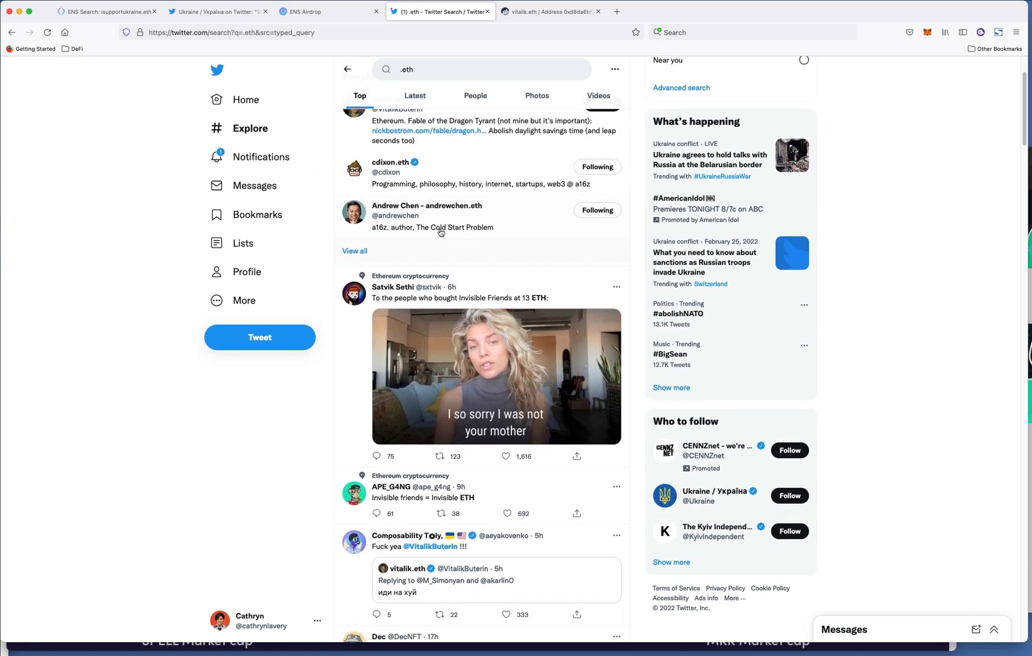
scroll("down", 3)
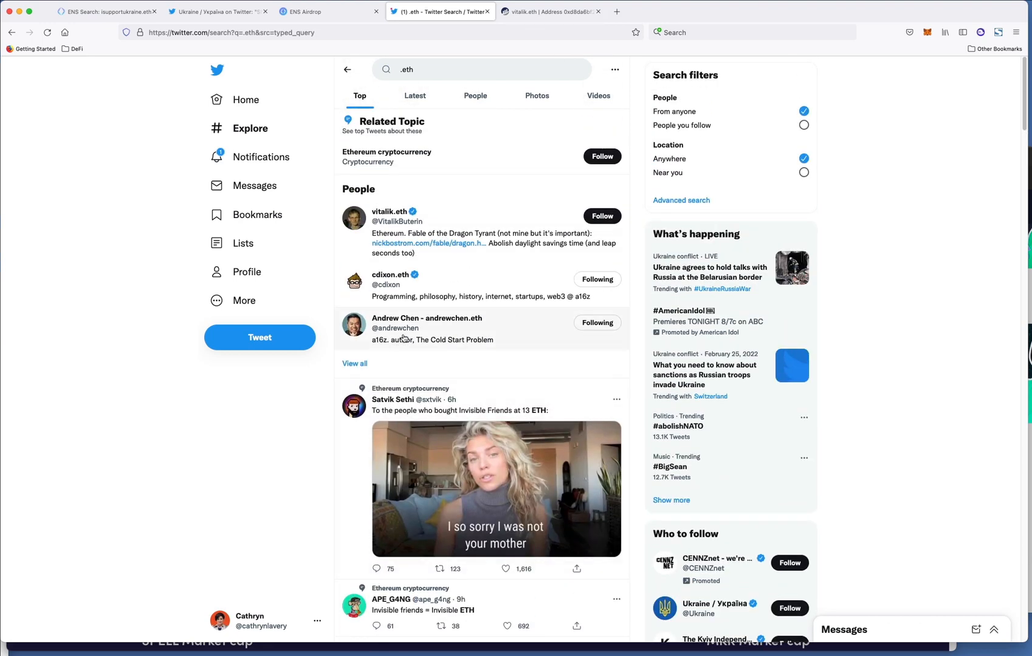
Look up another ENS name ('andrewo…') on Etherscan and view its address page
left_click(549, 11)
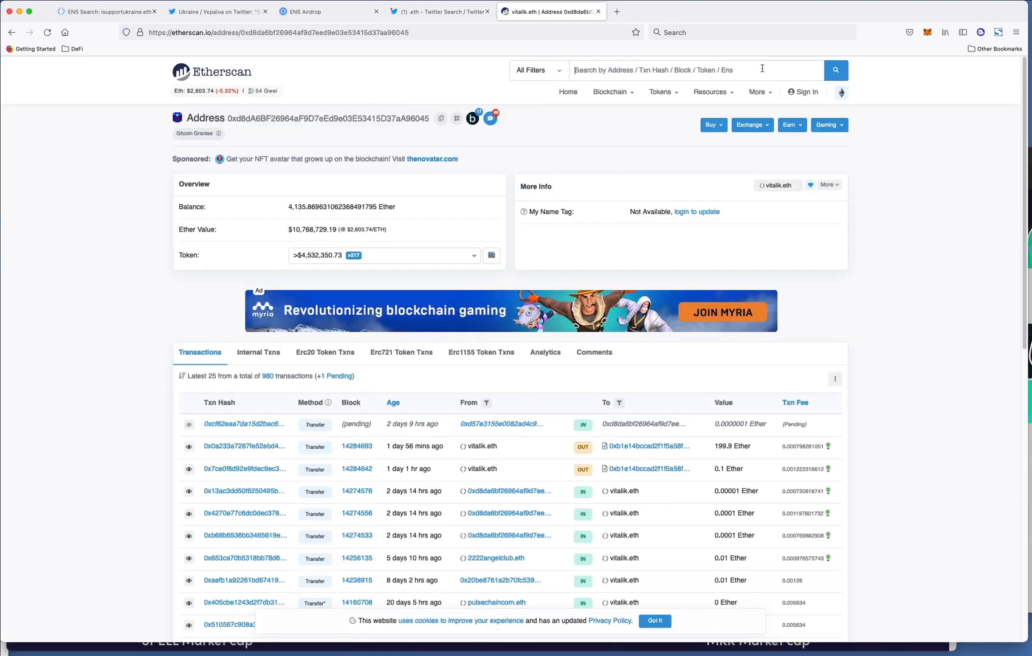
type("andrewo")
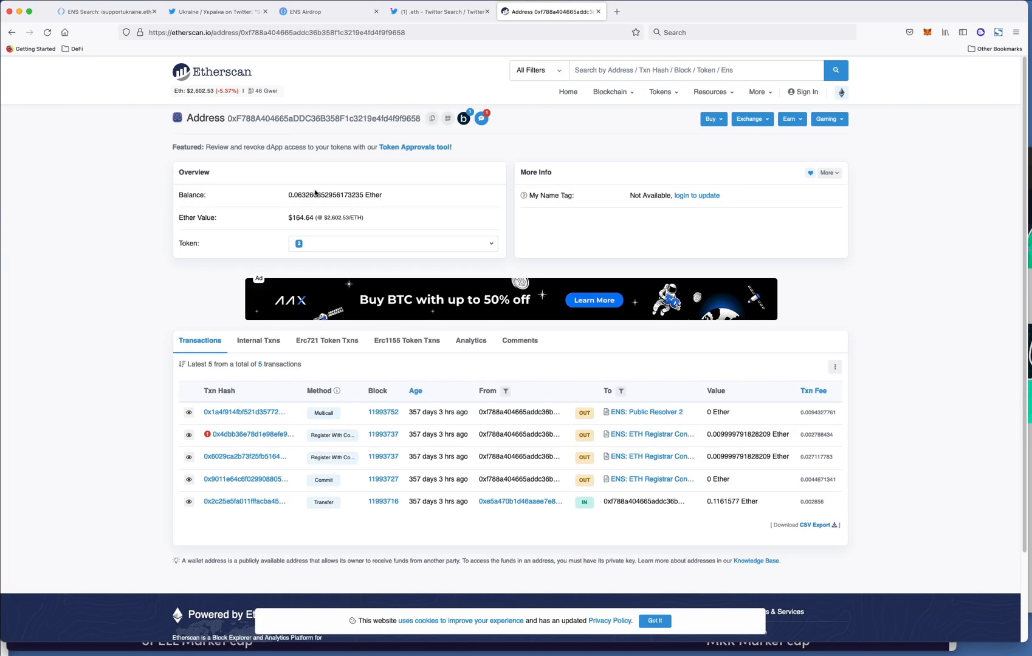
left_click(393, 243)
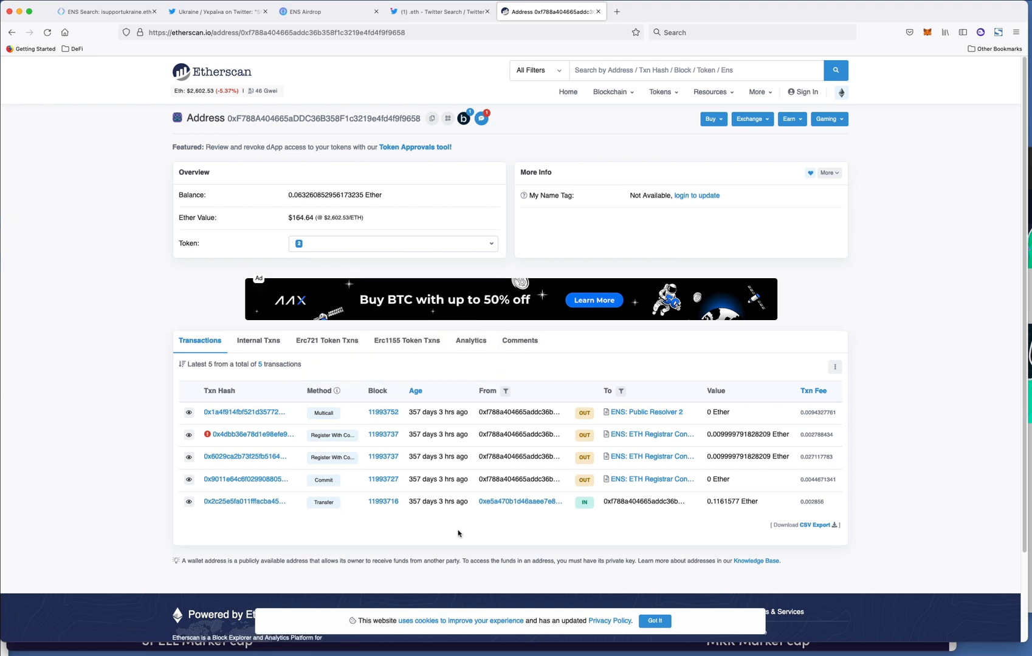
mouse_move(522, 238)
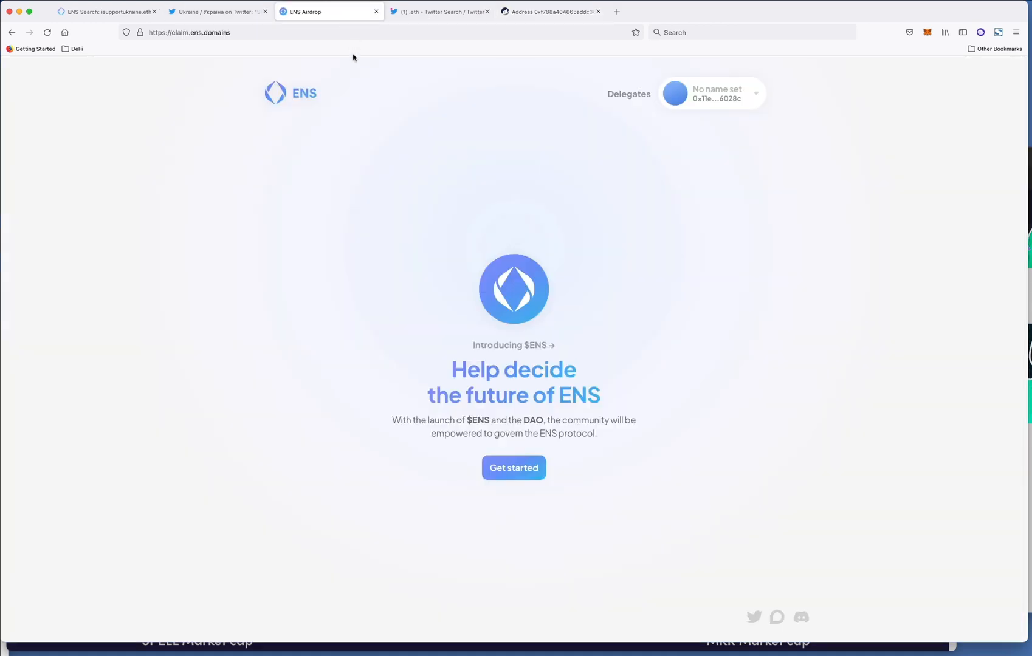
Go to app.ens.domains and search zerotodefi, showing zerotodefi.eth as available
left_click(513, 468)
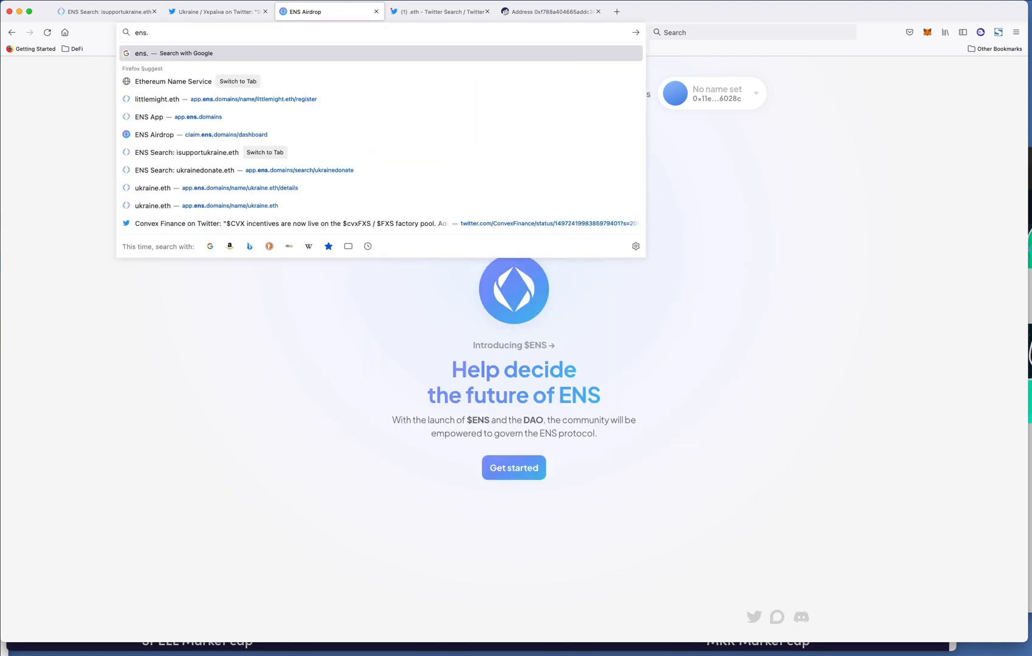
left_click(148, 117)
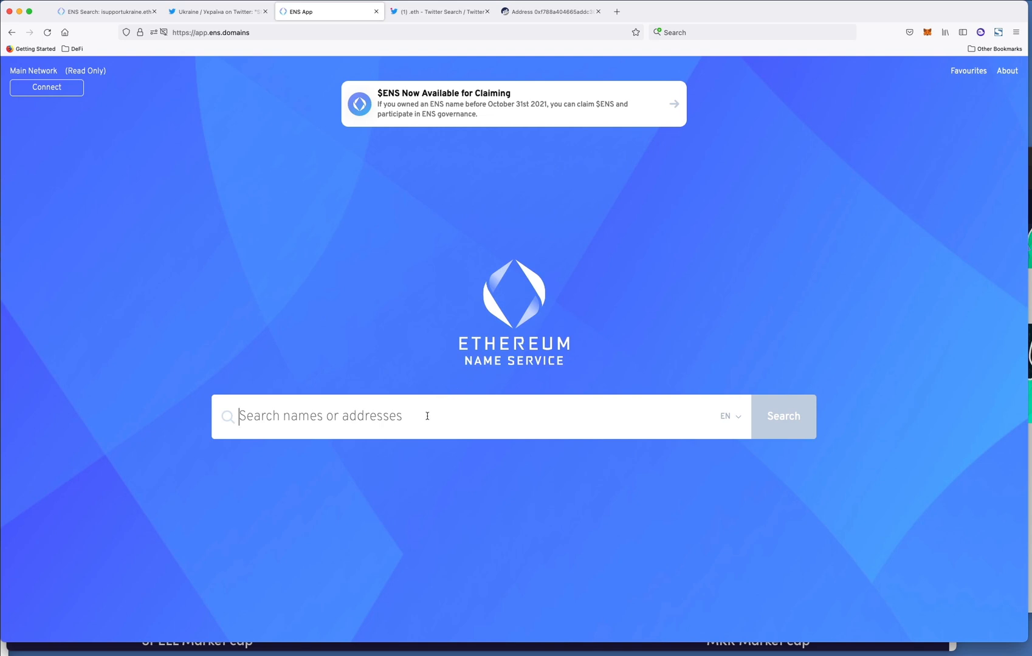
mouse_move(249, 362)
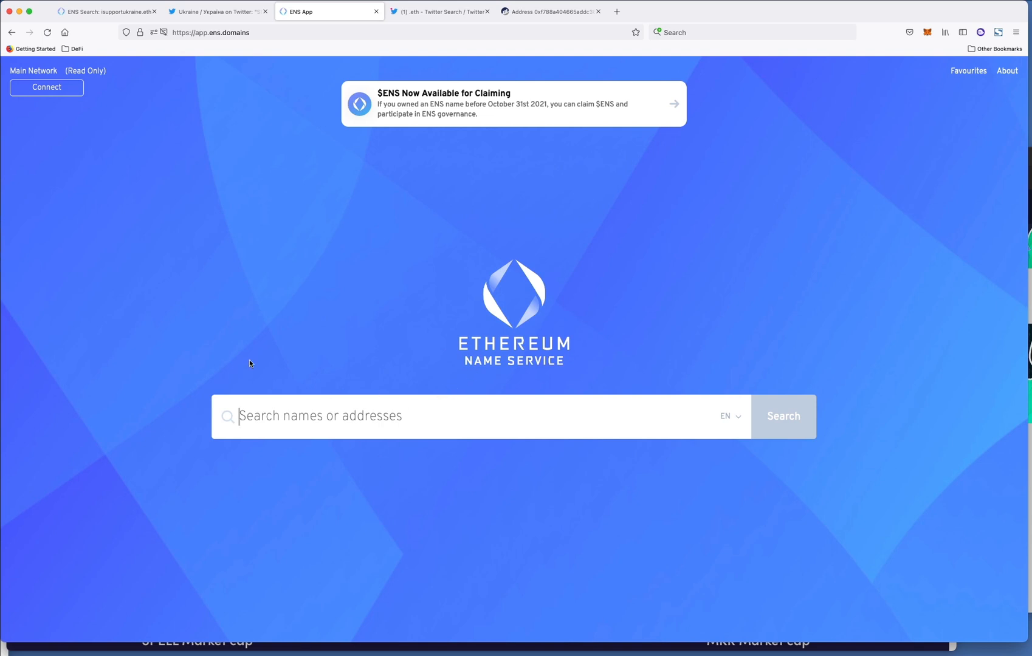
type("zerotodefi")
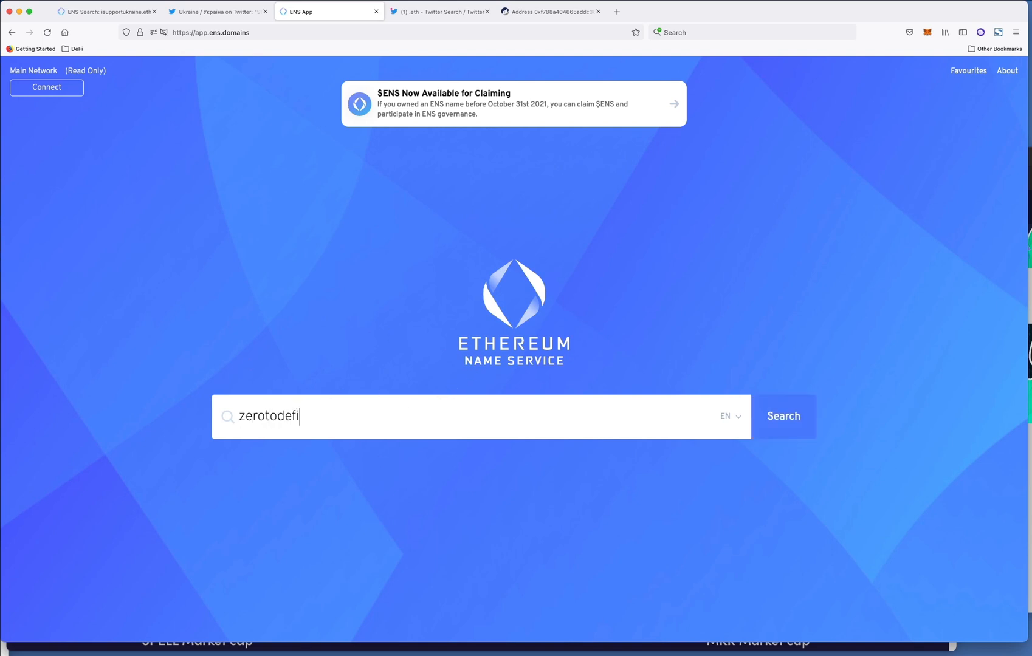
left_click(781, 416)
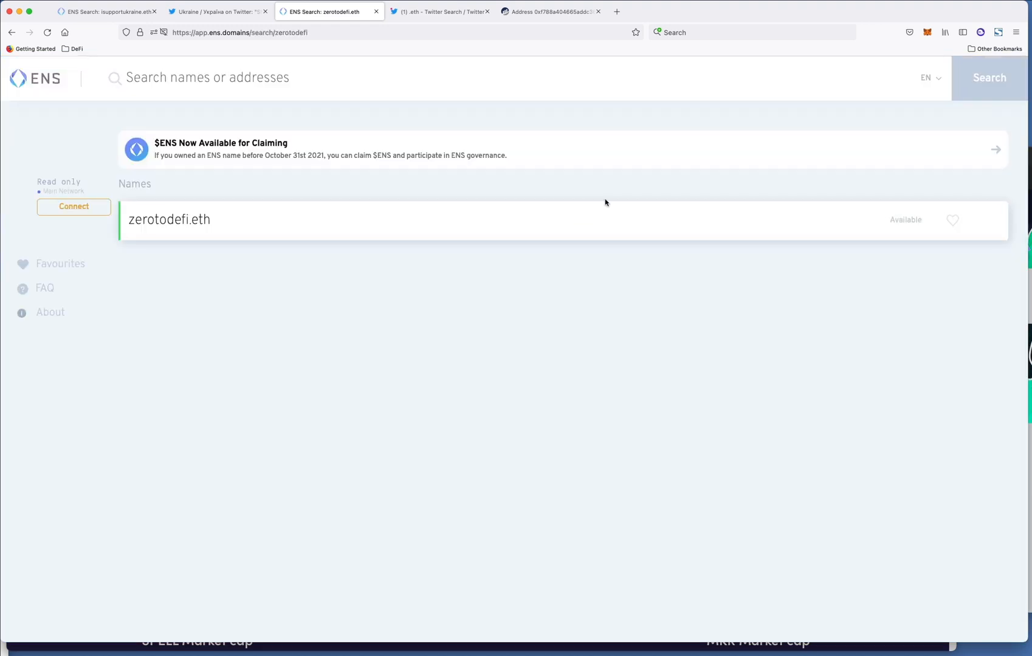
mouse_move(202, 155)
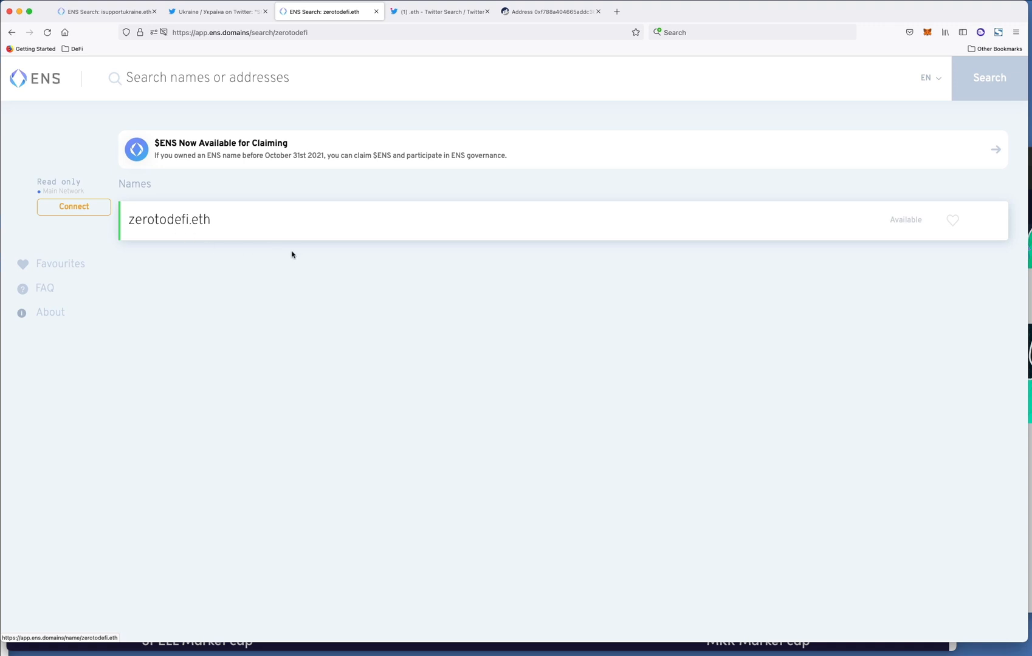
mouse_move(140, 251)
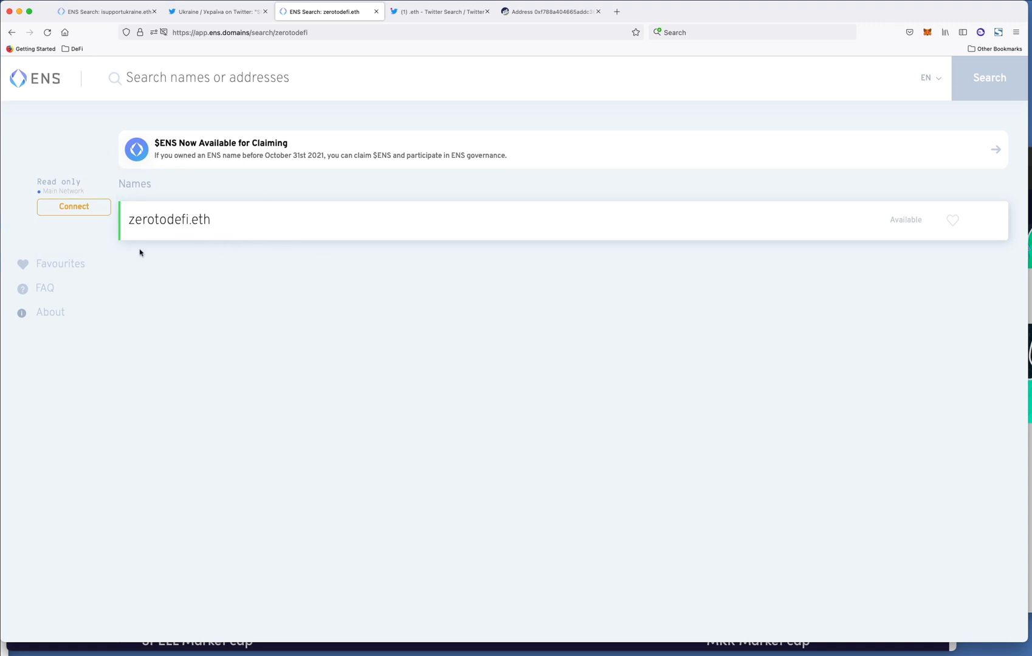
mouse_move(188, 186)
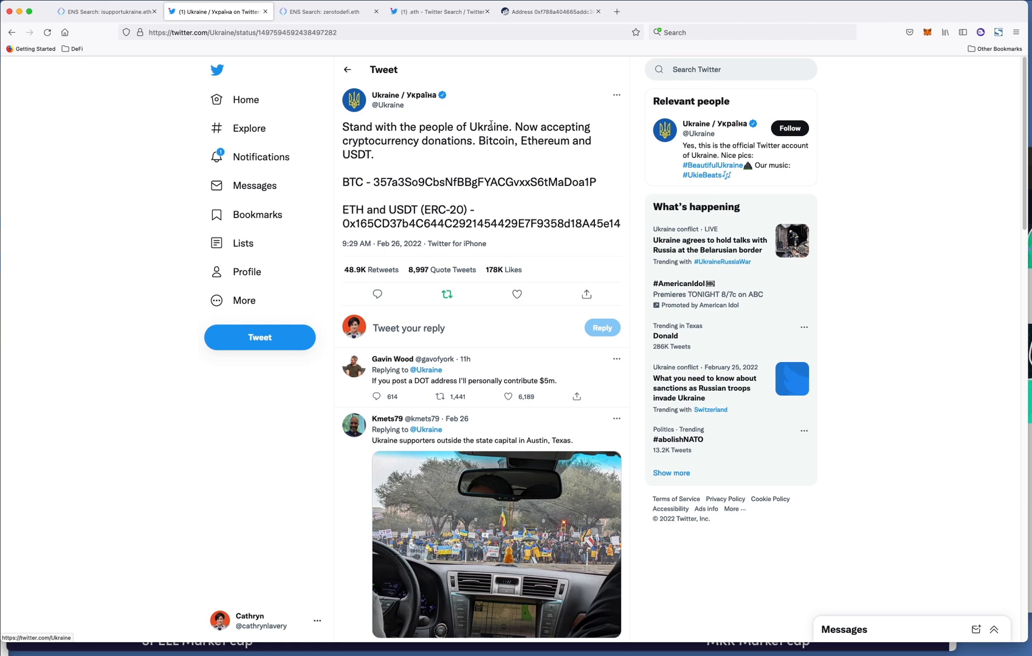
mouse_move(499, 152)
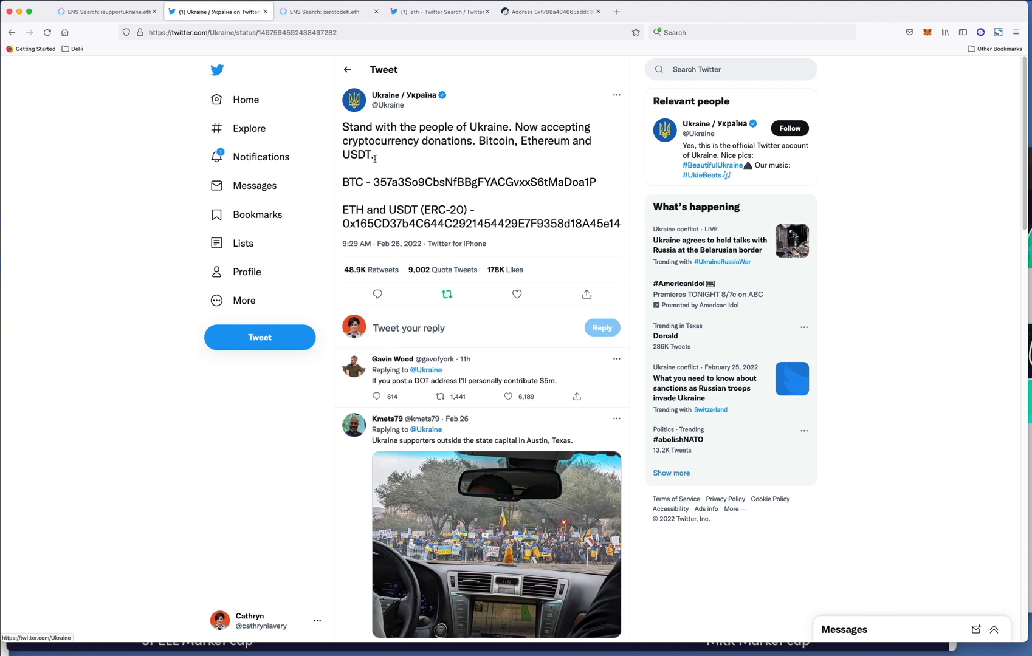
mouse_move(345, 220)
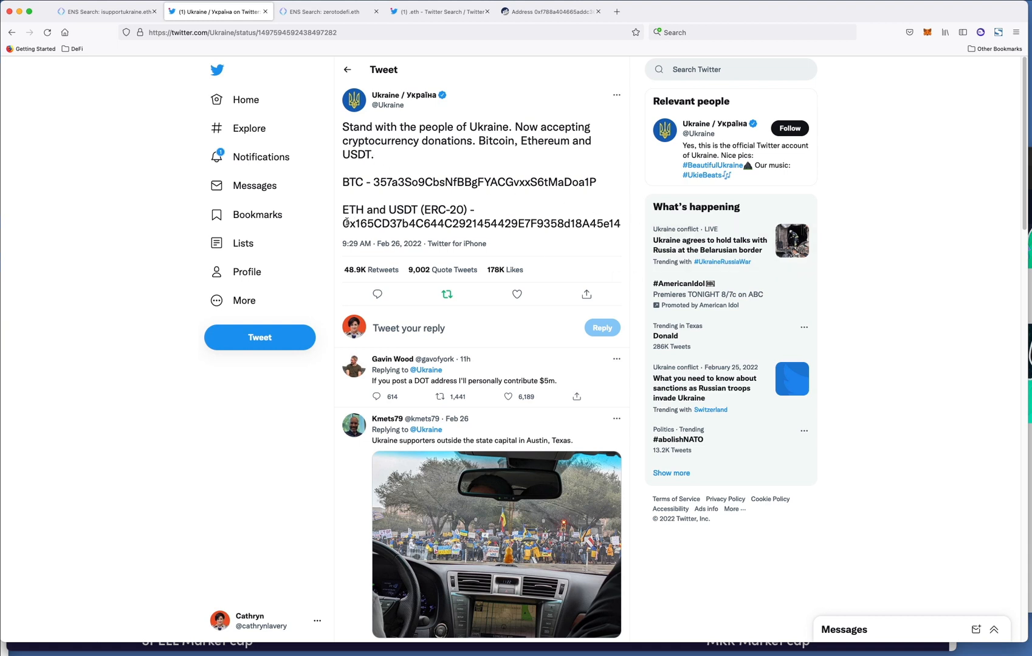
Highlight Ukraine's ETH and USDT donation address in its tweet
left_click_drag(343, 224, 619, 224)
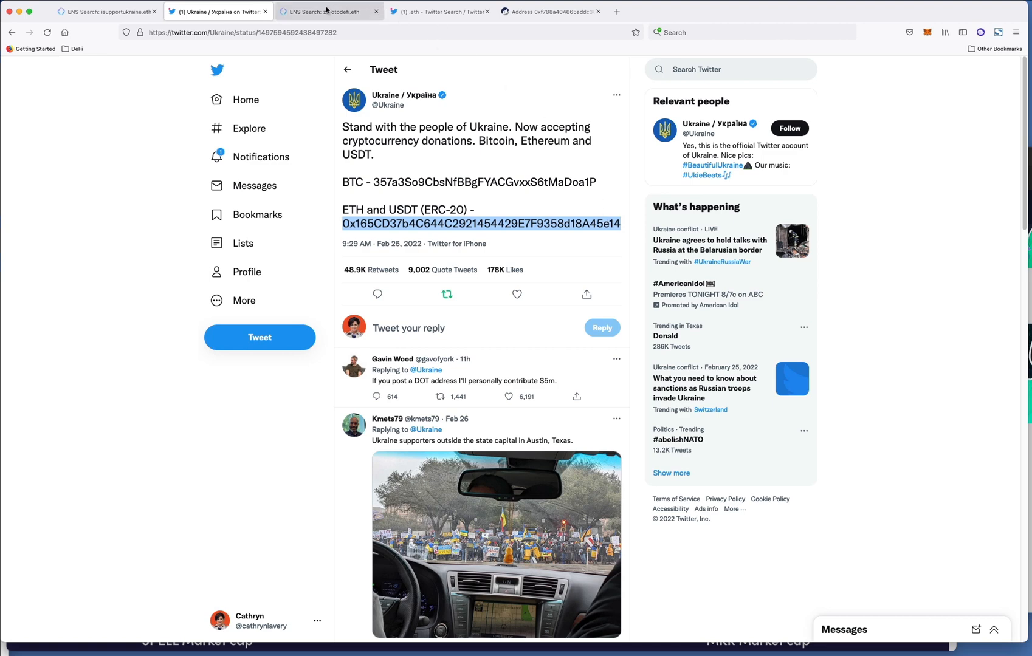
Browse the registrant's owned names in the ENS App and view ukraine.eth's details
left_click(328, 11)
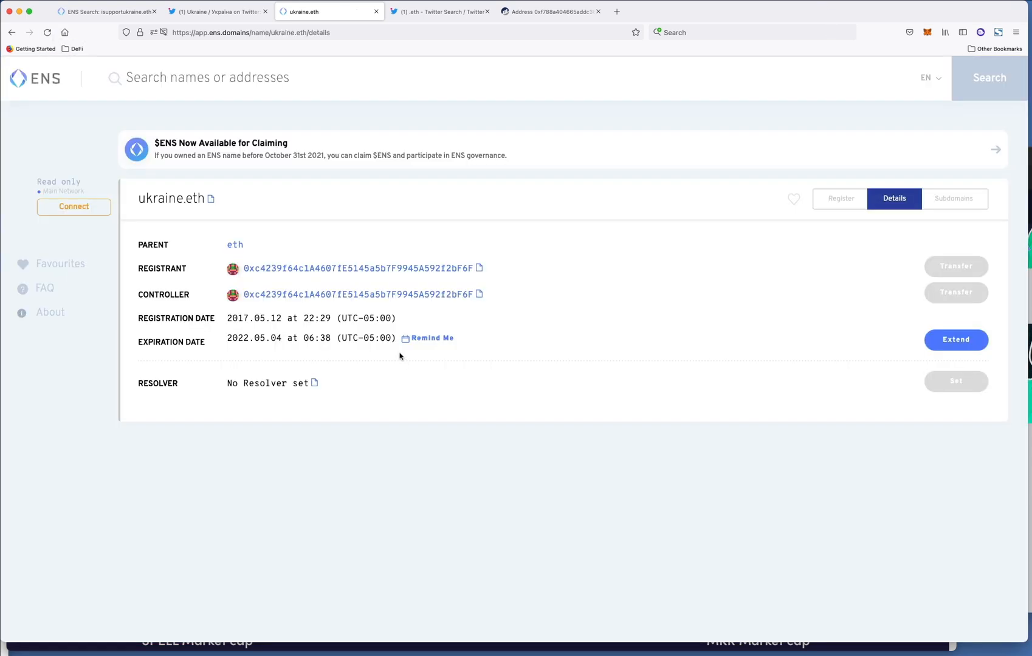
left_click(361, 268)
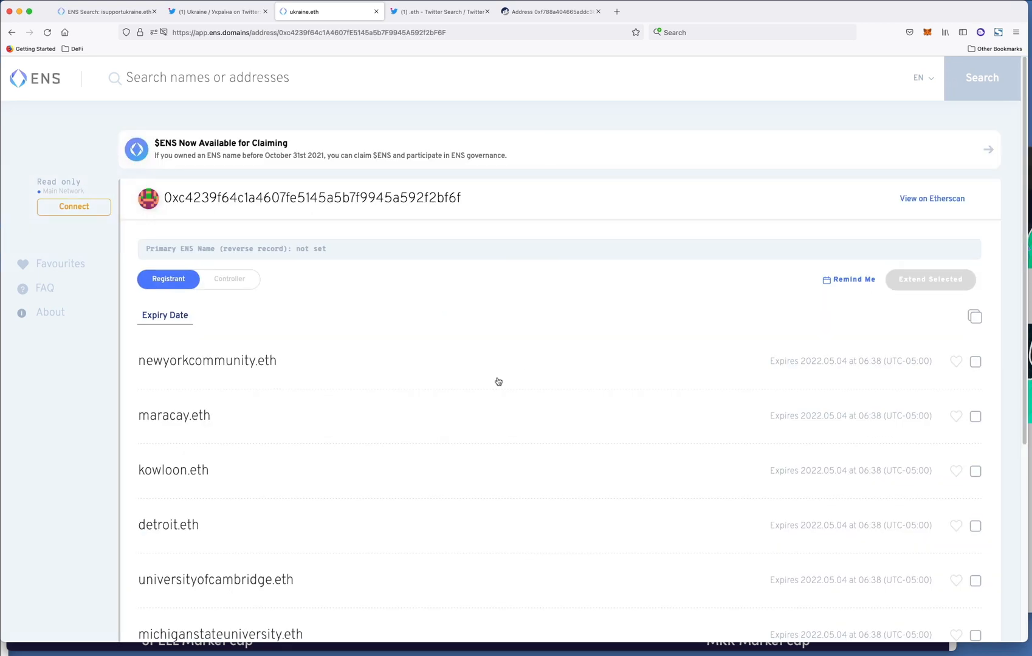
mouse_move(170, 177)
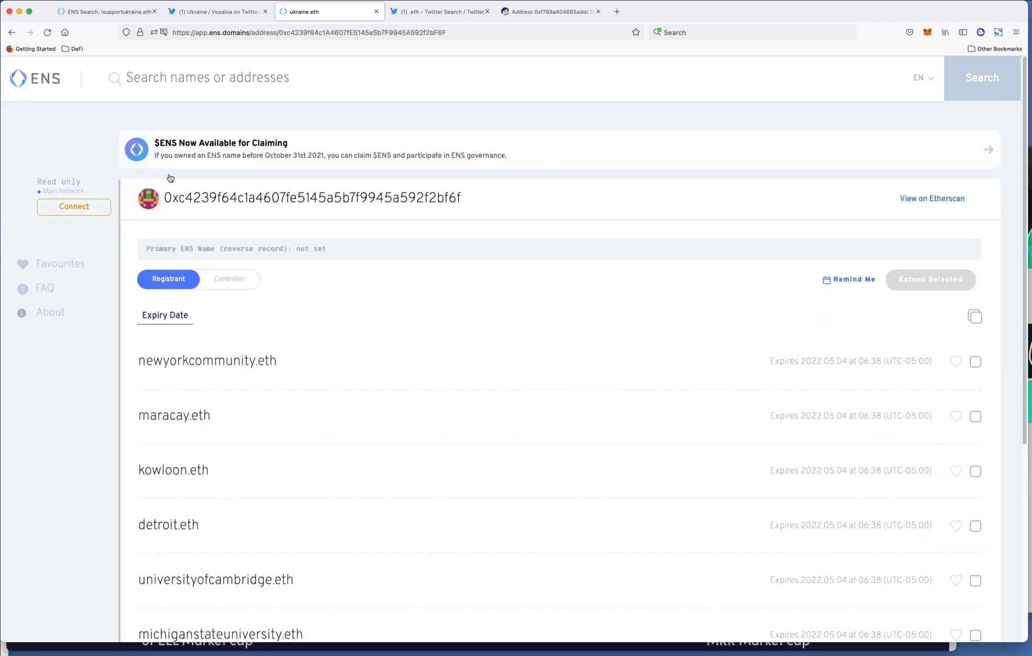
scroll("down", 3)
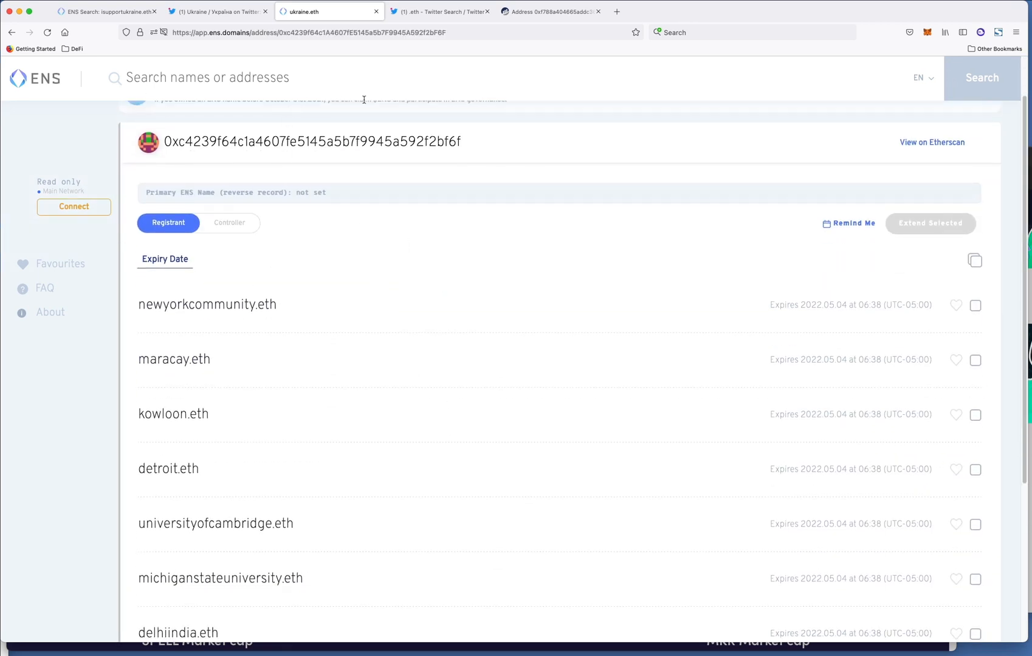
scroll("down", 3)
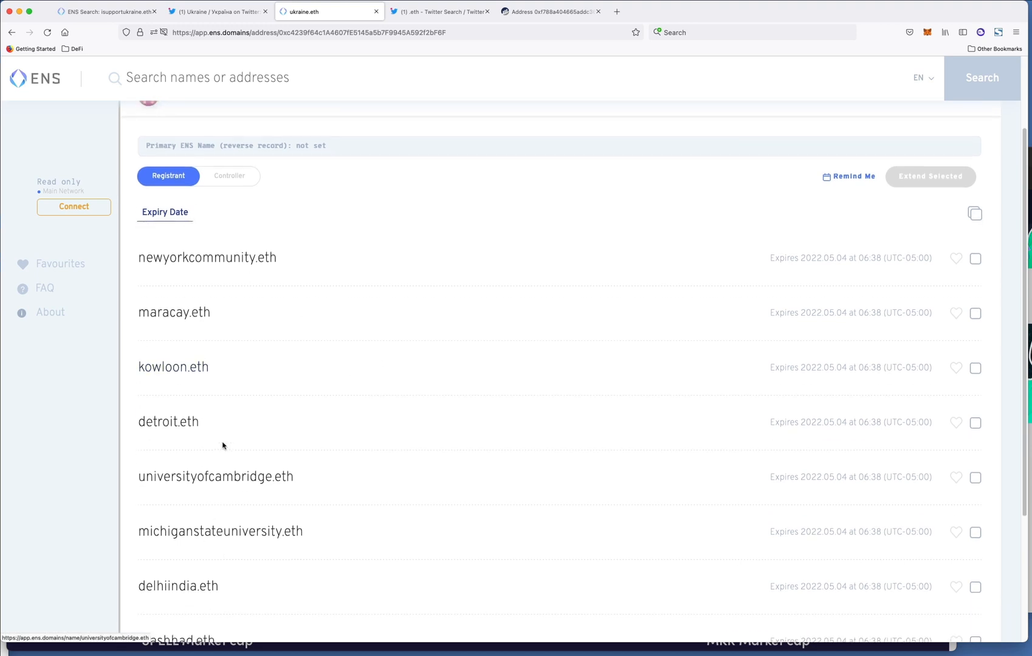
scroll("down", 3)
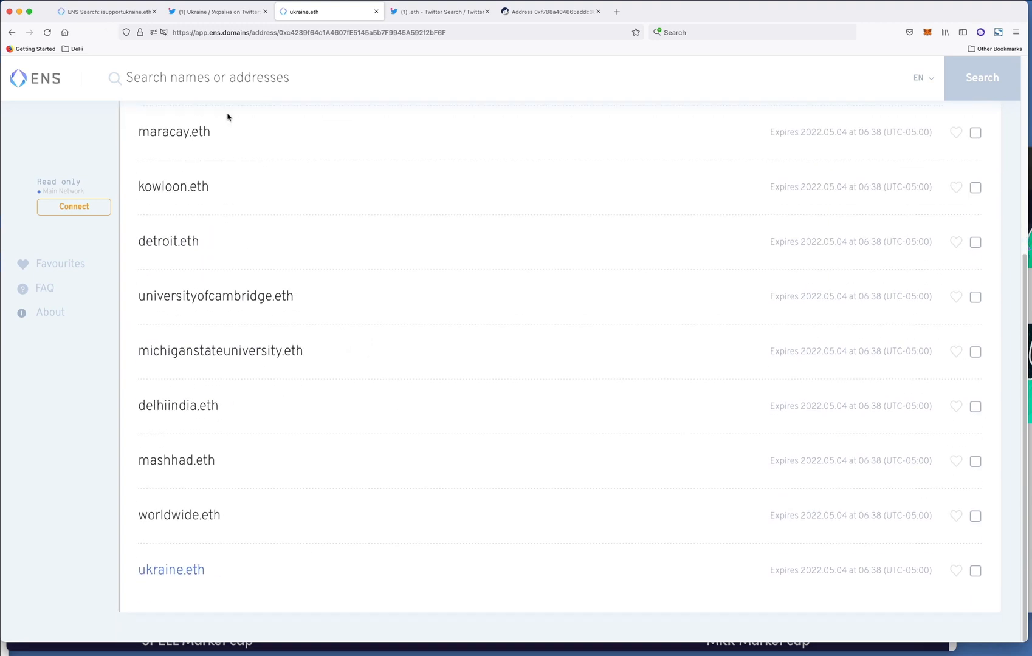
left_click(172, 570)
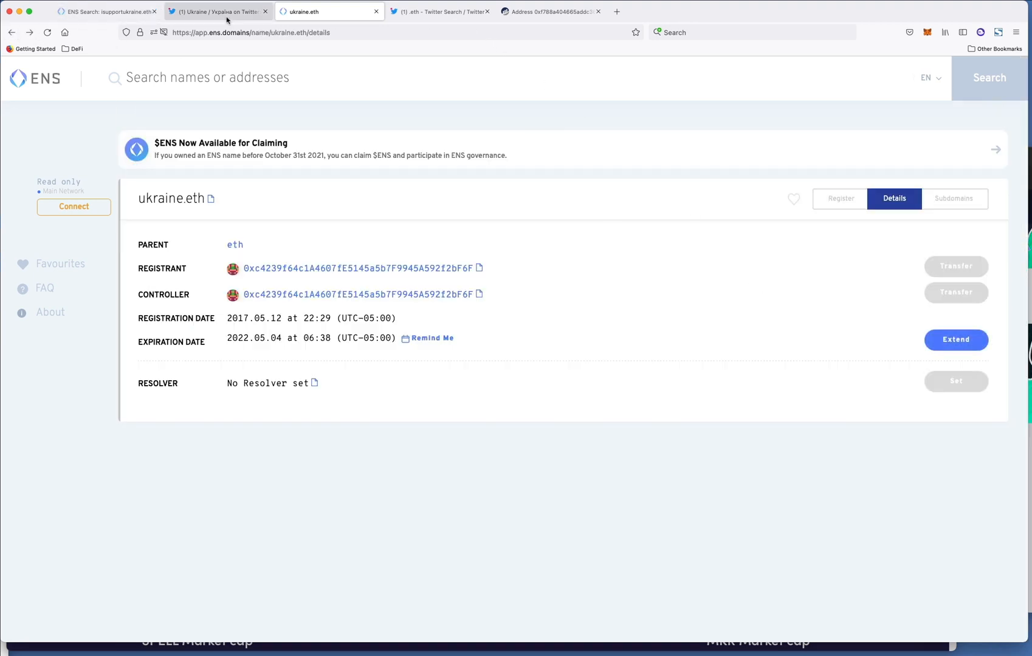
Search isupportukraine in the ENS App, showing isupportukraine.eth available
type("isu")
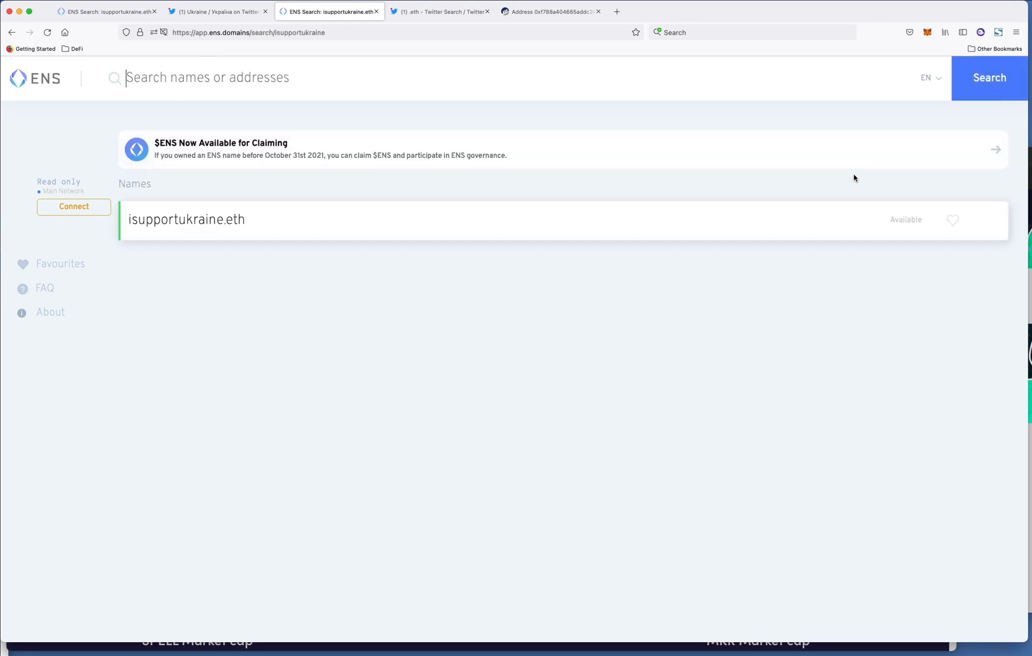
left_click(217, 11)
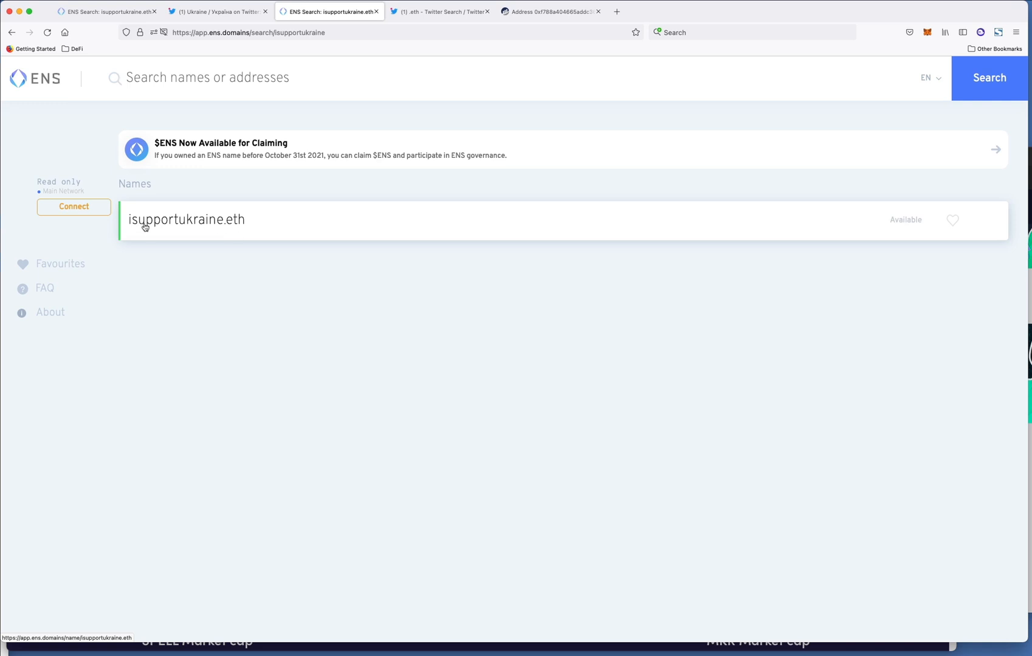
Switch back to Ukraine's crypto donation tweet on Twitter
left_click(218, 11)
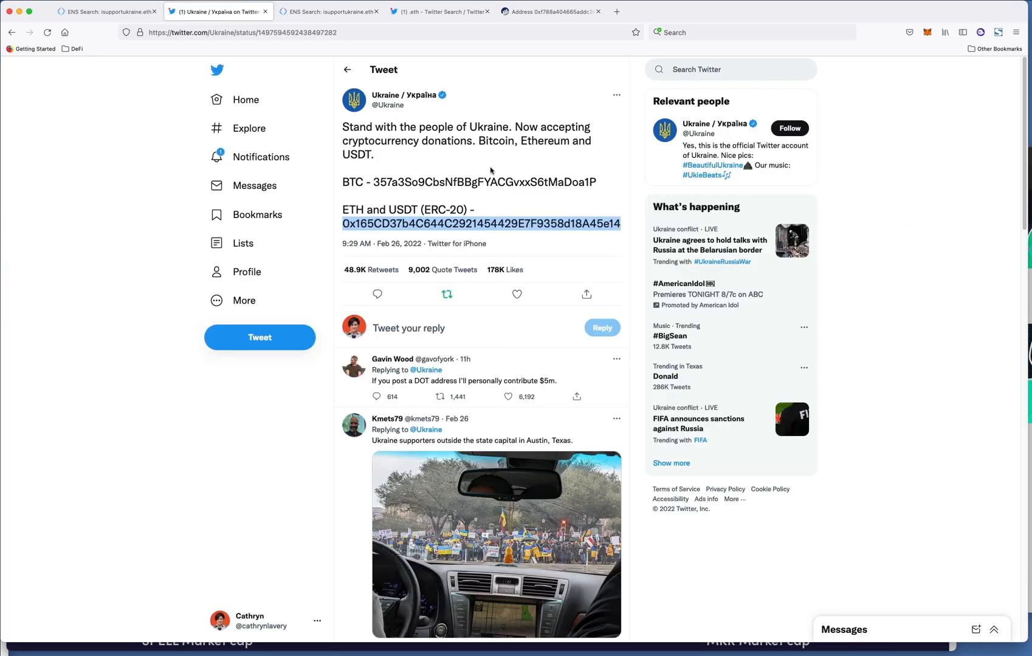
mouse_move(473, 243)
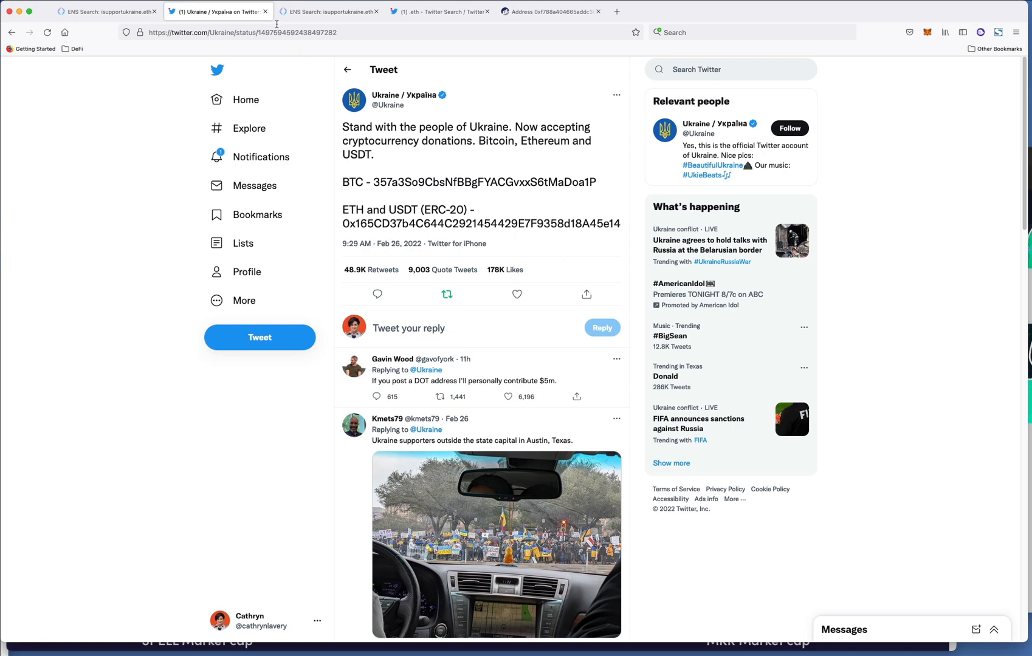
In MetaMask start a send to vitalik.eth, let it resolve the address, then cancel it
left_click(329, 11)
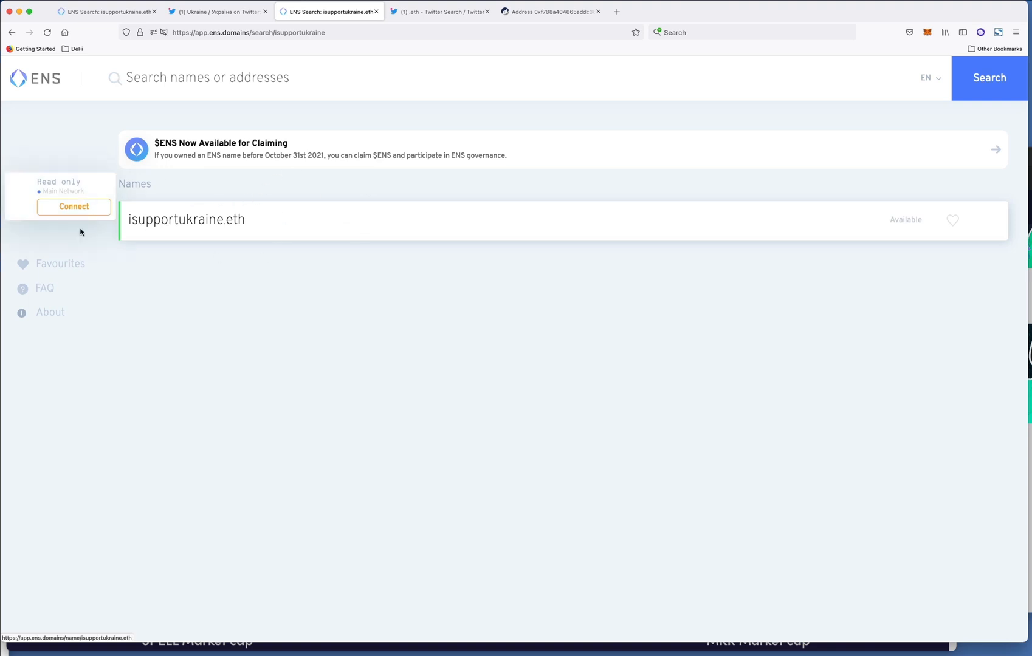
left_click(636, 32)
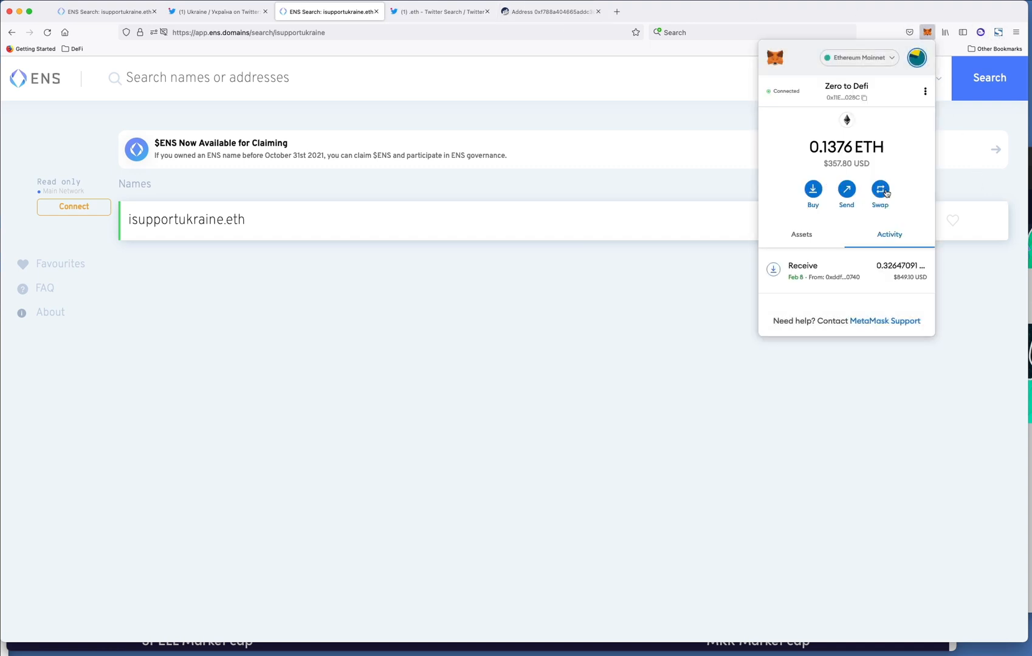
left_click(846, 195)
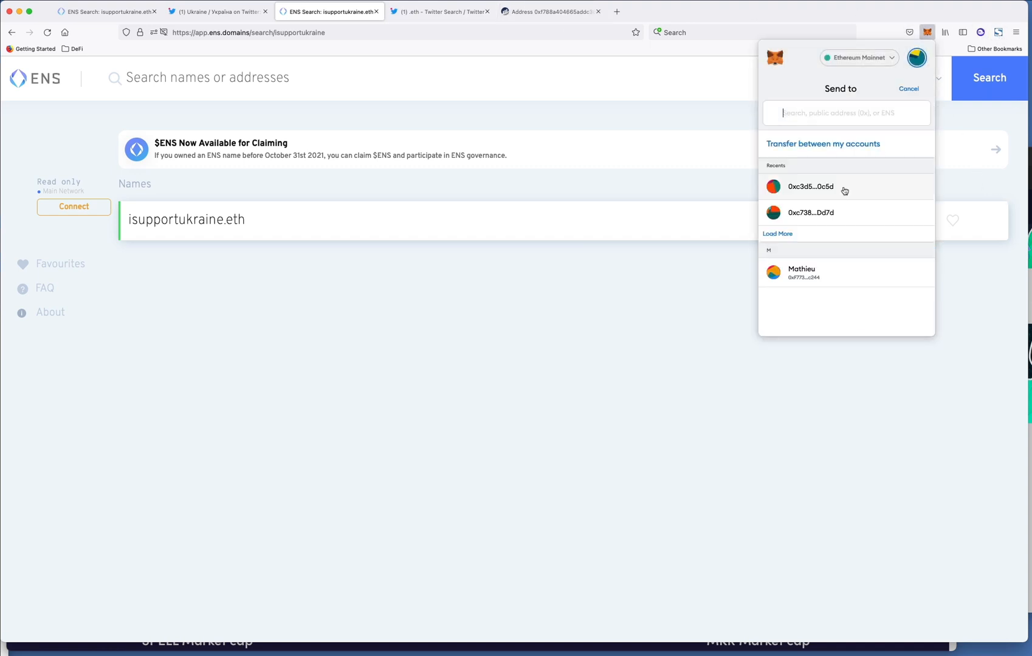
type("vit")
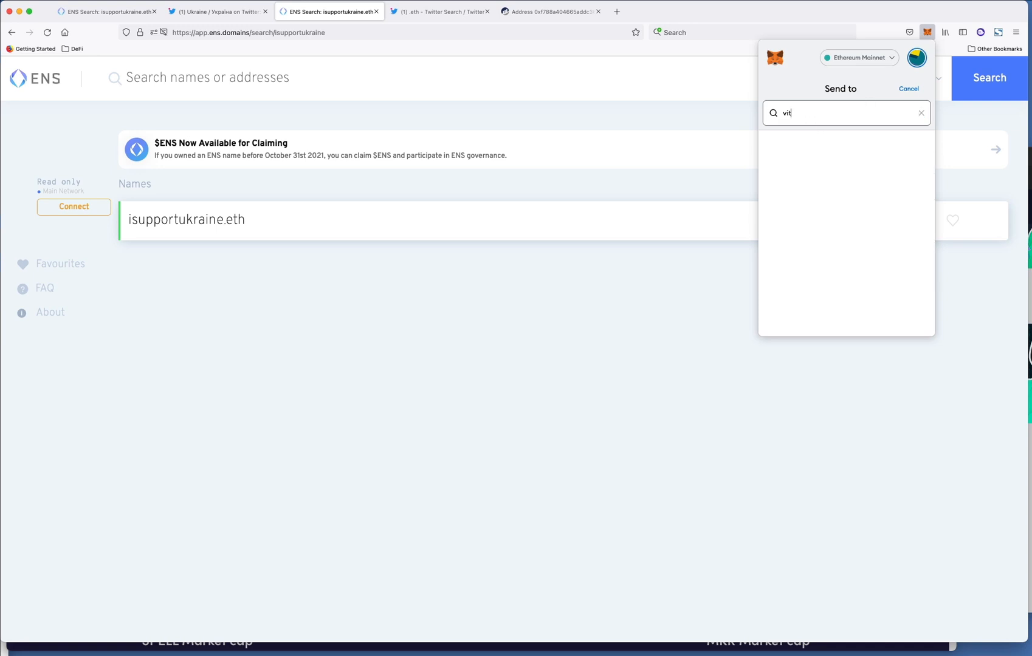
left_click(846, 113)
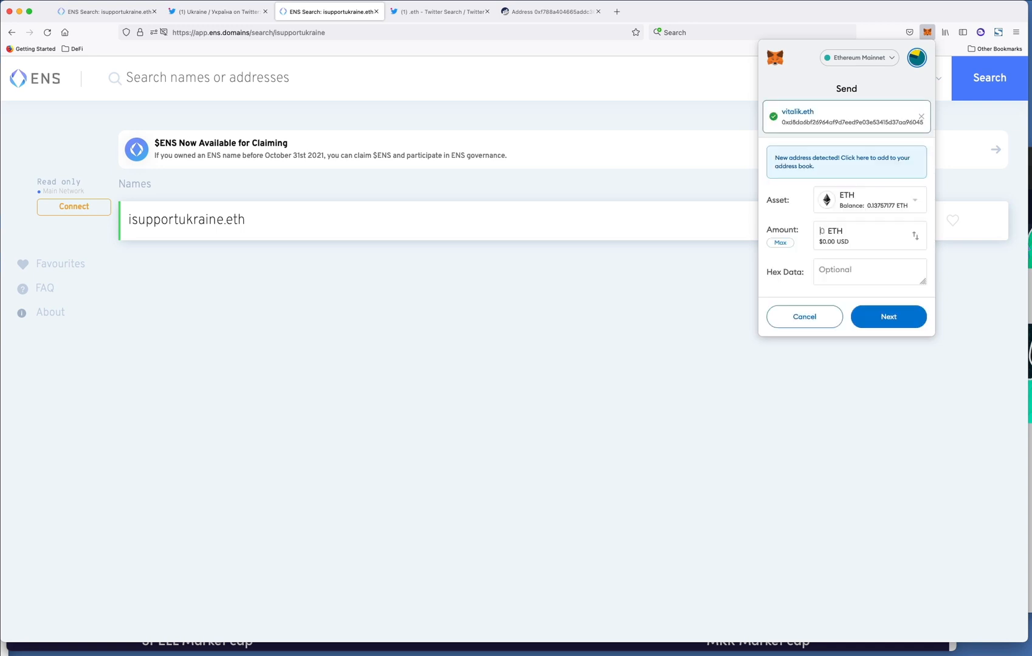
left_click(927, 31)
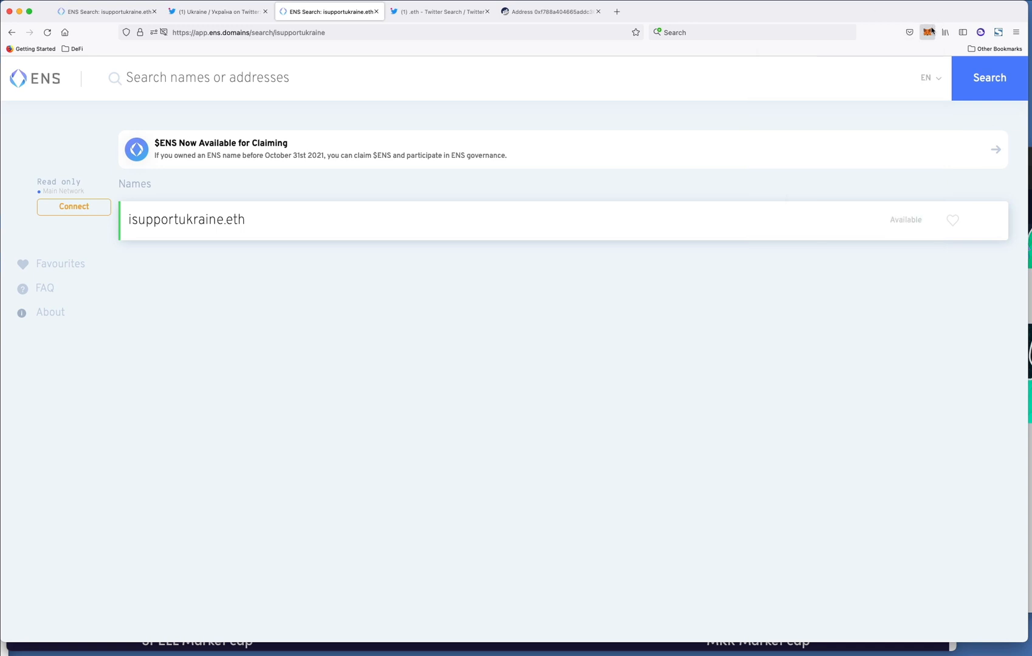
Reopen MetaMask briefly, then return via Ukraine's tweet to the ENS search results
left_click(928, 31)
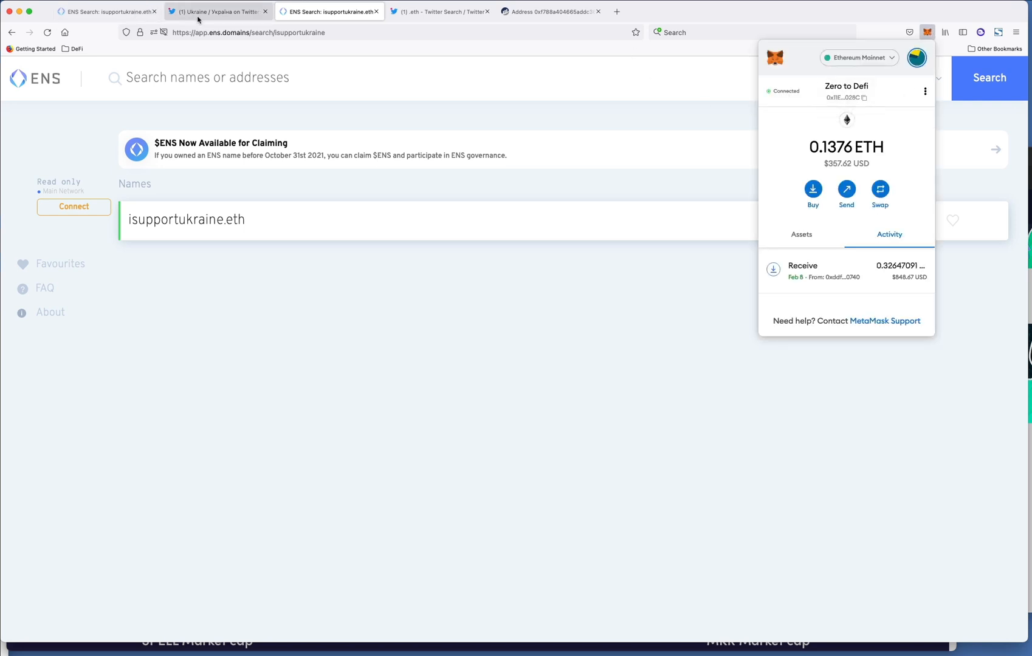
left_click(217, 11)
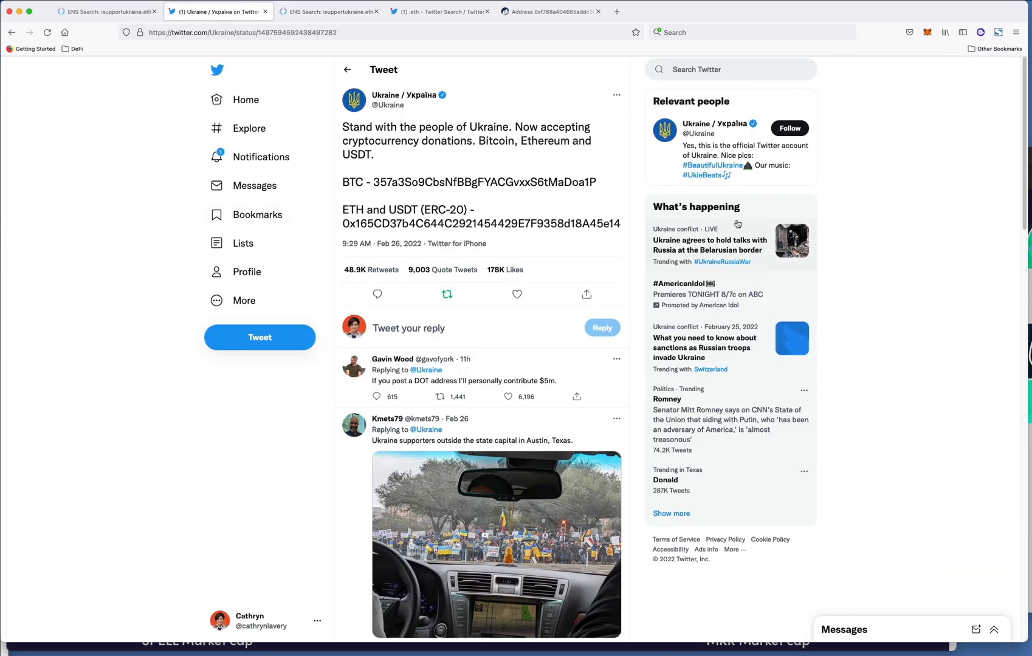
left_click(329, 10)
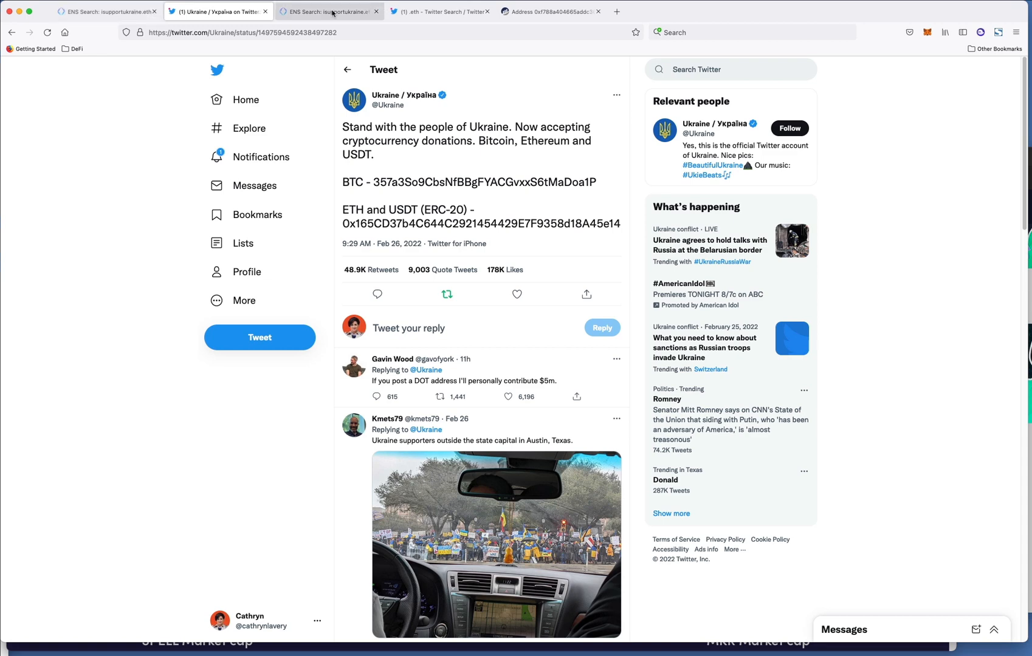
left_click(329, 11)
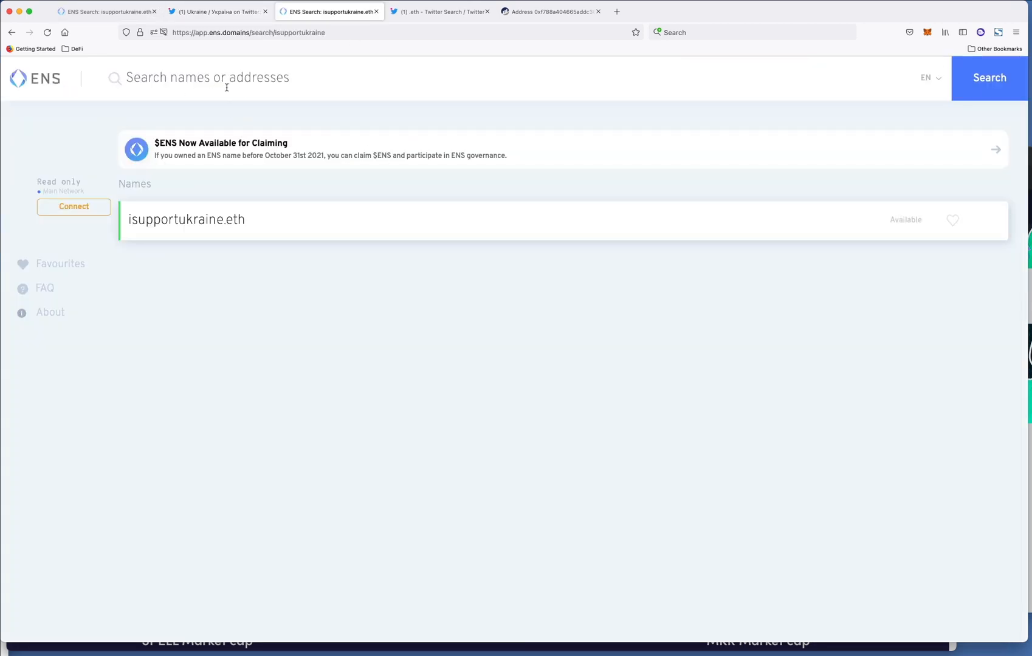
mouse_move(220, 143)
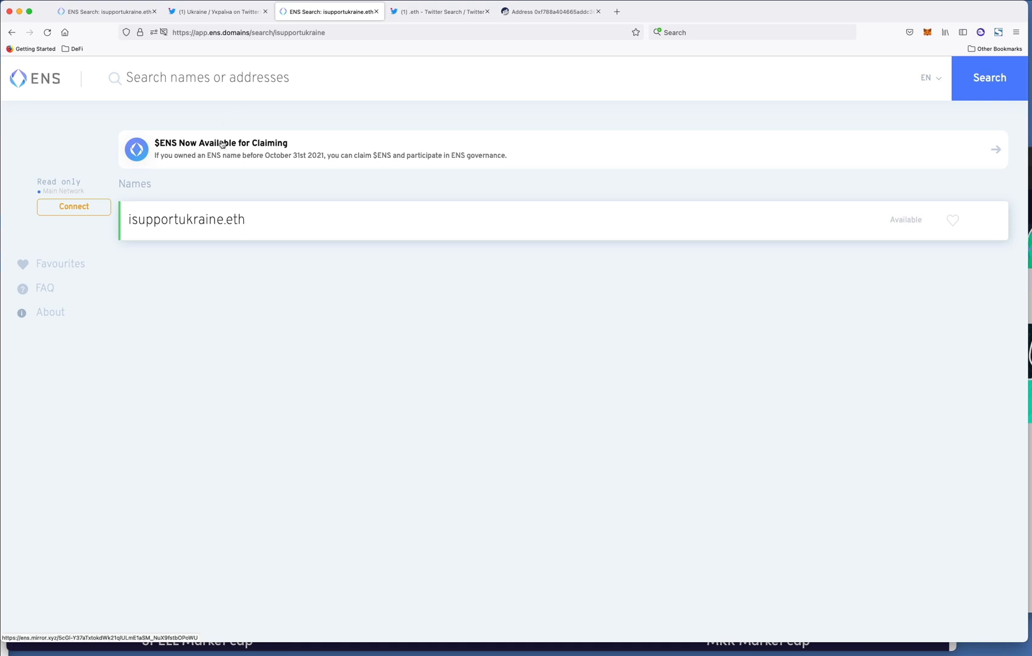
mouse_move(229, 116)
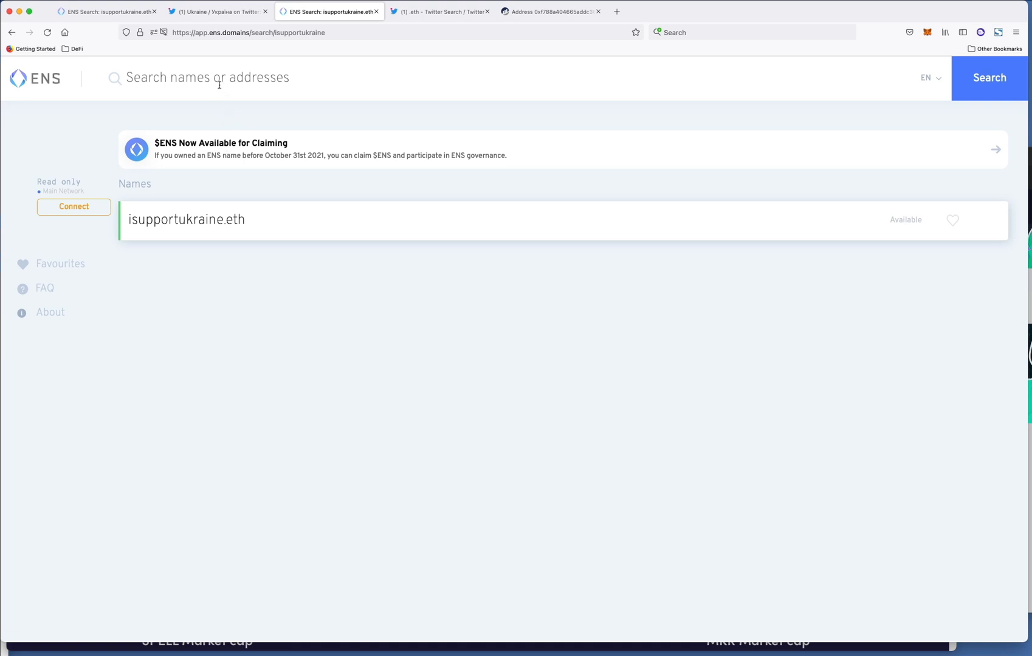
Switch to Ukraine's donation tweet showing its BTC, ETH and USDT addresses
left_click(218, 11)
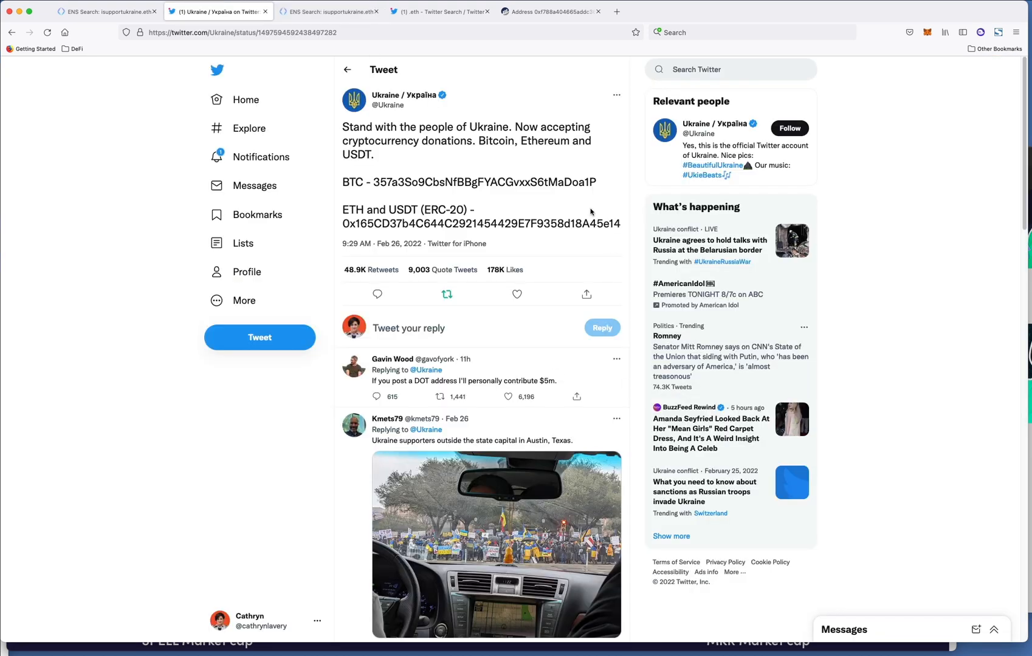
mouse_move(599, 202)
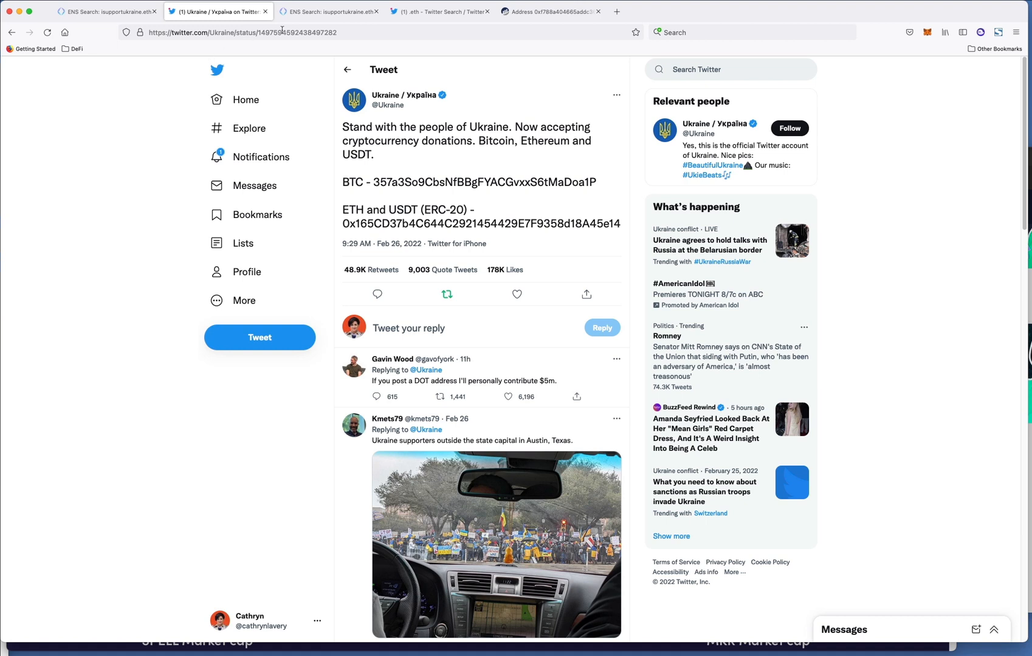
mouse_move(522, 130)
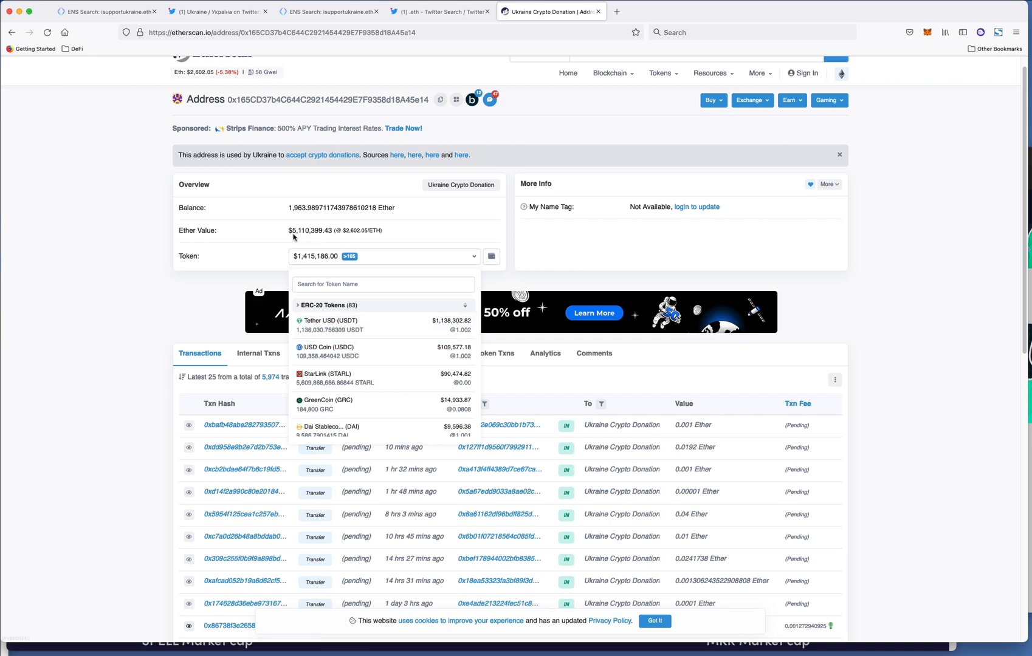
mouse_move(350, 256)
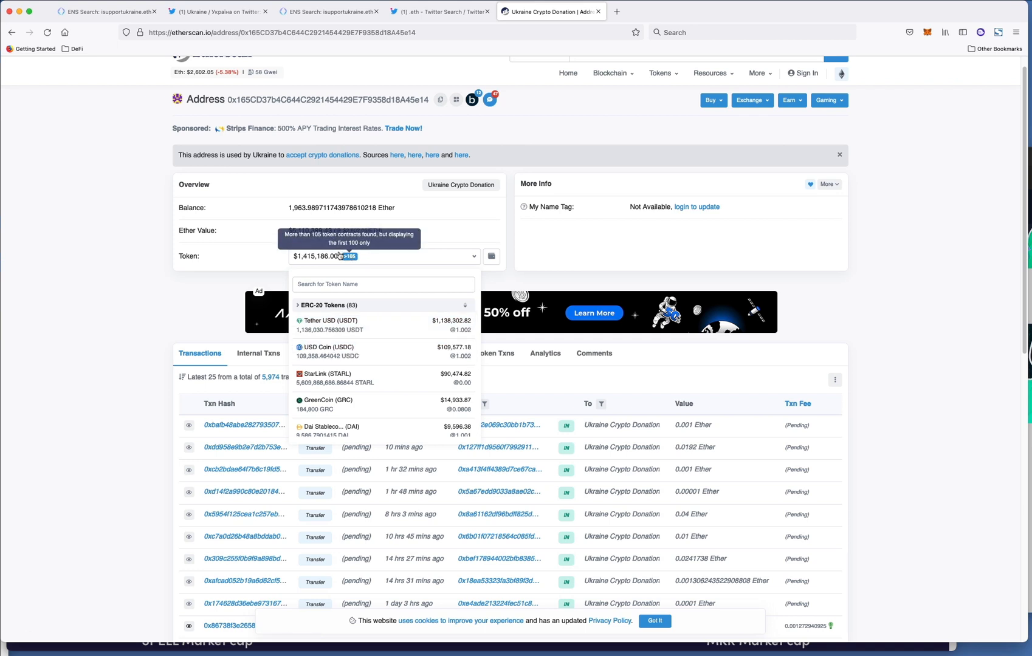
Review the Ukraine Crypto Donation address balance and inspect an ERC-1155 token it holds
scroll("down", 3)
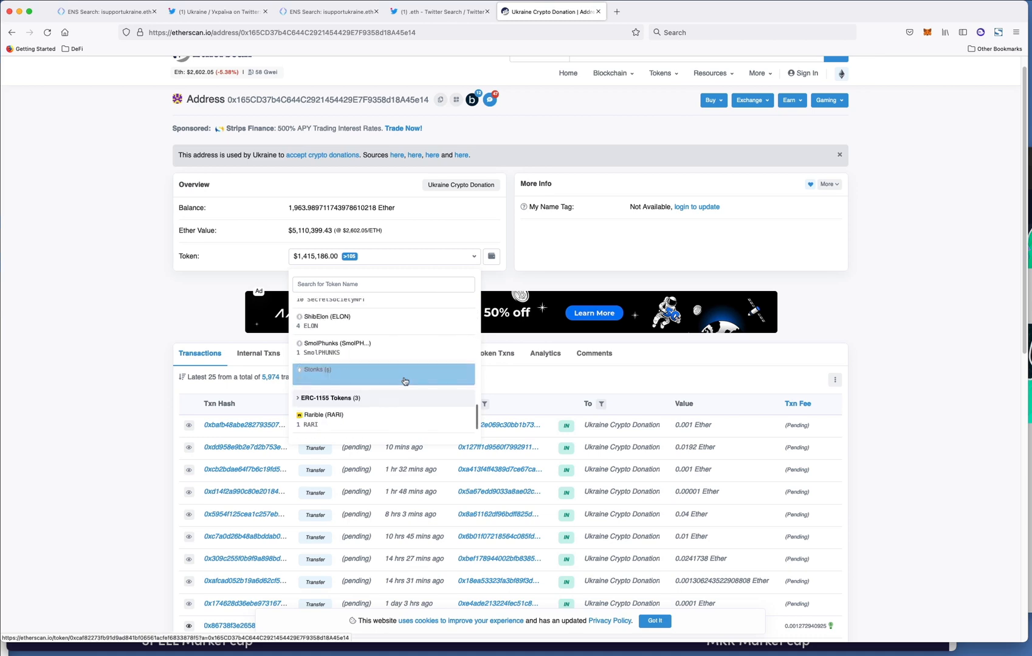
scroll("down", 3)
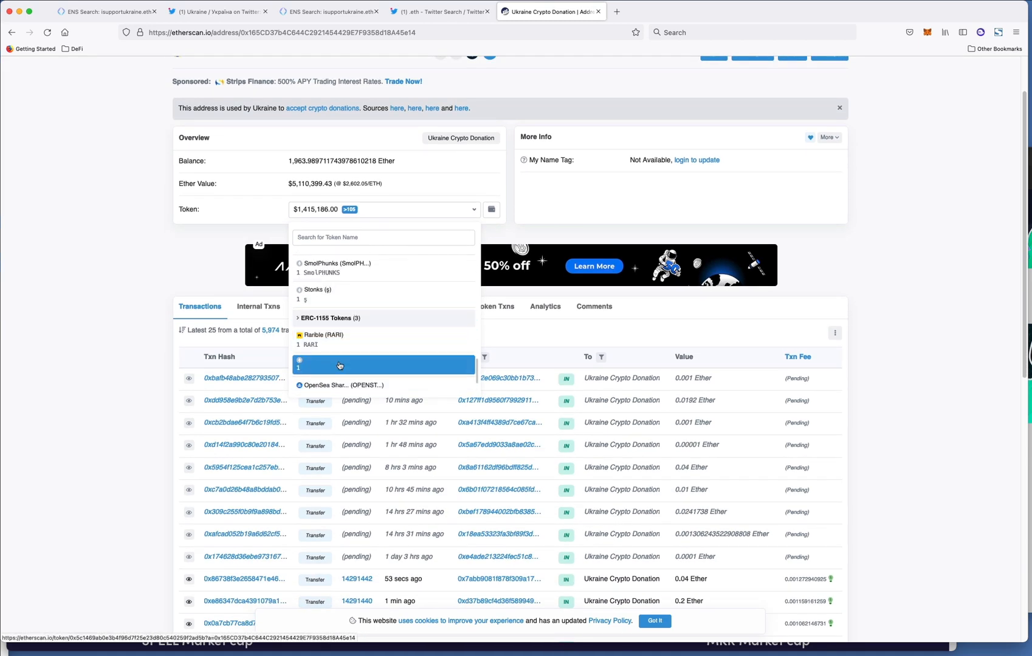
left_click(339, 365)
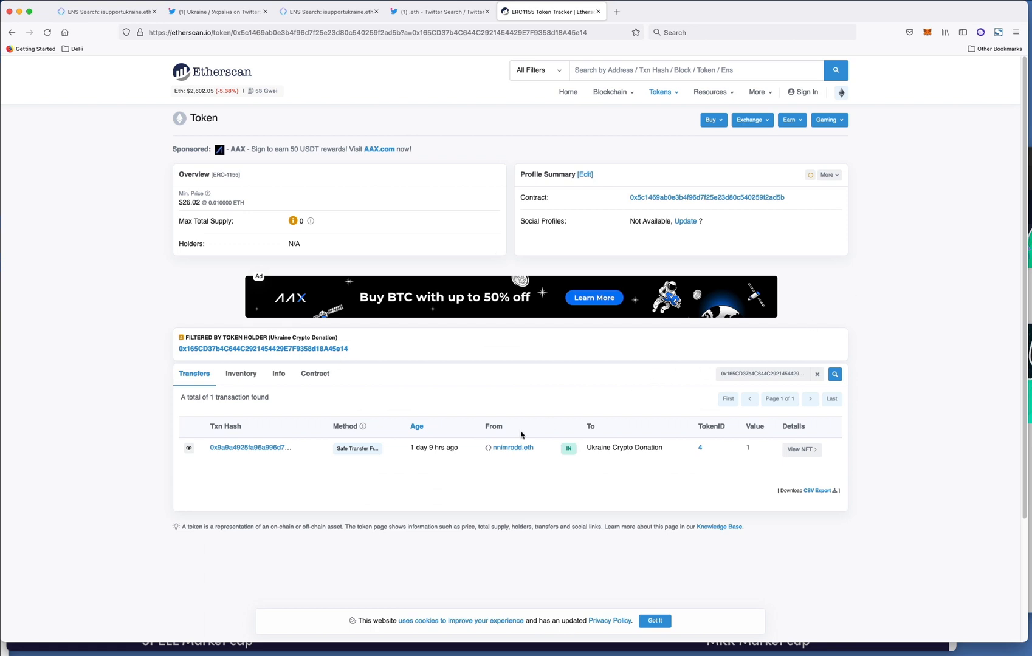
left_click(247, 349)
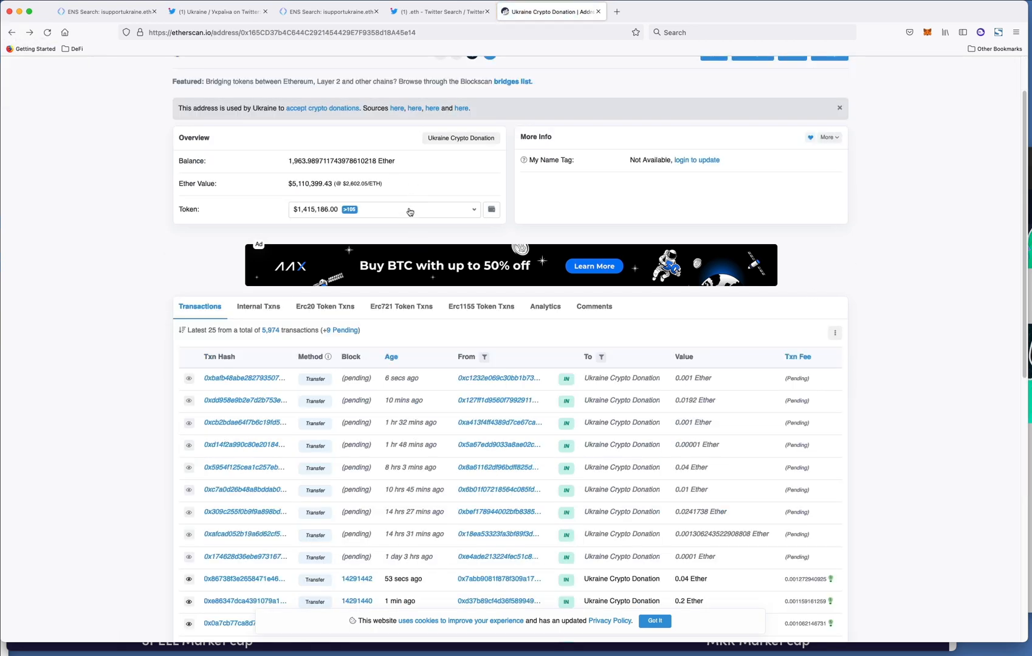
Browse the address's full token holdings, then return to the ENS search results for isupportukraine.eth
left_click(384, 209)
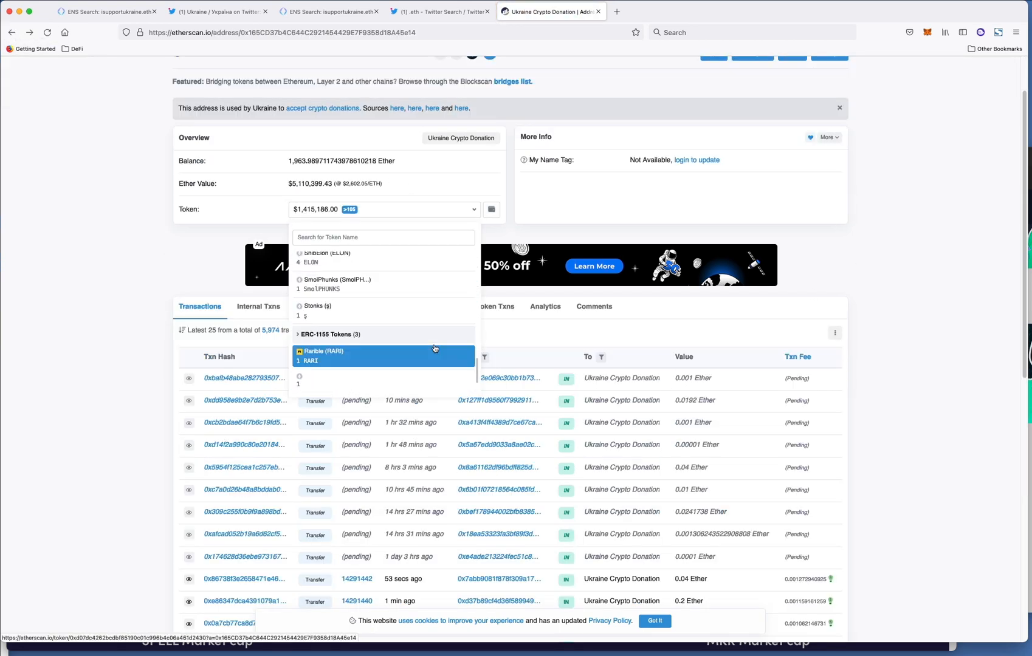
scroll("down", 3)
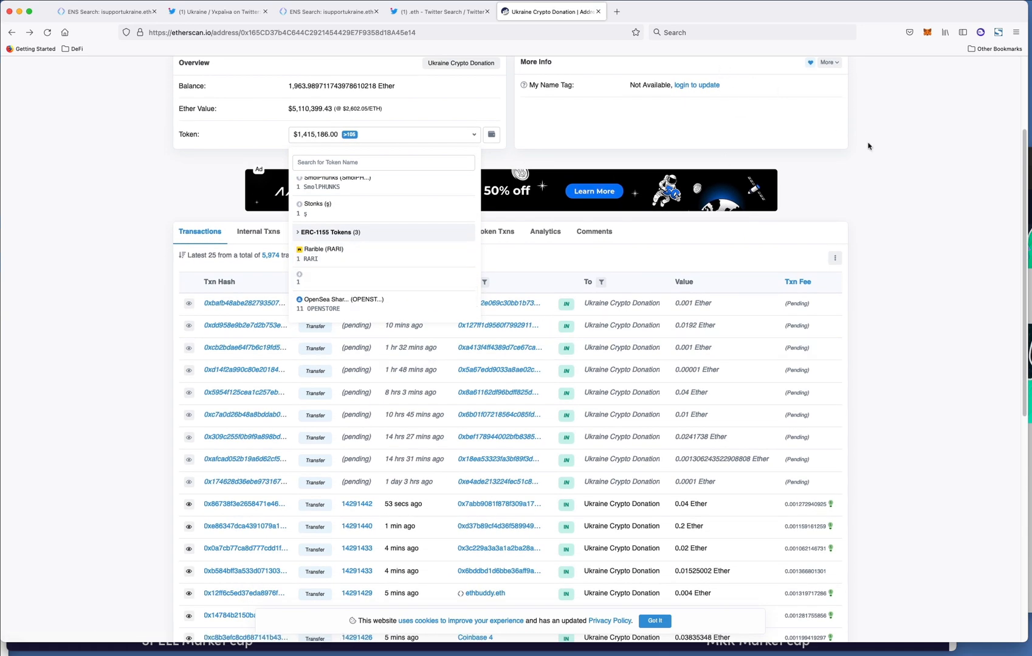
left_click(329, 11)
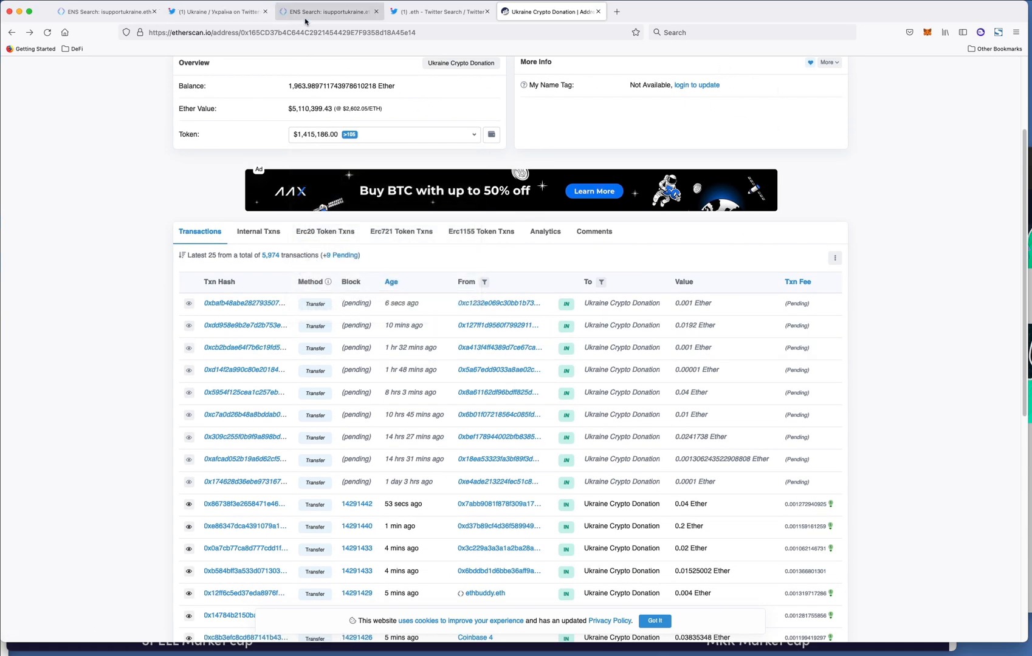
left_click(327, 11)
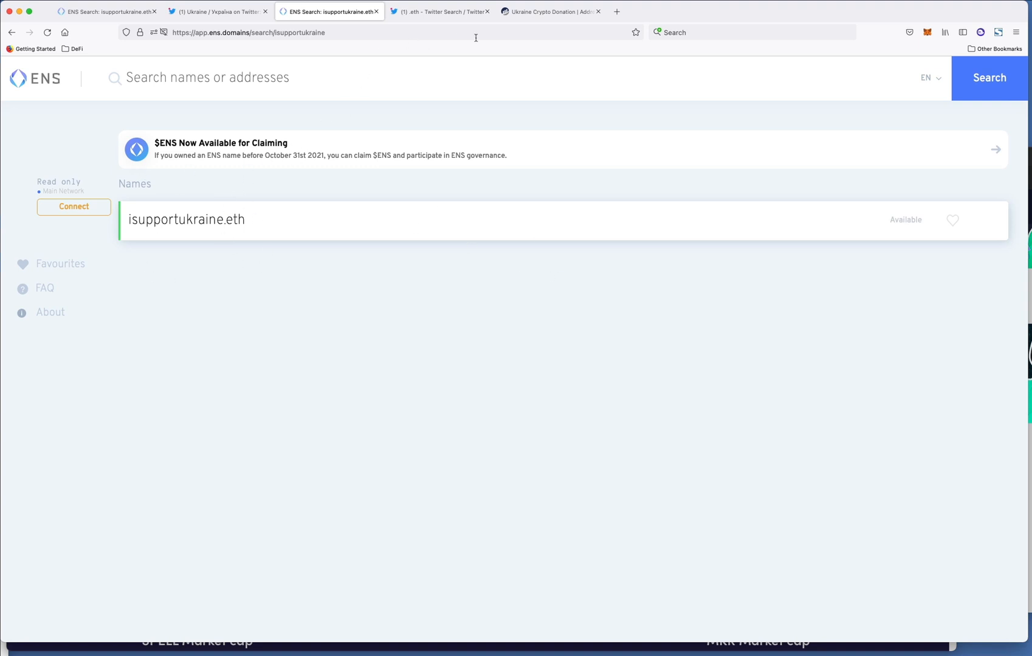
left_click(550, 11)
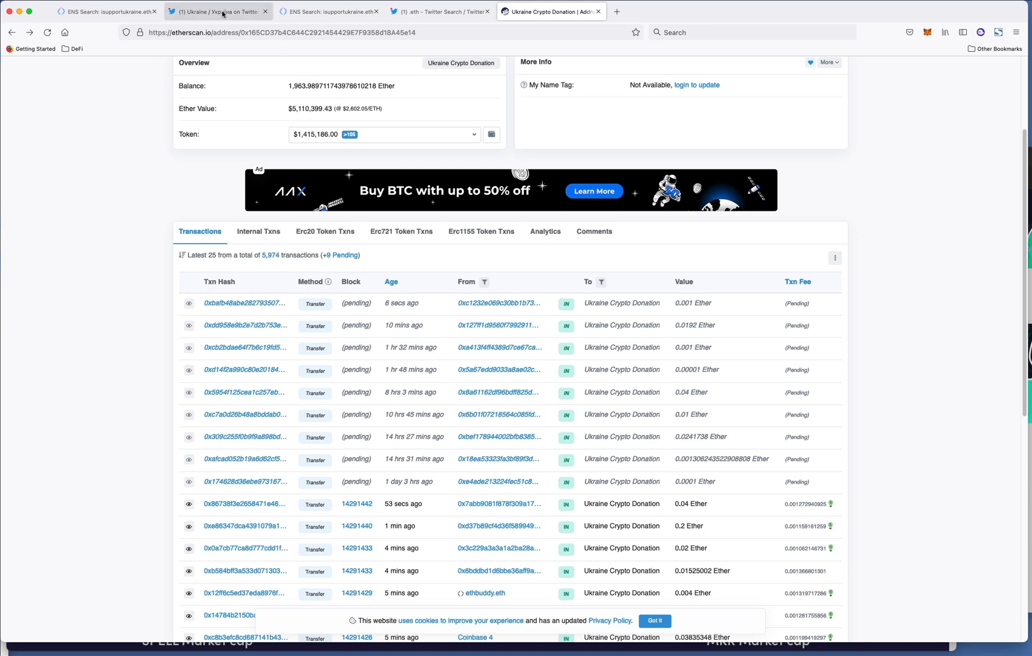
left_click(322, 11)
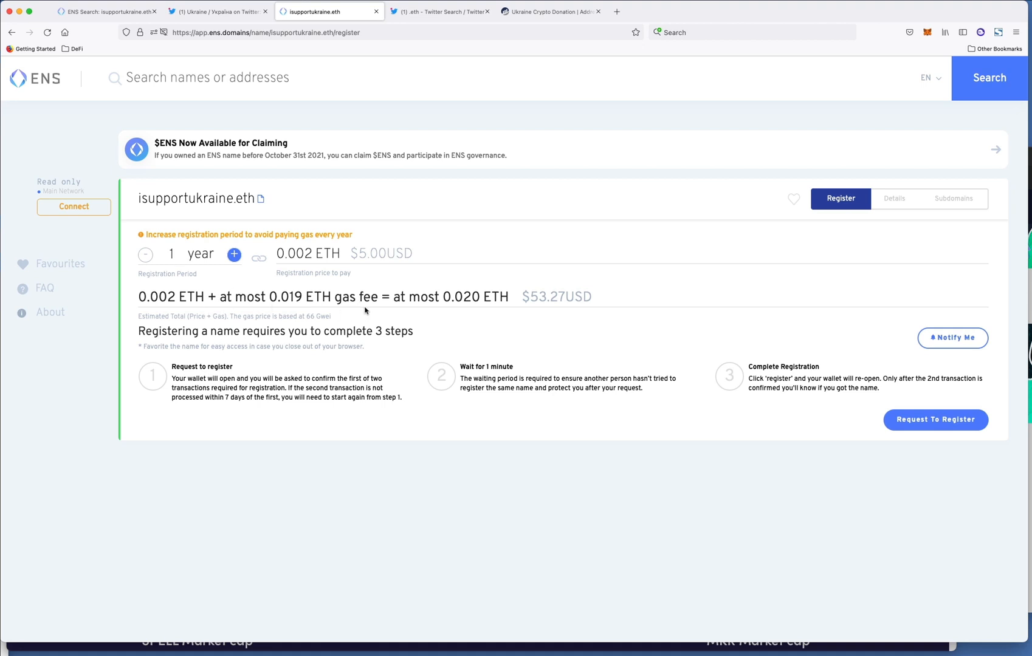
mouse_move(556, 298)
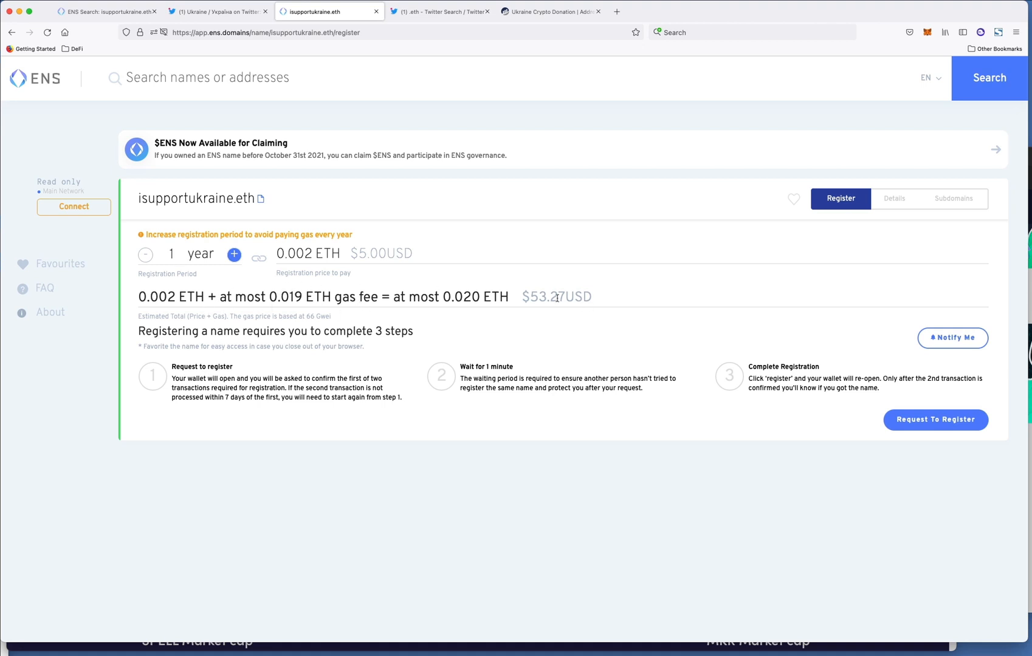
mouse_move(314, 225)
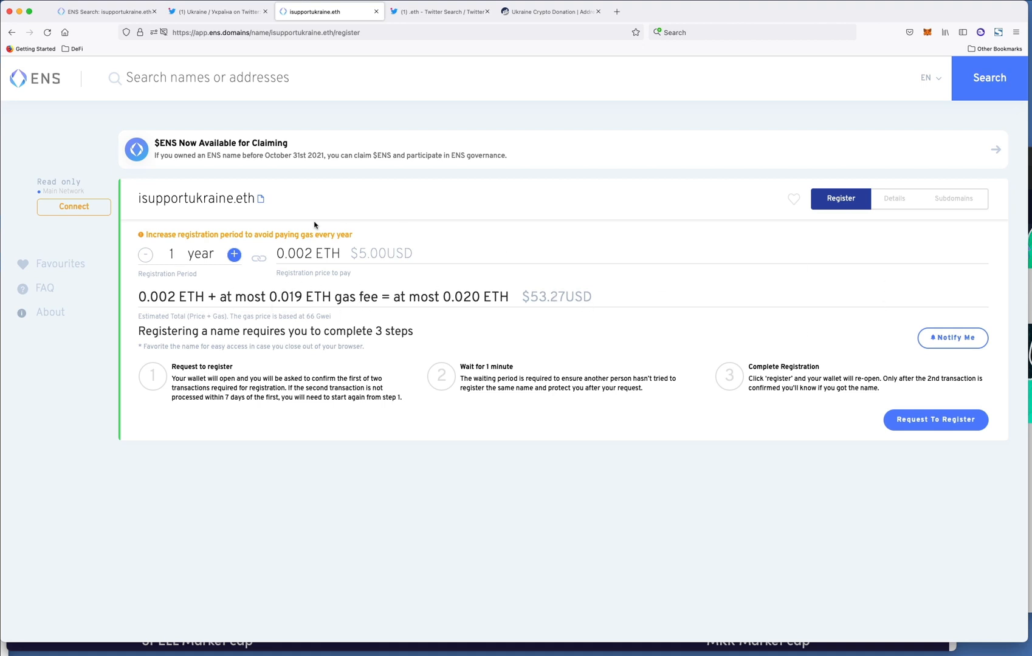
Connect the wallet from the ENS sidebar and view the ENS FAQ
left_click(74, 207)
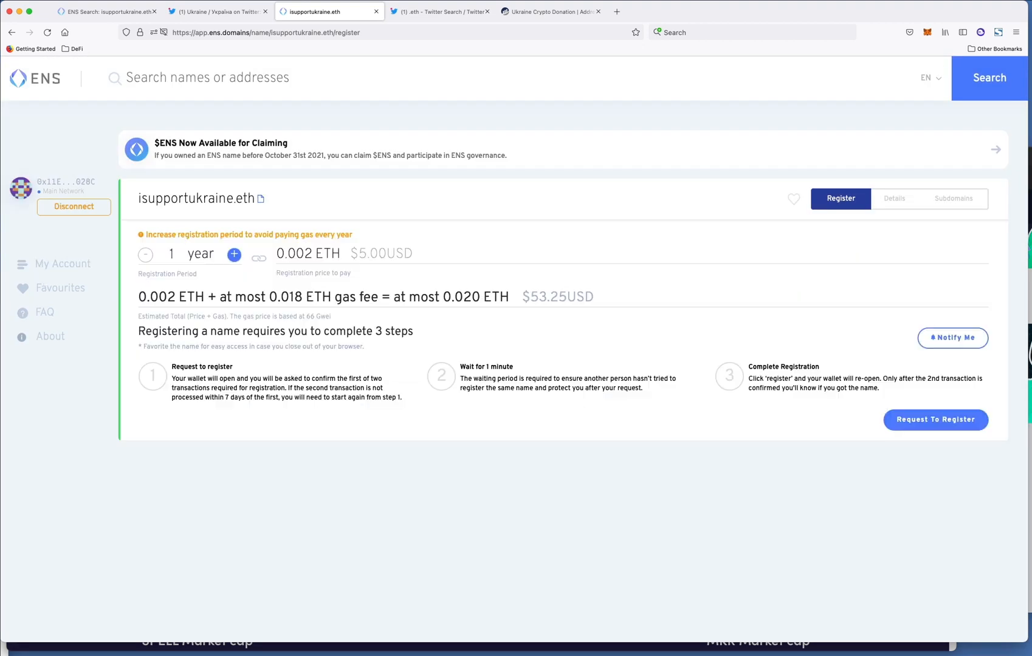
left_click(935, 421)
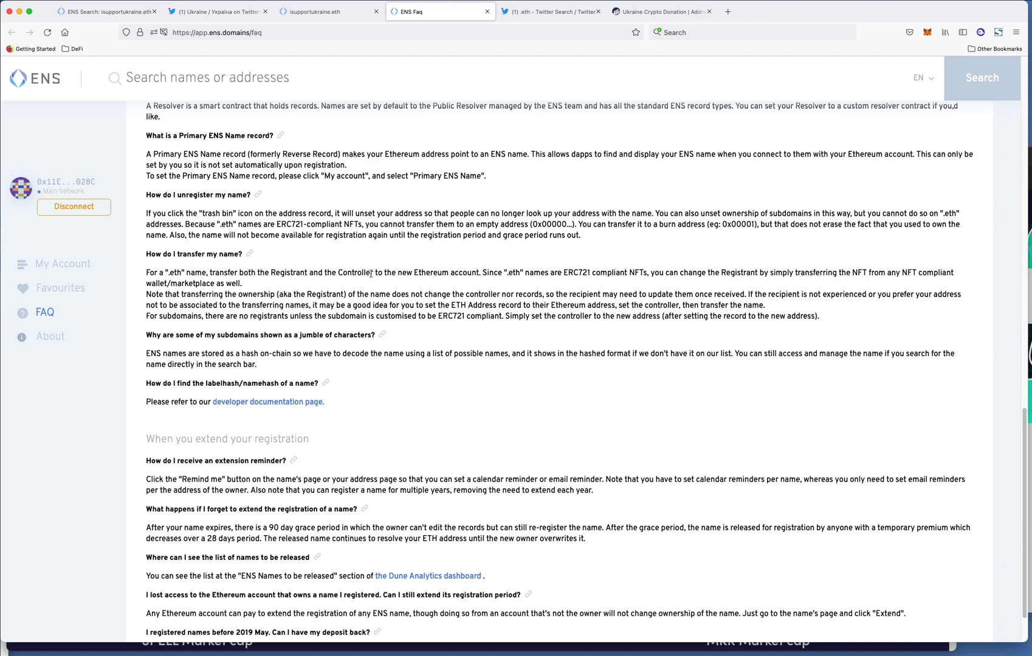
mouse_move(511, 272)
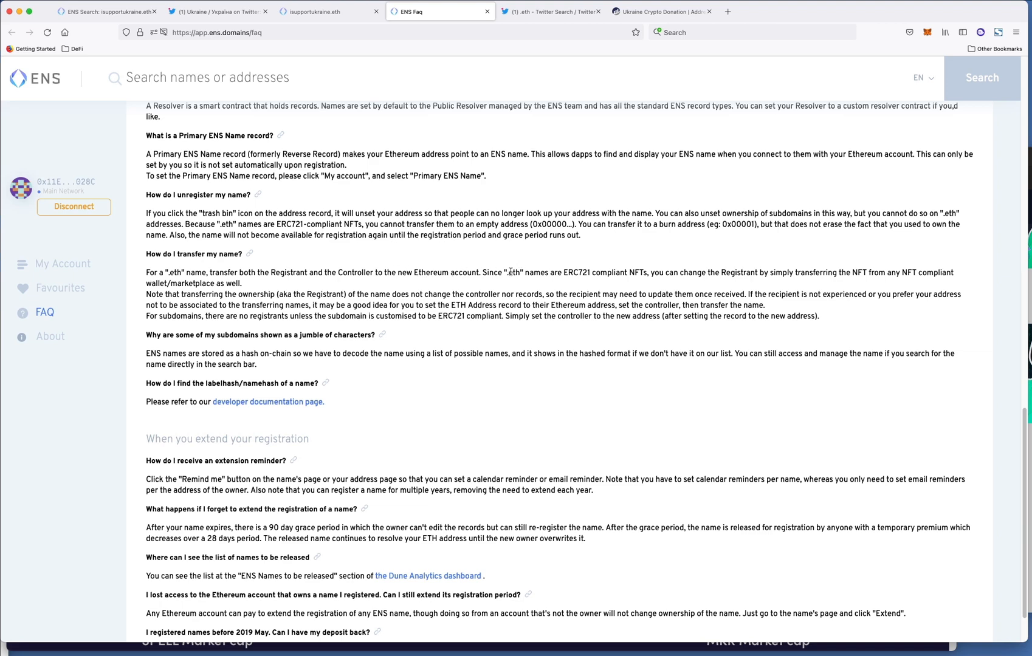
left_click_drag(510, 273, 596, 272)
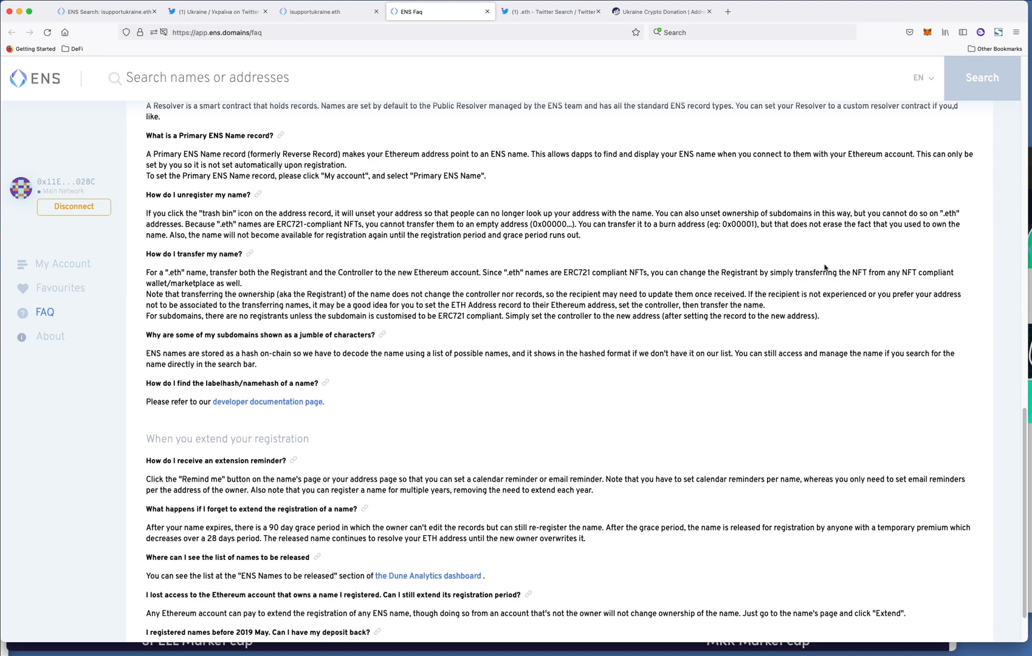
mouse_move(900, 272)
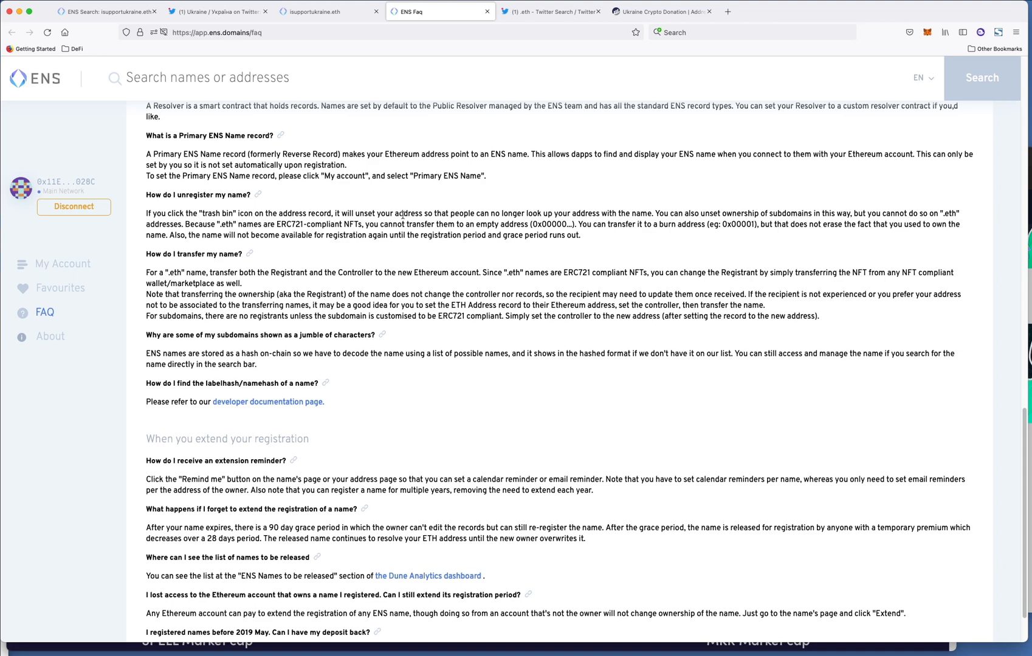
Search in a new tab and reach the Register page for the available name donateukraine.eth
left_click(839, 10)
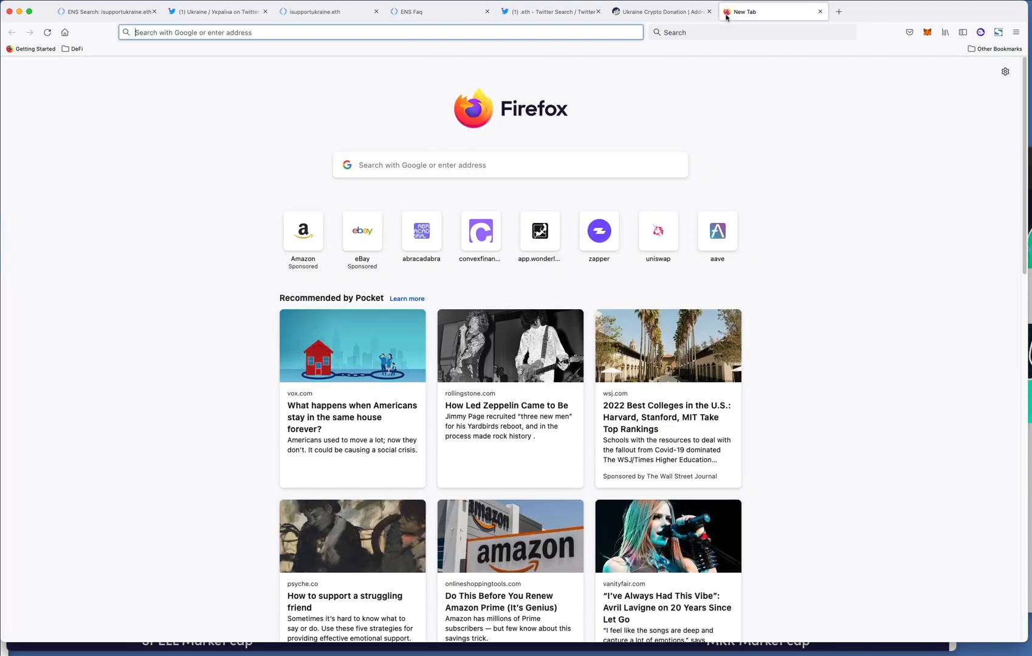
type("transf")
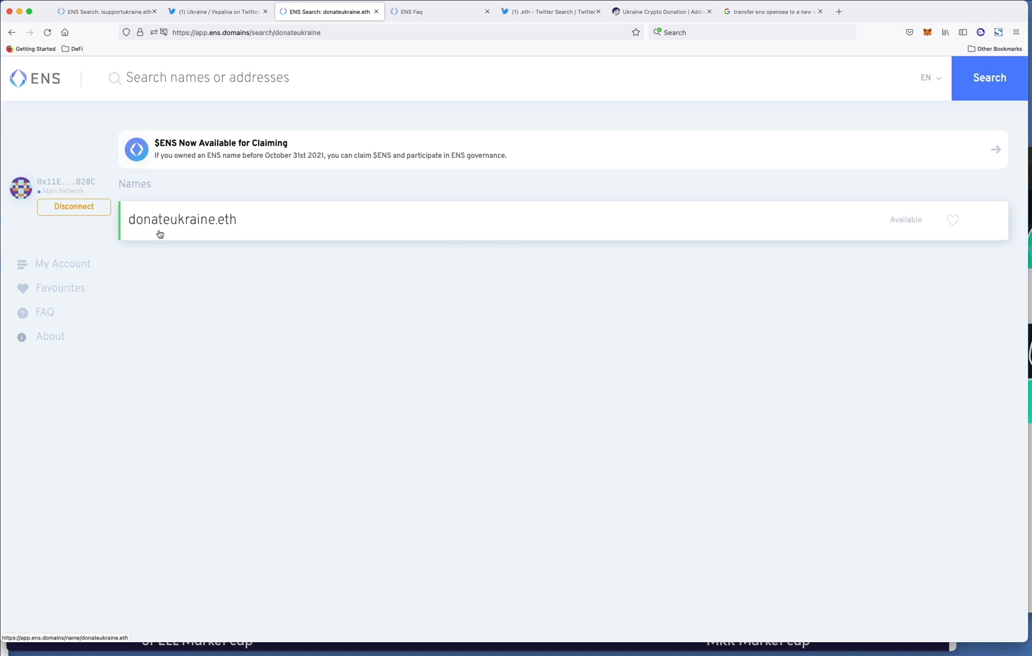
left_click(183, 219)
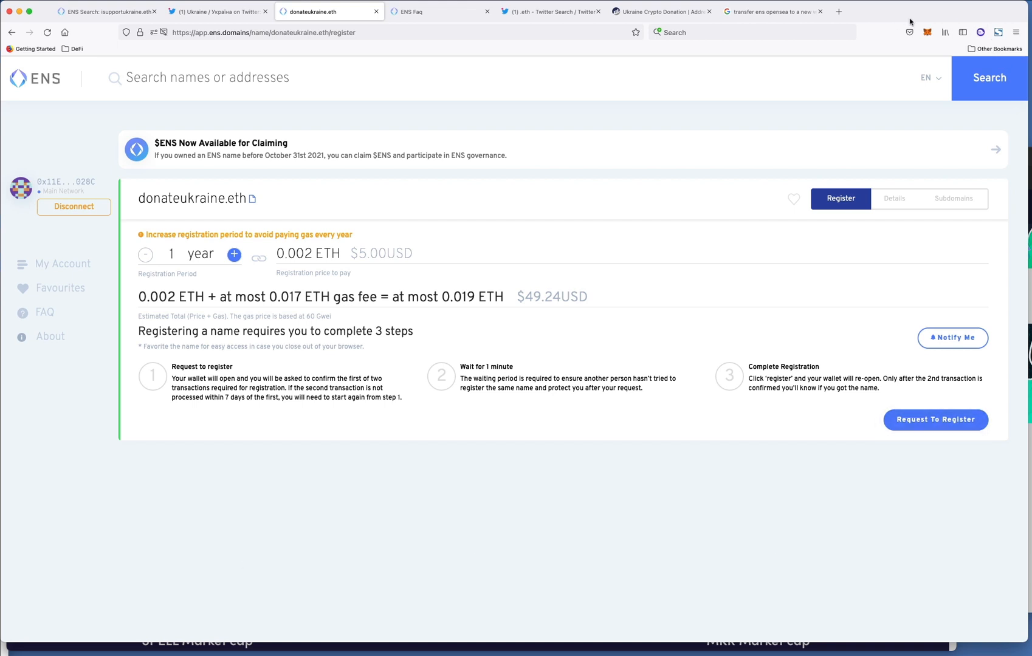
mouse_move(990, 444)
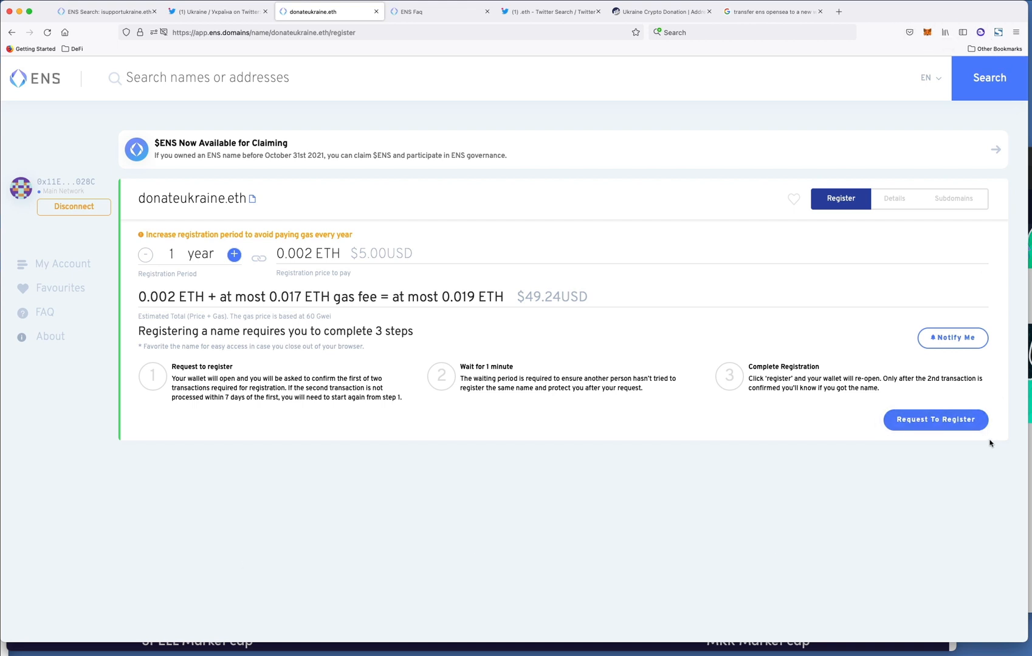
Request To Register donateukraine.eth and confirm the step-1 transaction in MetaMask
left_click(935, 421)
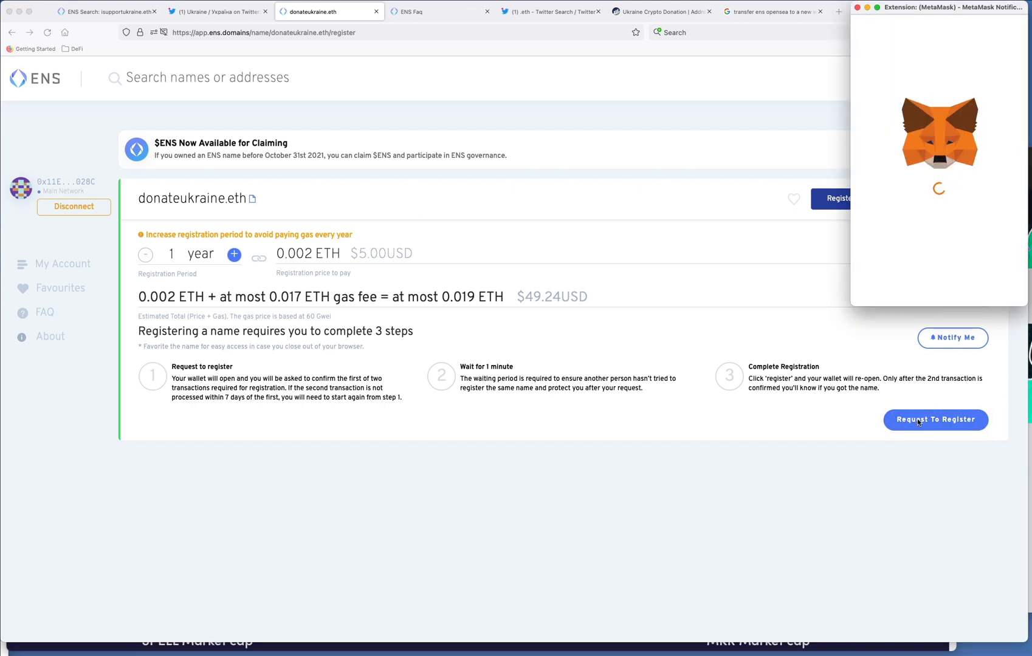
left_click(934, 420)
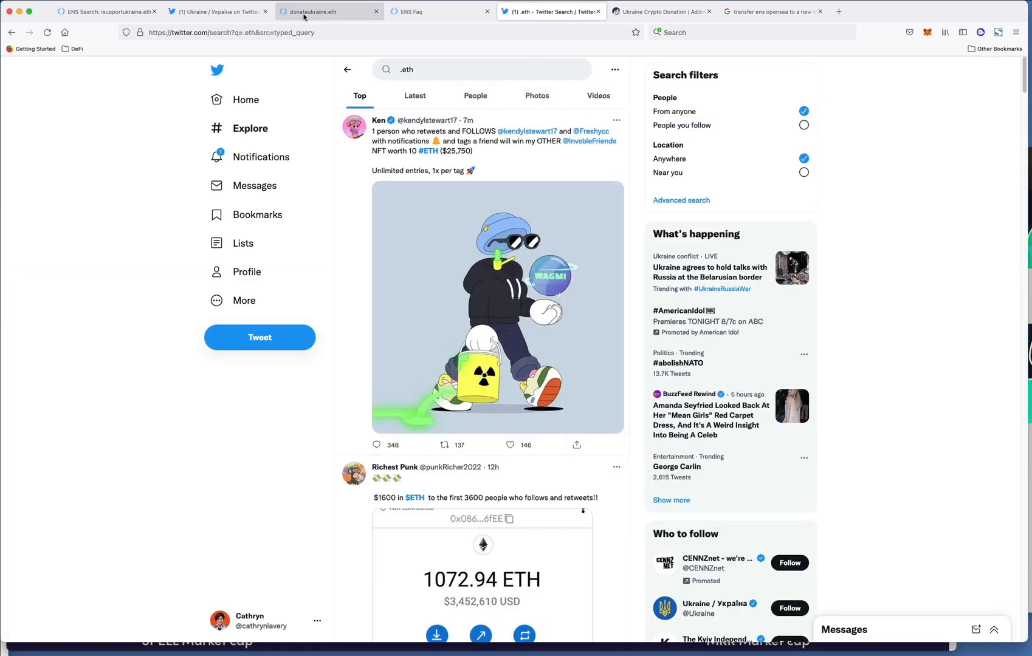
left_click(217, 11)
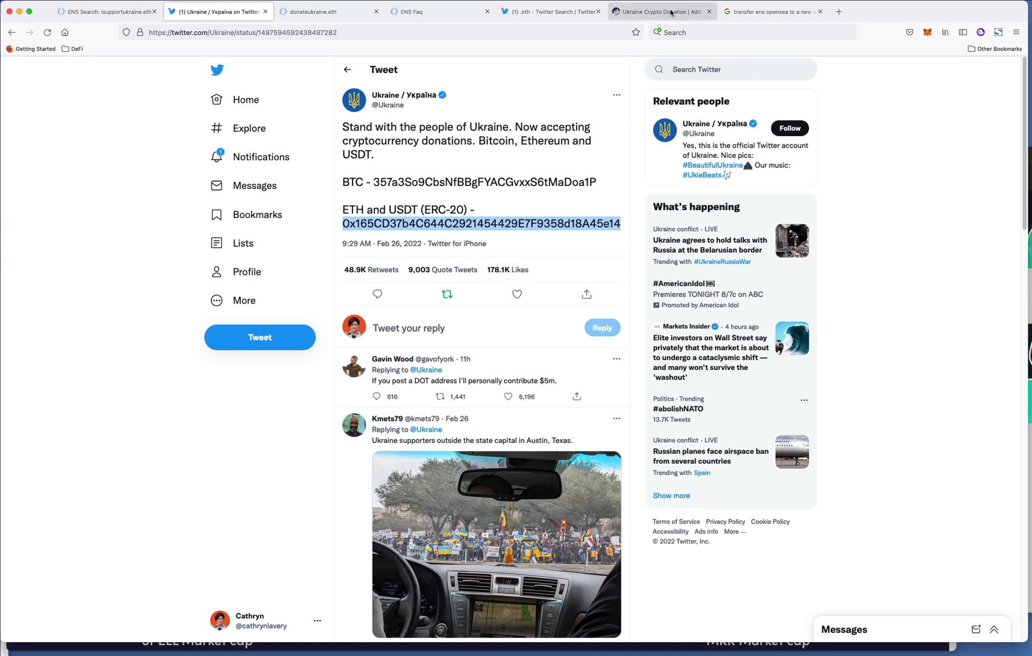
left_click(322, 11)
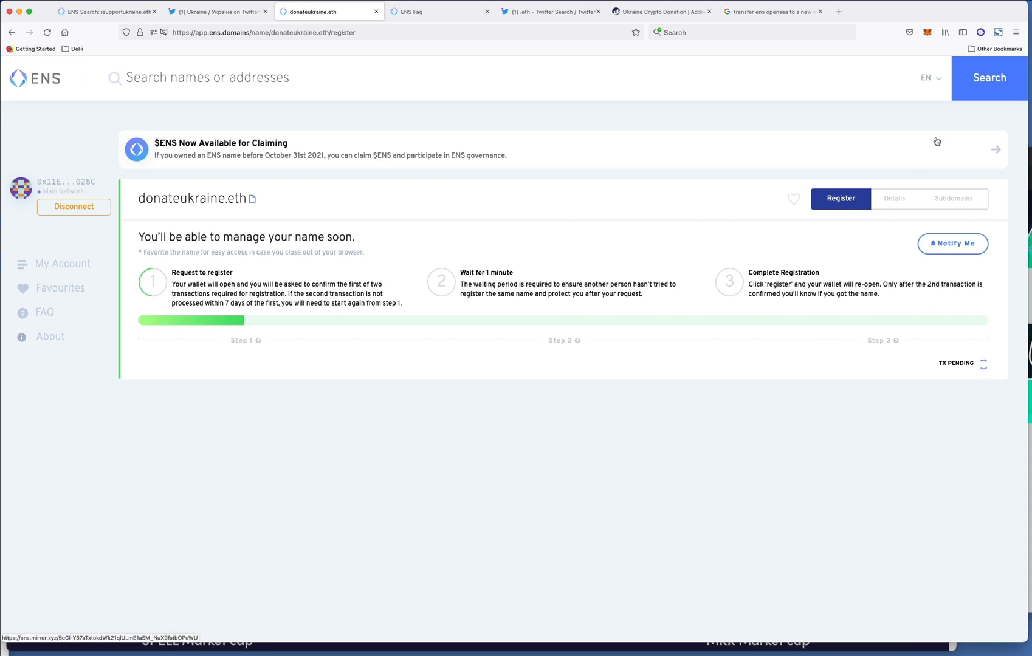
Look up current gas prices on ethgasstation.info in a new tab
left_click(836, 11)
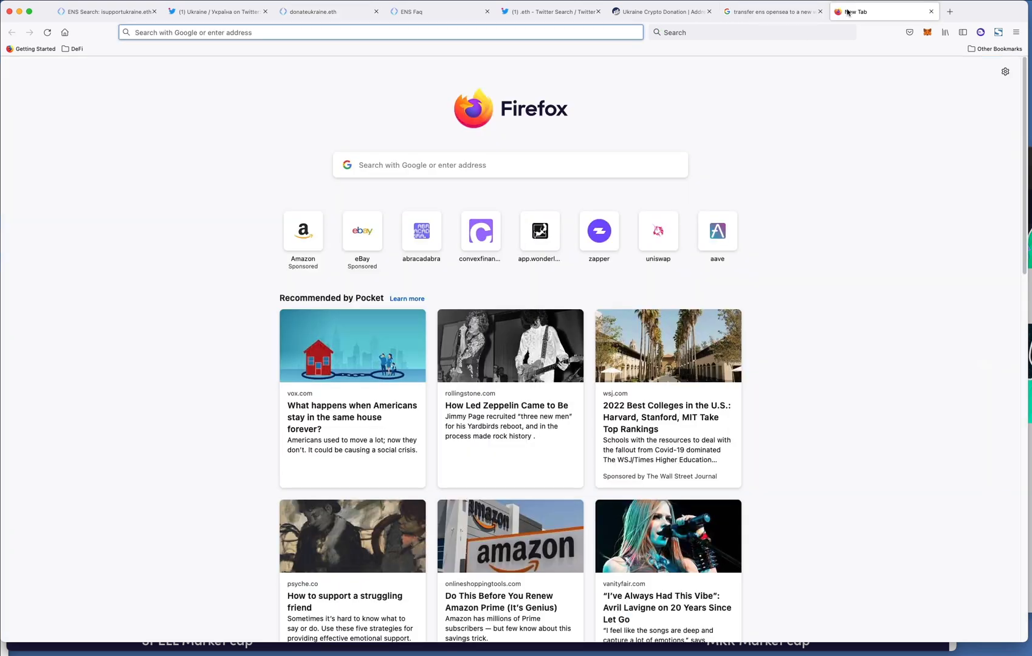
type("gasstation")
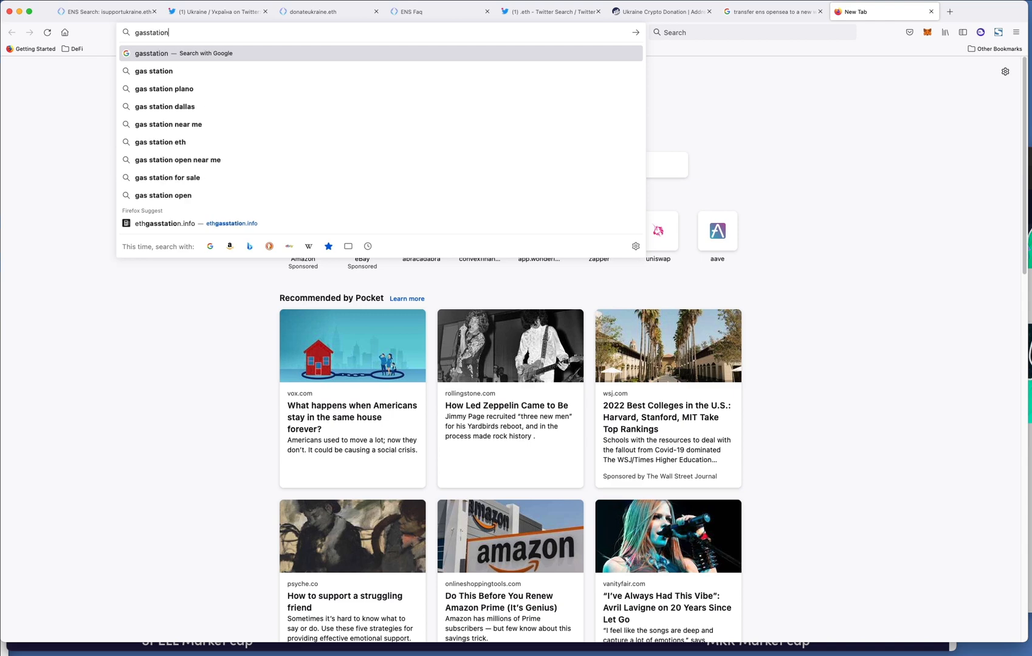
left_click(193, 224)
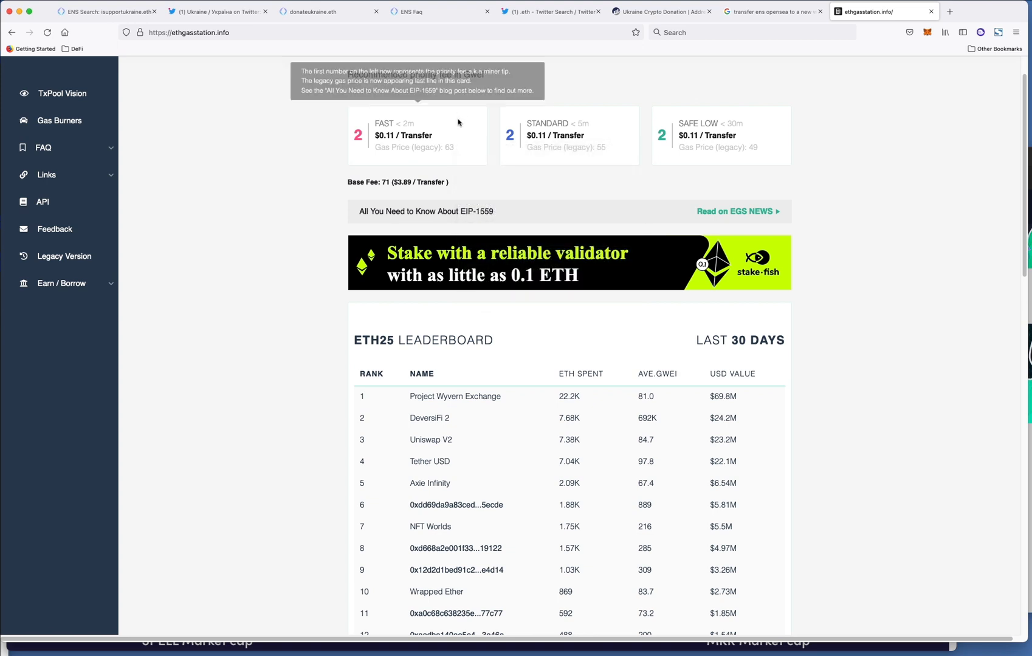
mouse_move(475, 27)
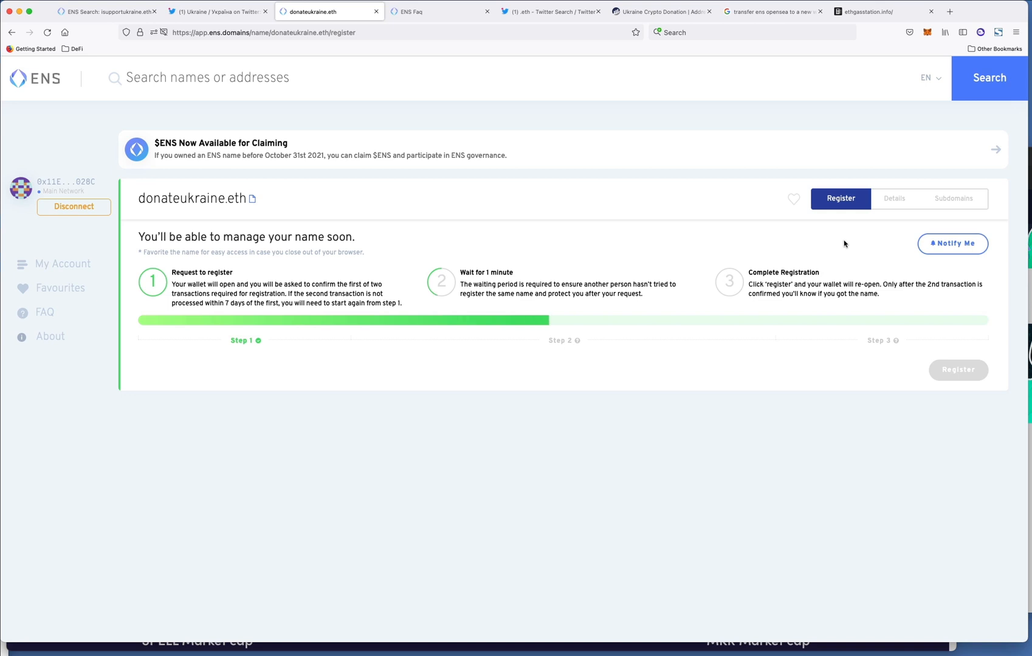
View the OpenSea account profile with Game Token #3246, then return to the registration progress
left_click(997, 11)
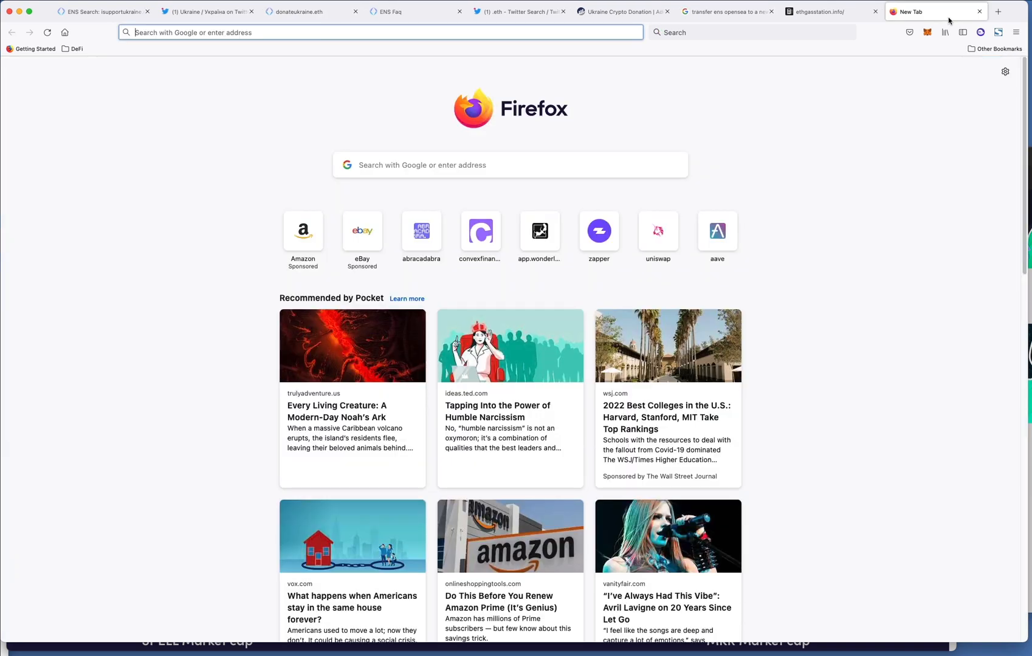
type("opensea.io")
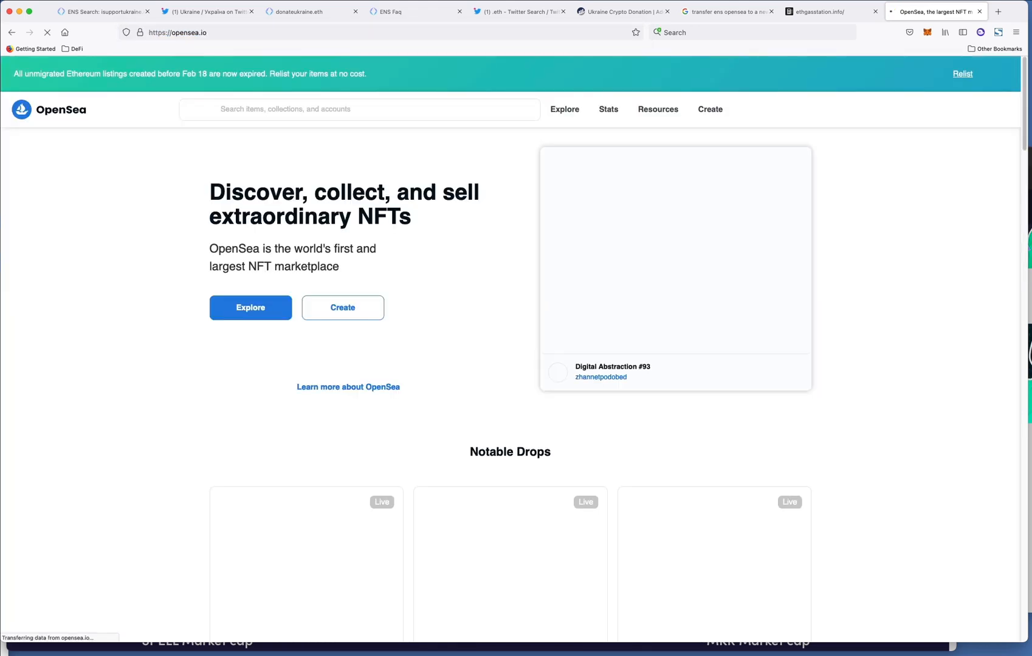
left_click(966, 74)
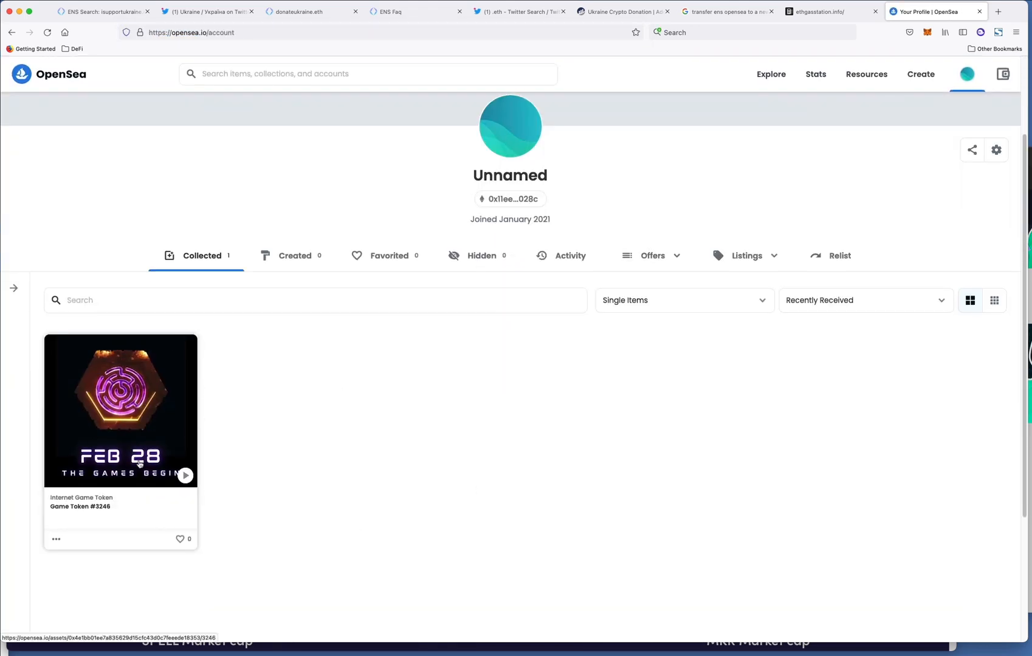
mouse_move(638, 176)
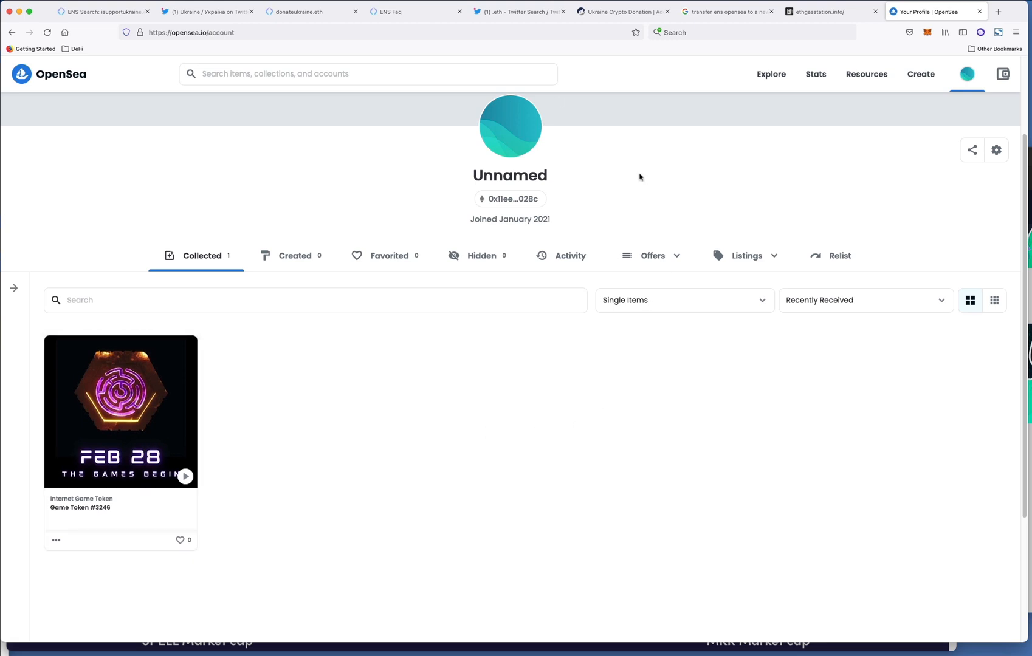
left_click(308, 11)
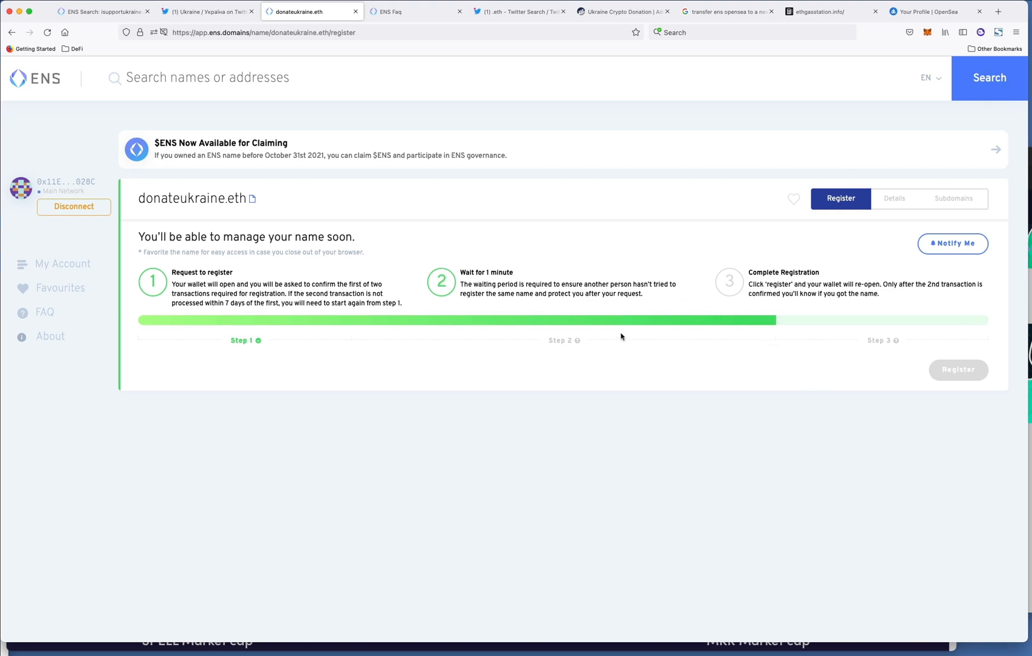
mouse_move(207, 210)
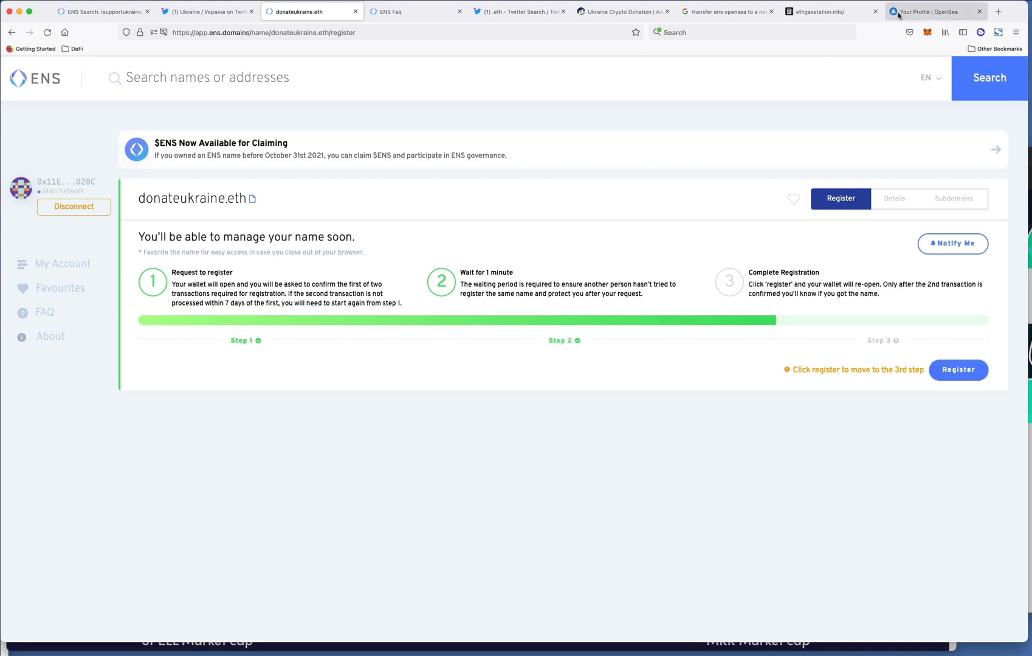
Register donateukraine.eth, confirm the payment in MetaMask, and reload the OpenSea profile
left_click(958, 370)
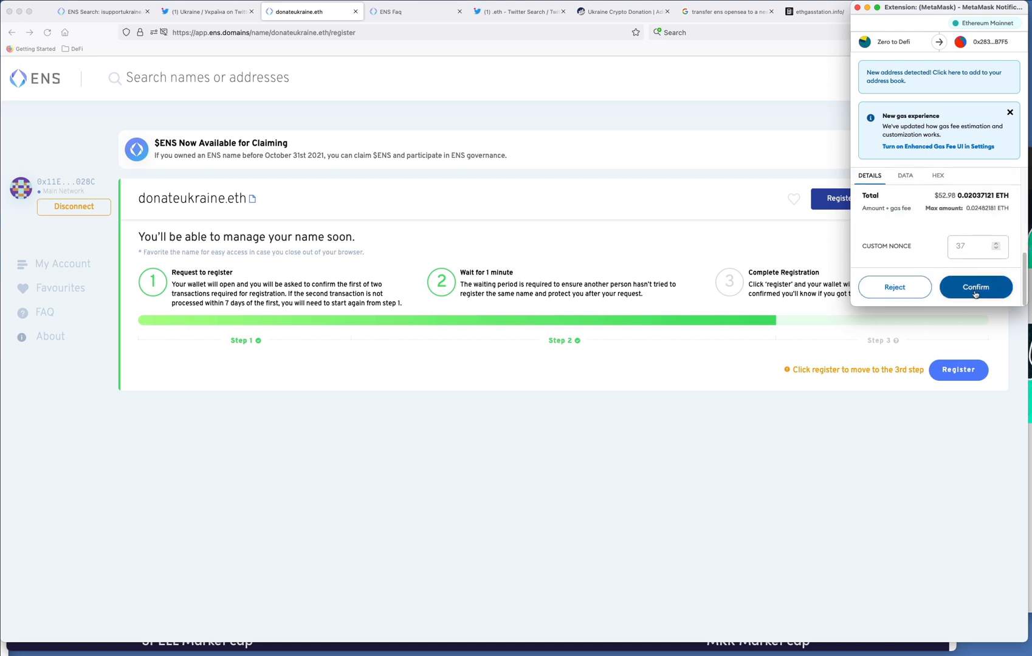
left_click(975, 286)
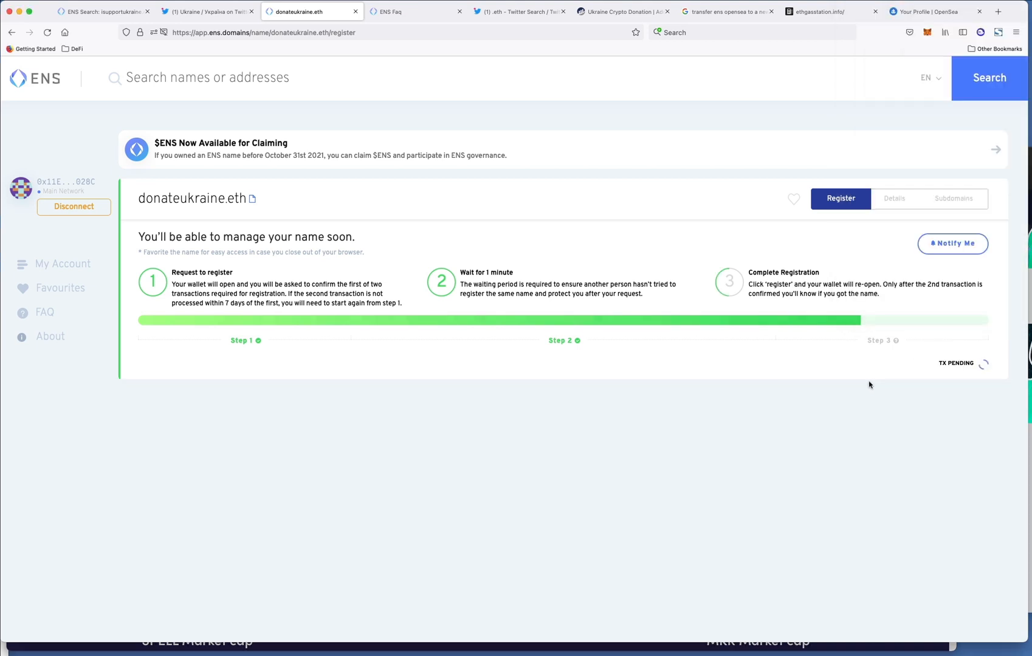
left_click(931, 11)
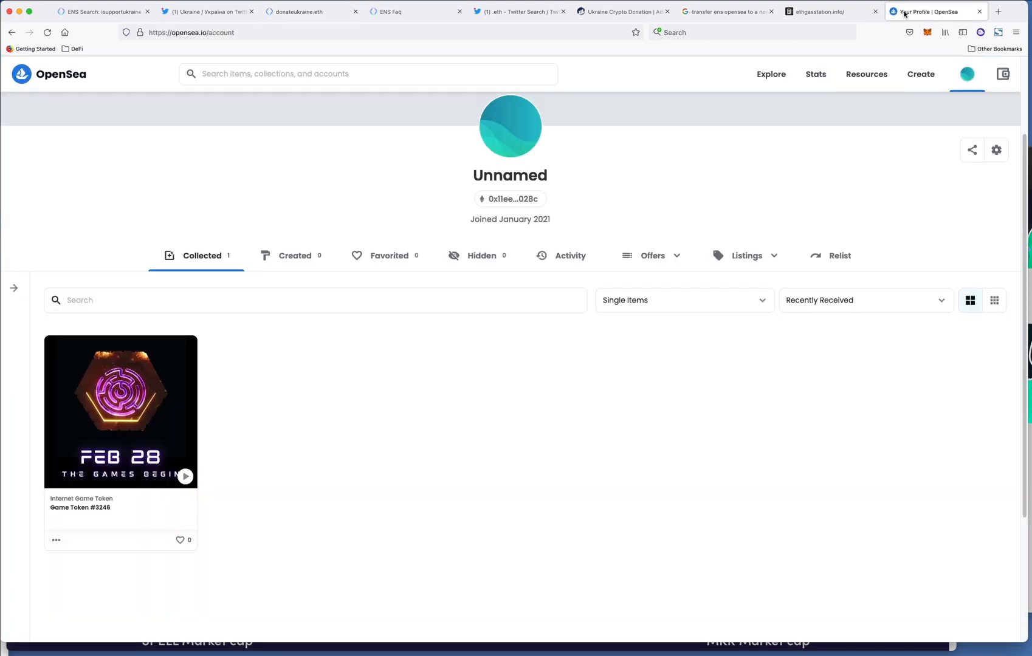
left_click(103, 12)
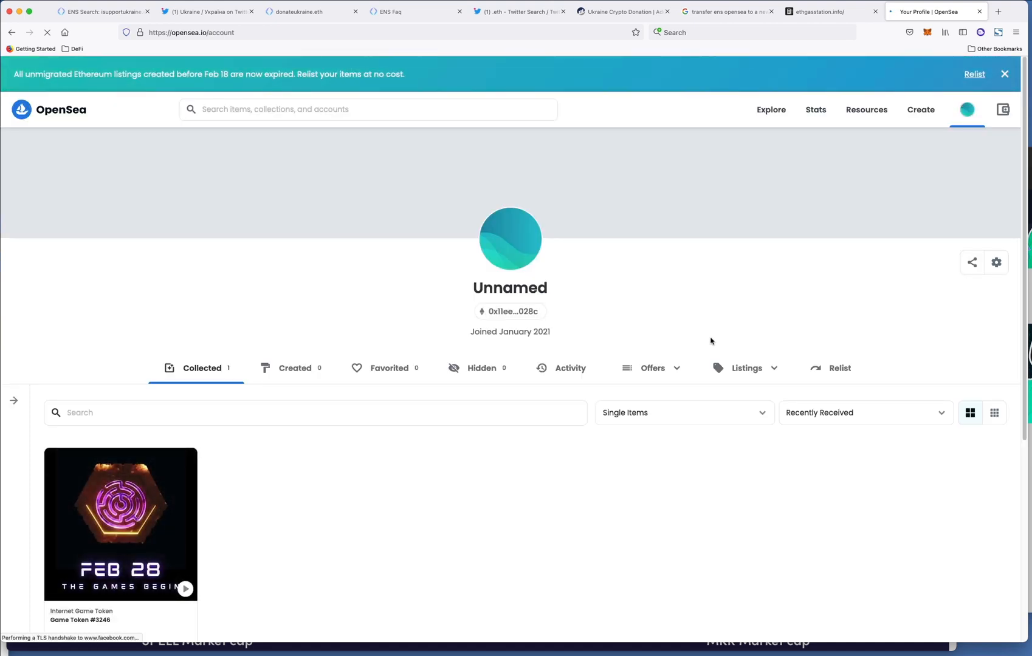
Confirm donateukraine.eth in the ENS app, then view the OpenSea Activity tab showing it received
left_click(926, 31)
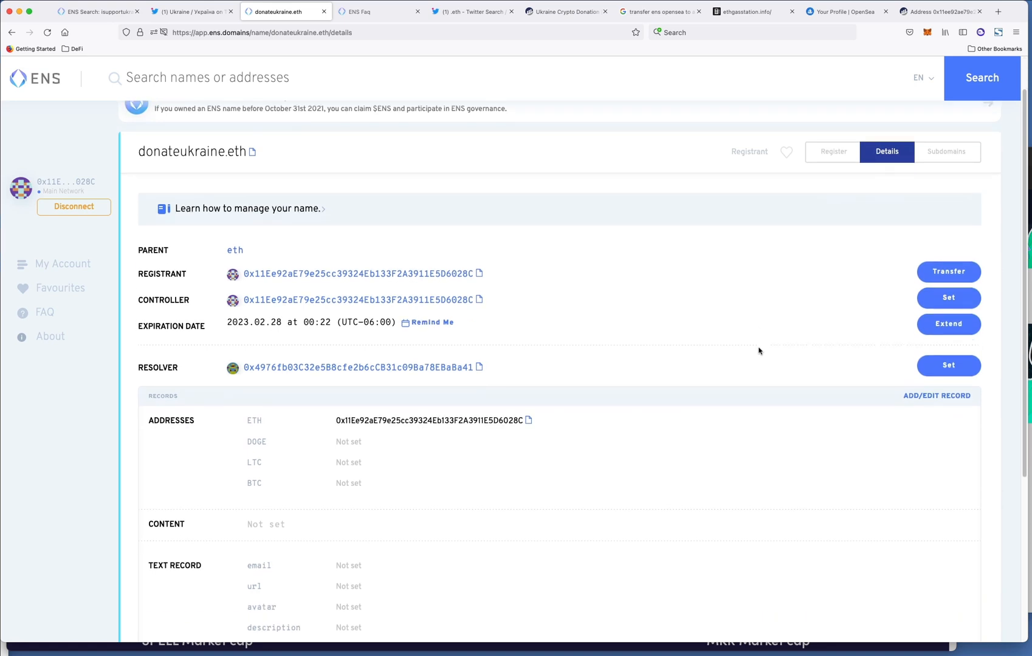
left_click(846, 11)
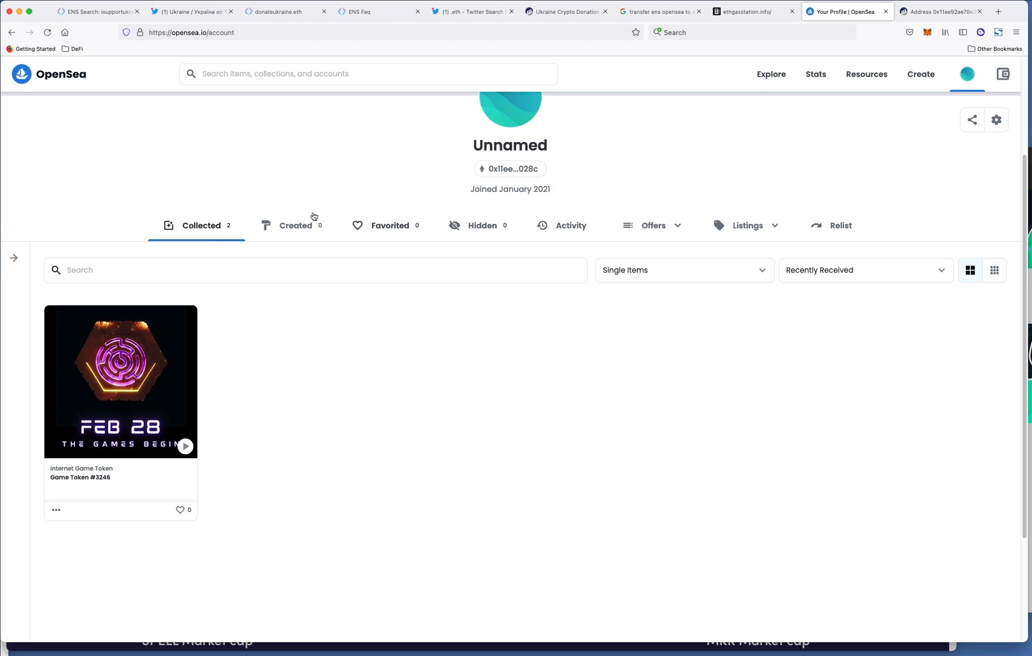
left_click(570, 226)
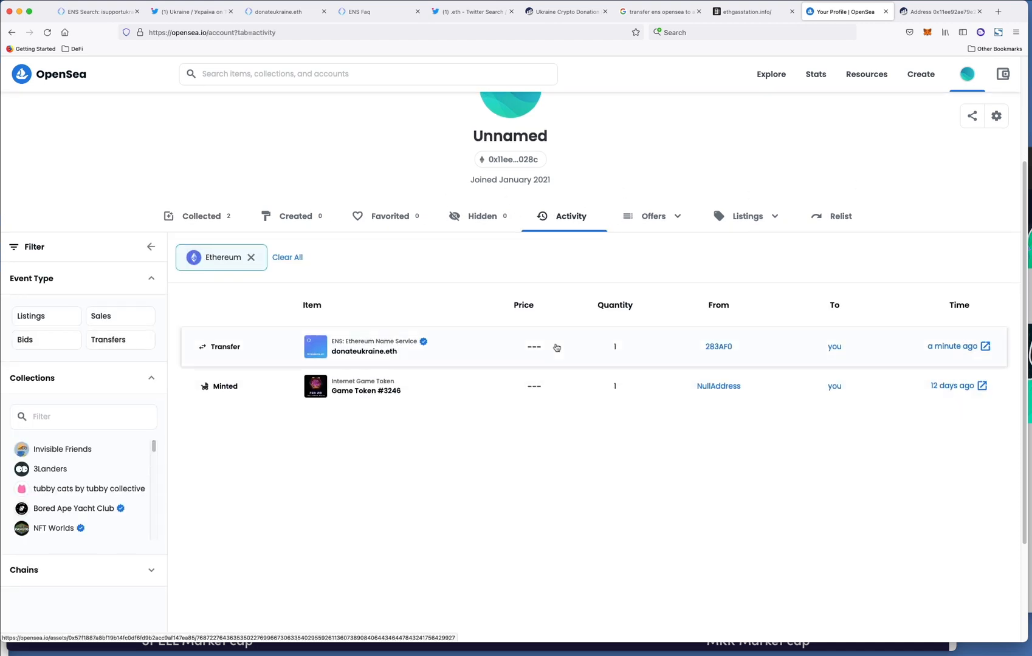
left_click(375, 346)
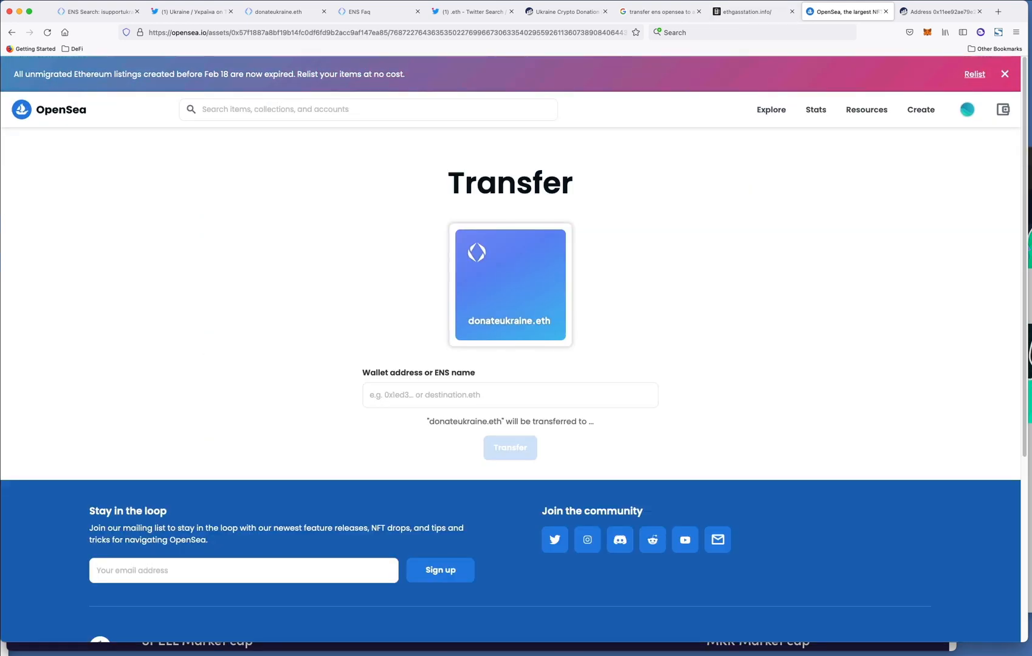
left_click(469, 10)
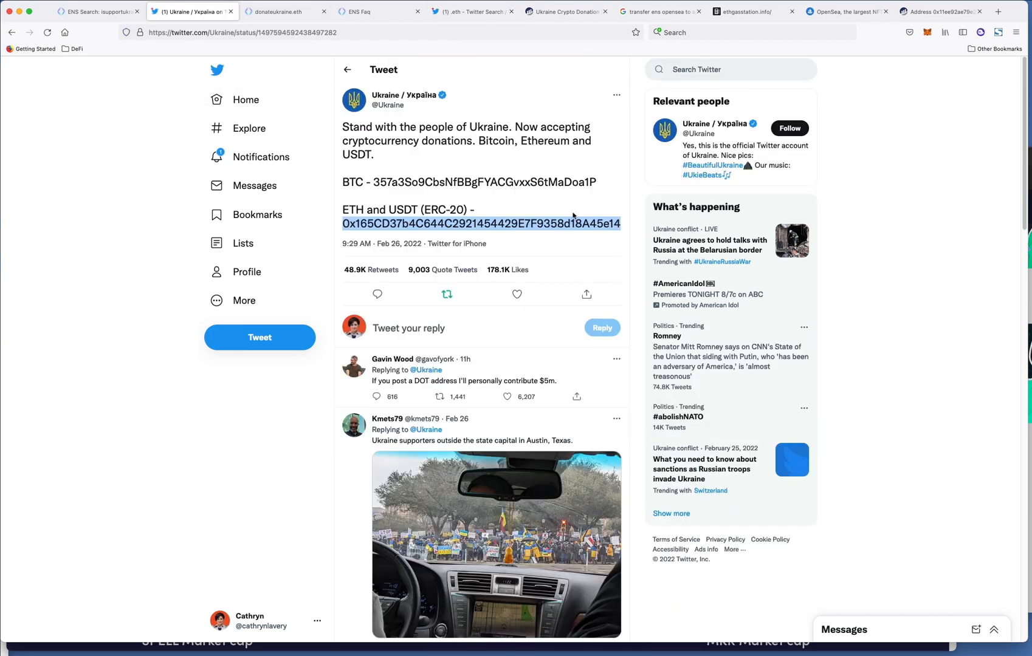
left_click(847, 11)
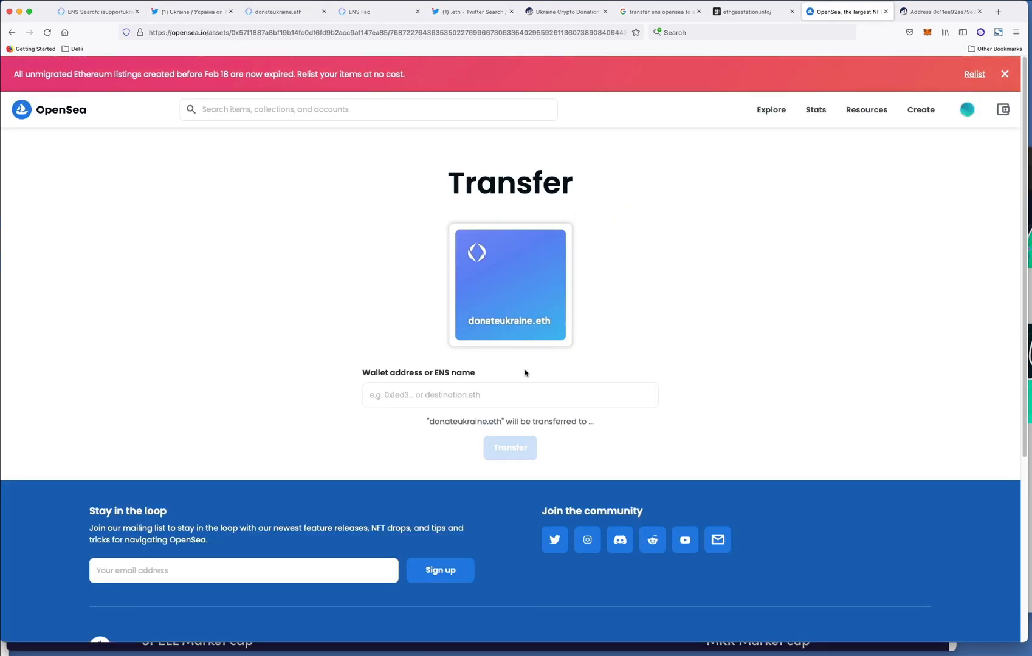
type("0x65CD37b4C644C2921454429E7F9358d18A45e14")
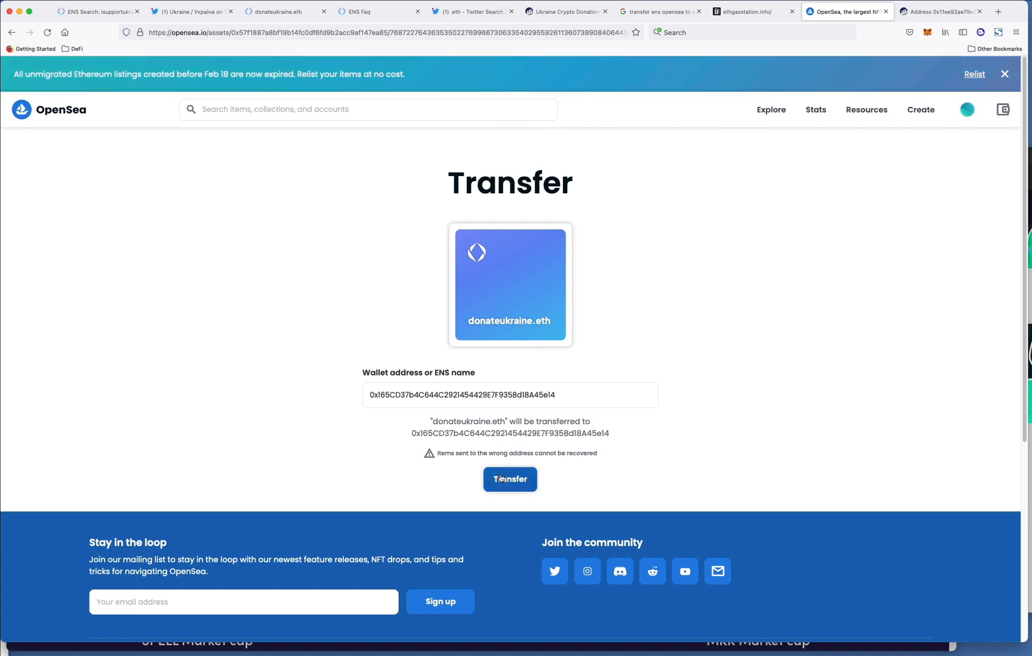
left_click(509, 478)
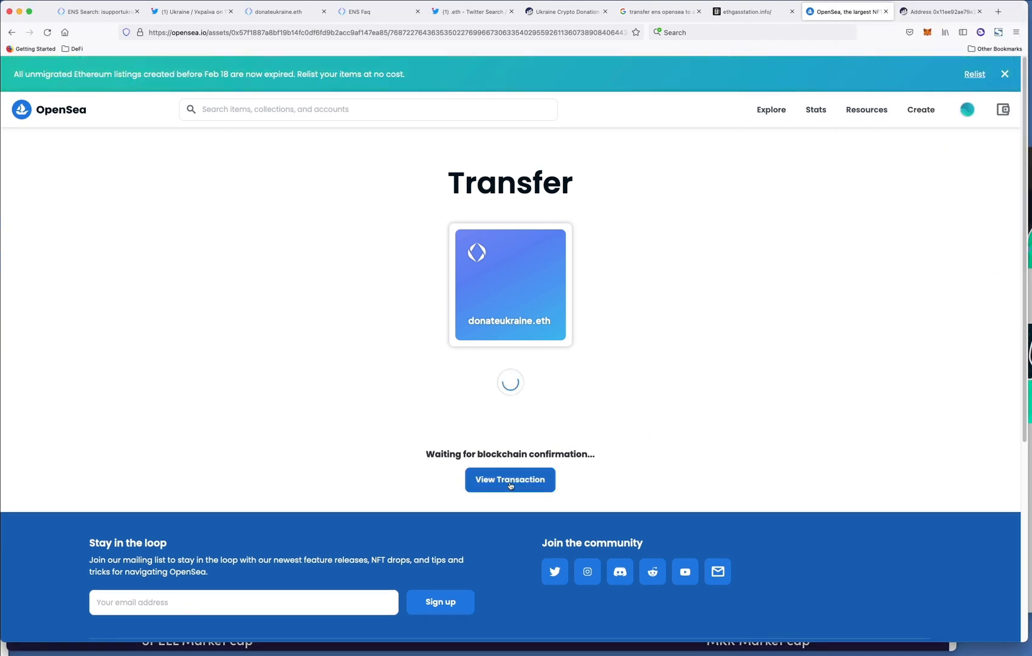
Follow the pending transfer transaction on Etherscan and refresh until its status updates
left_click(509, 478)
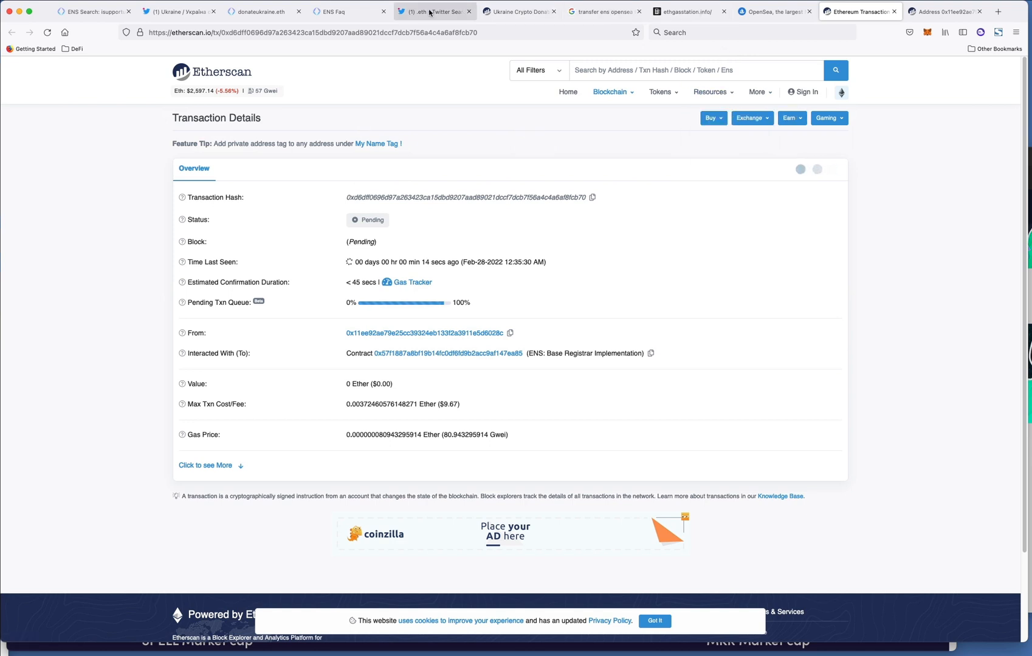
left_click(519, 11)
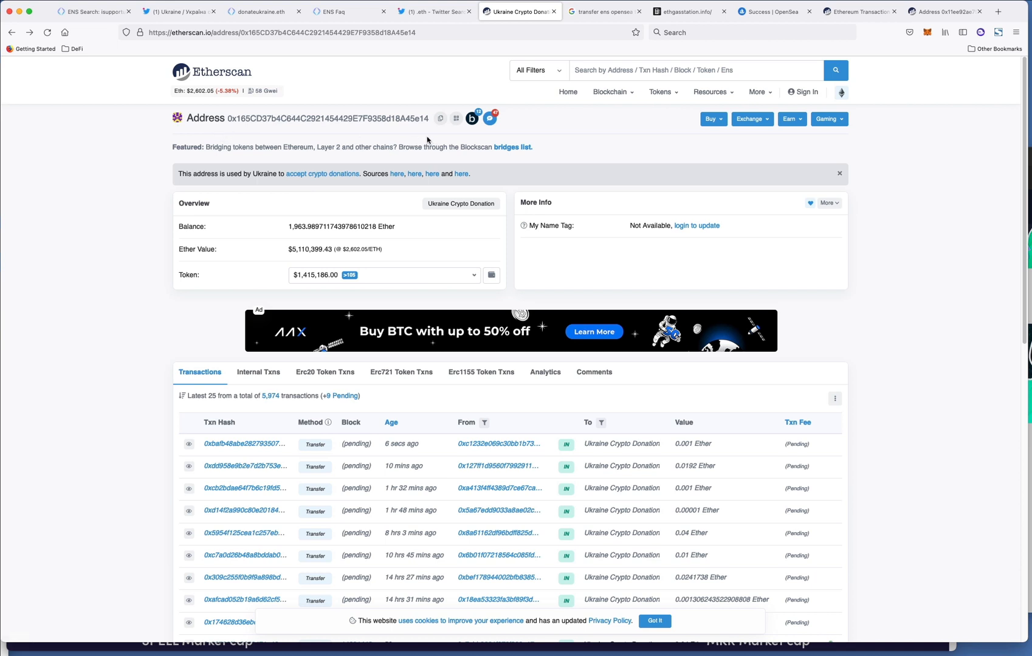
left_click(855, 11)
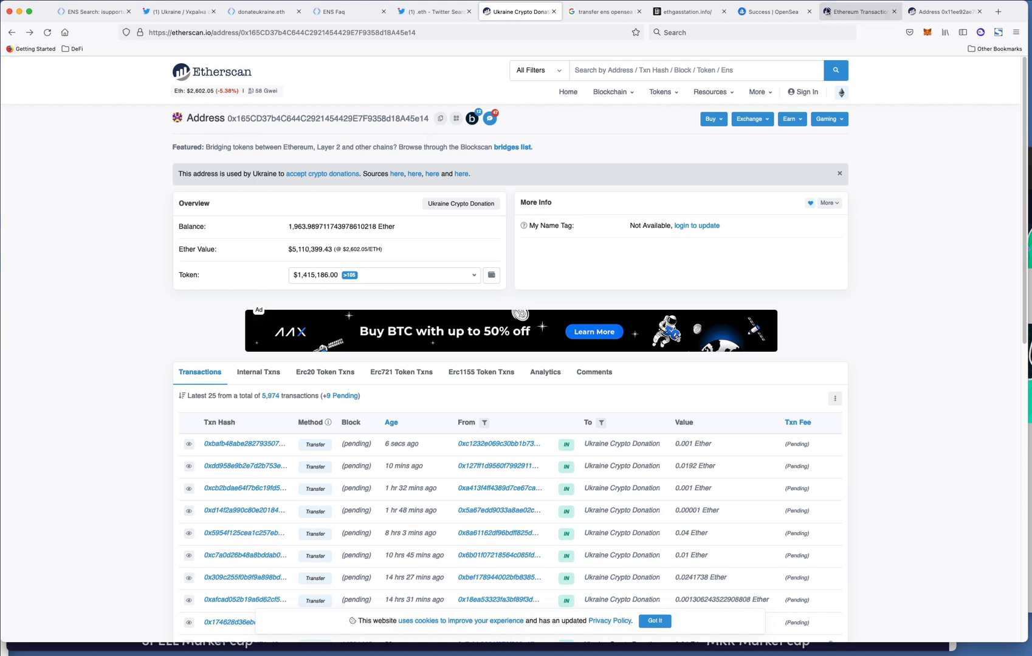
left_click(243, 443)
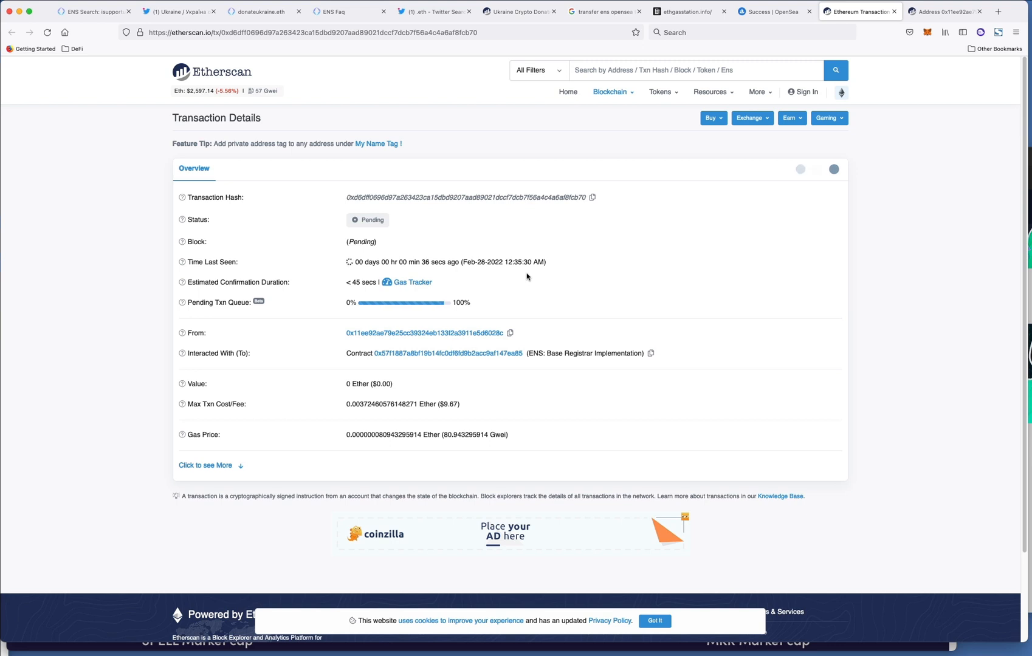
left_click(775, 11)
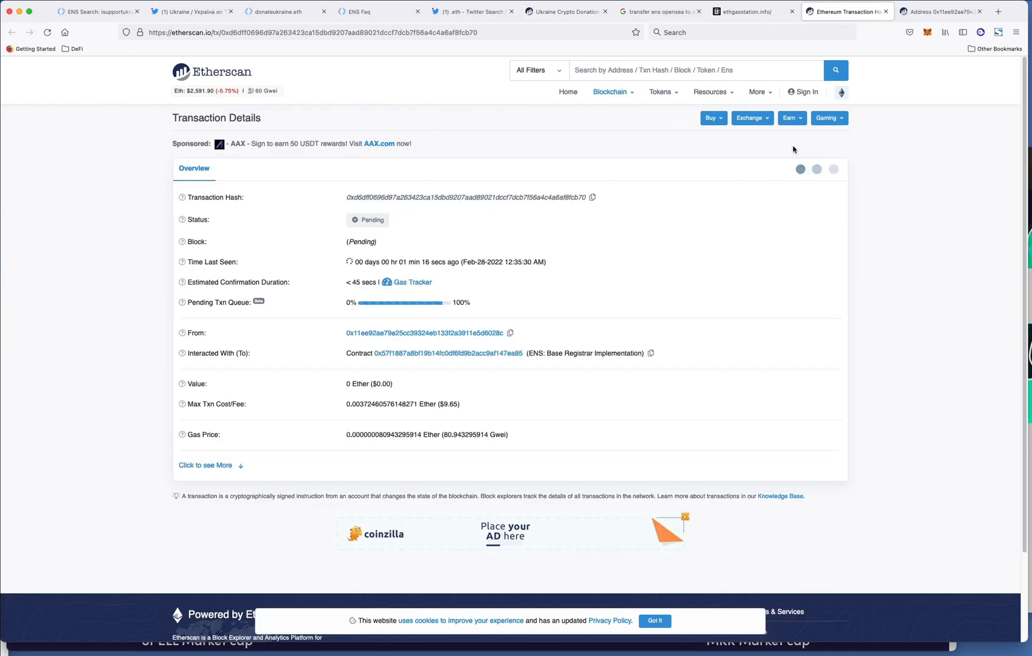
mouse_move(429, 230)
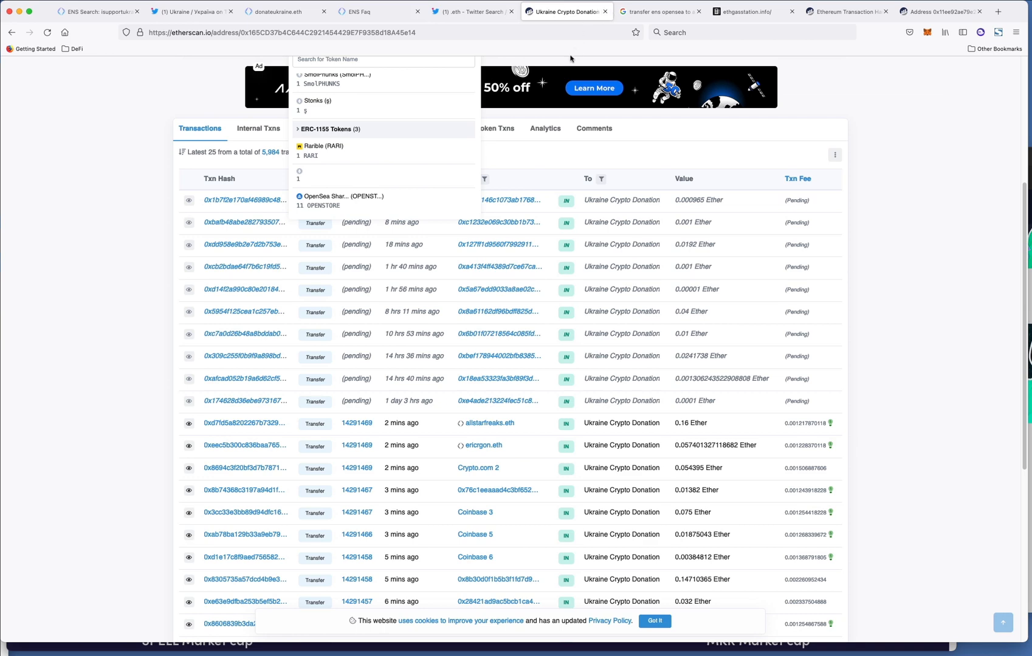
Reload Ukraine's address, list its Erc721 Token Txns and view donateukraine.eth owned by Ukraine Crypto Donation
left_click(46, 33)
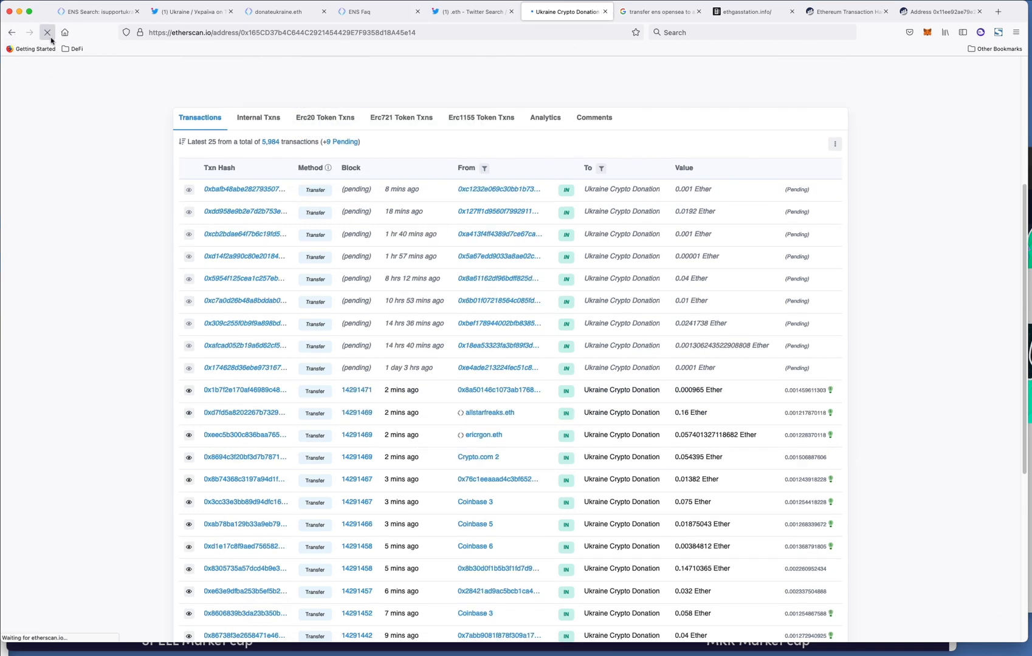
left_click(400, 116)
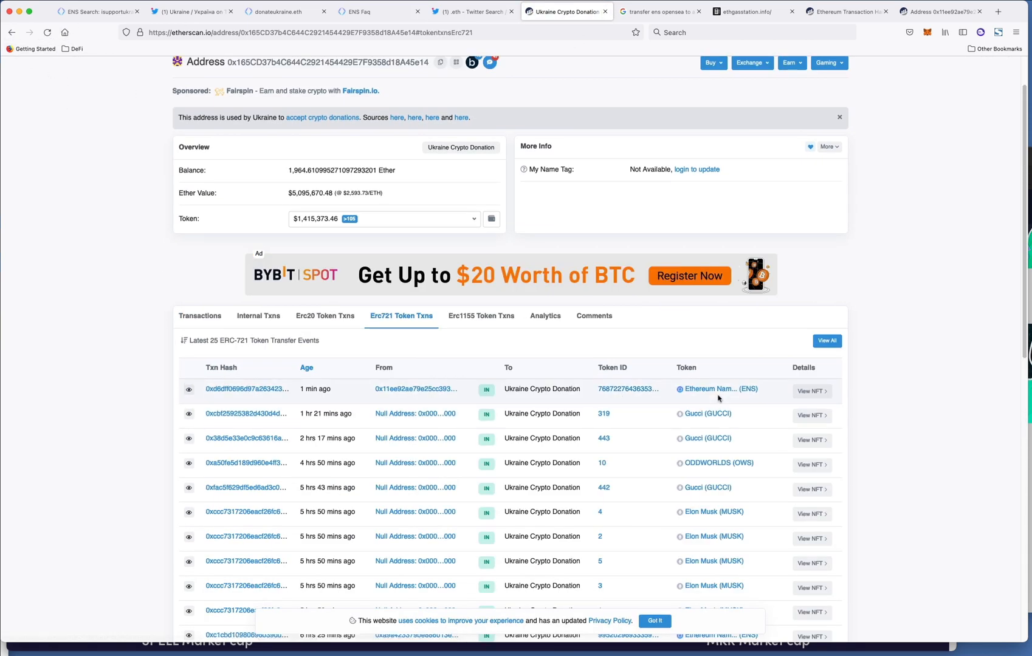
mouse_move(148, 412)
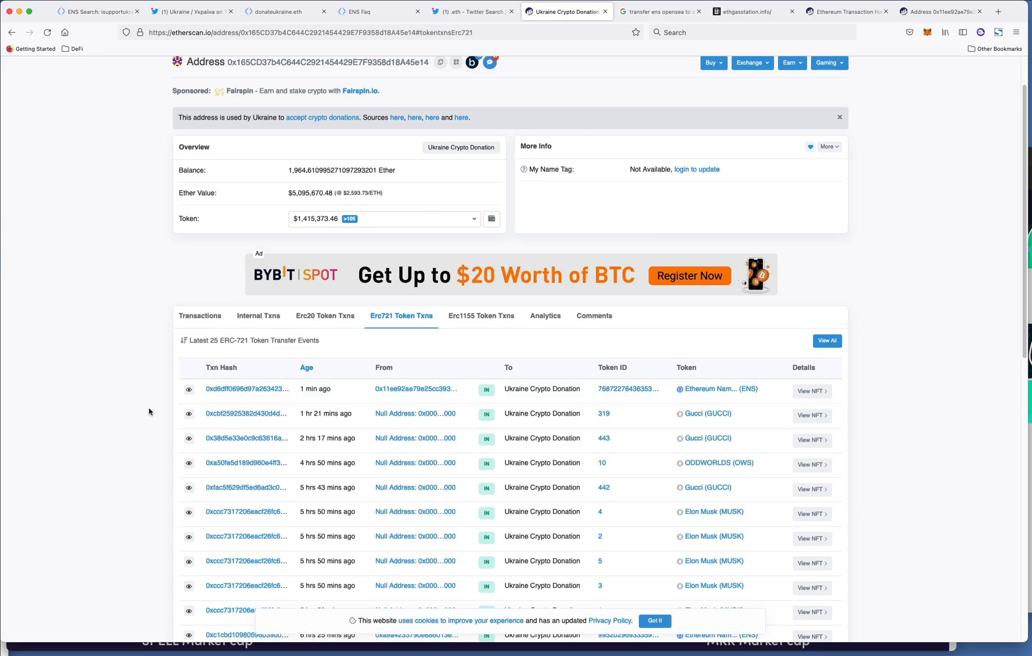
left_click(812, 416)
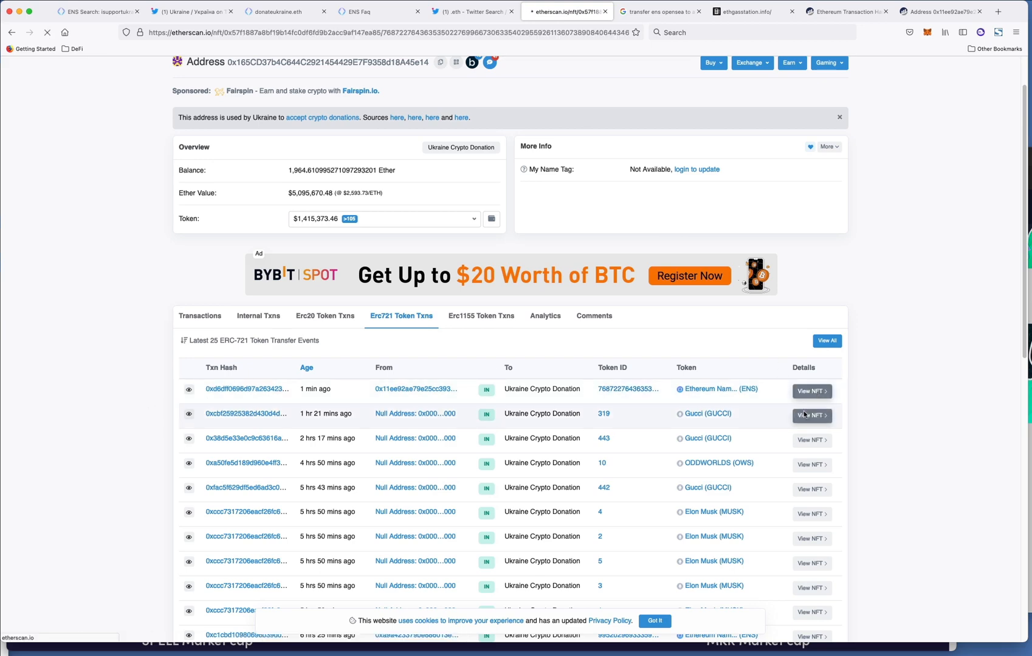
left_click(812, 392)
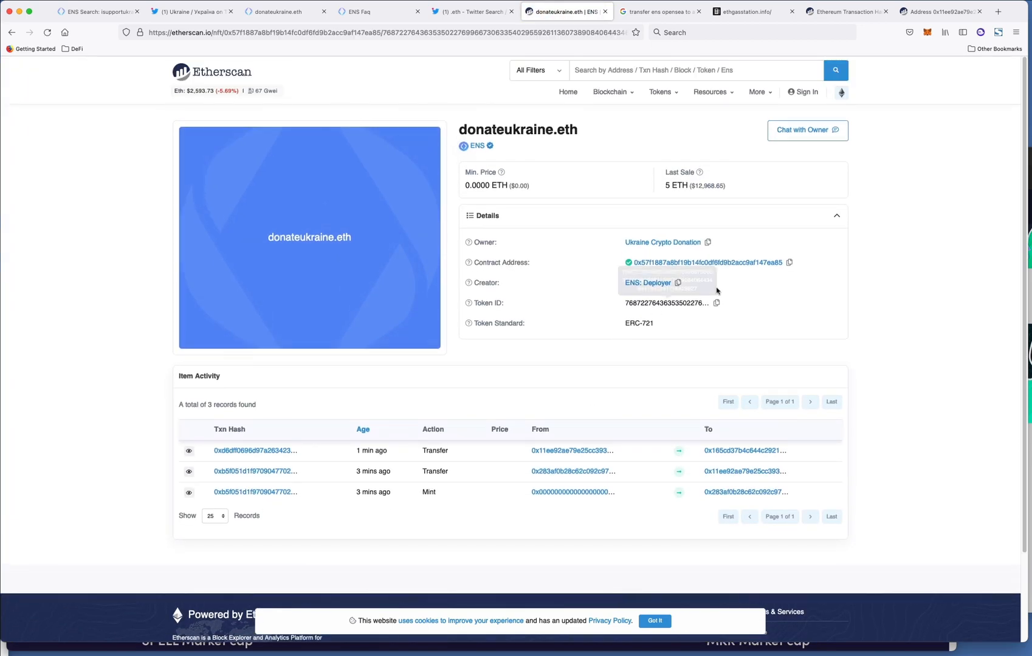
mouse_move(559, 150)
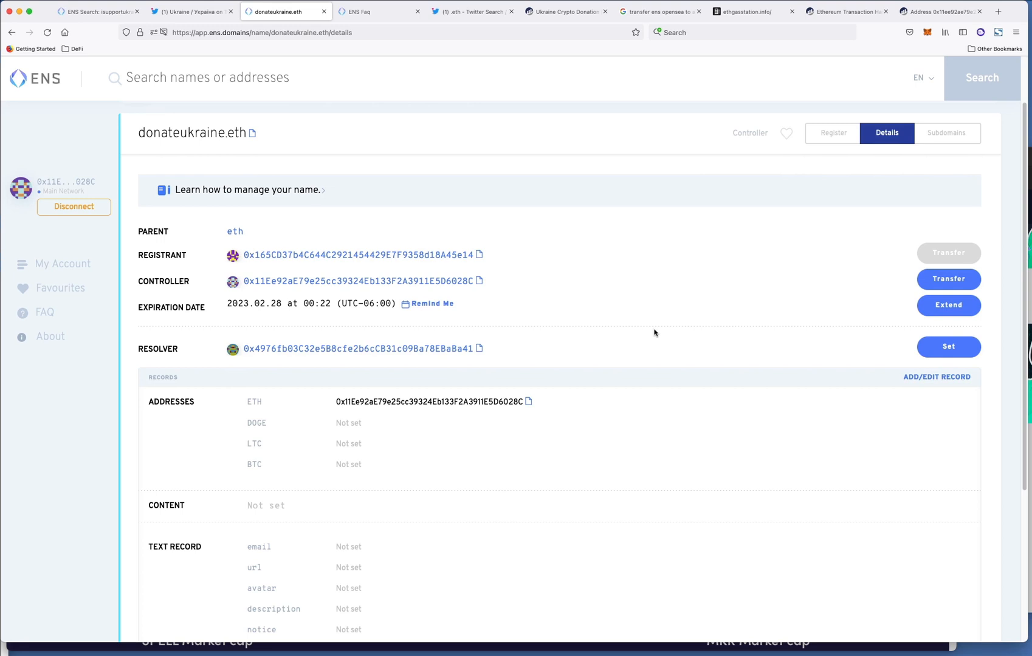
left_click(947, 280)
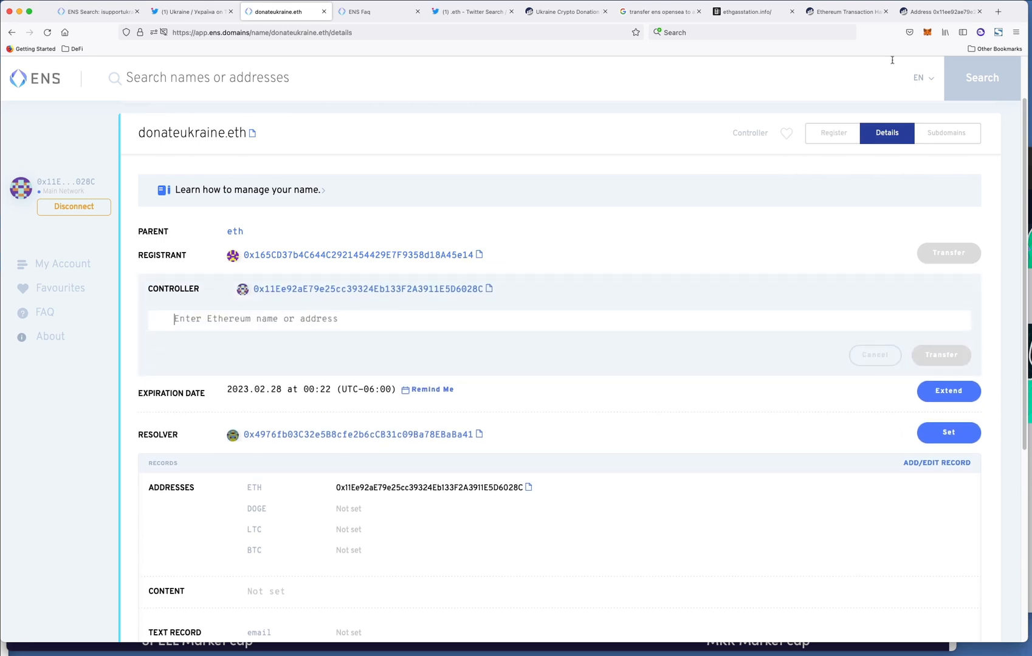
mouse_move(232, 263)
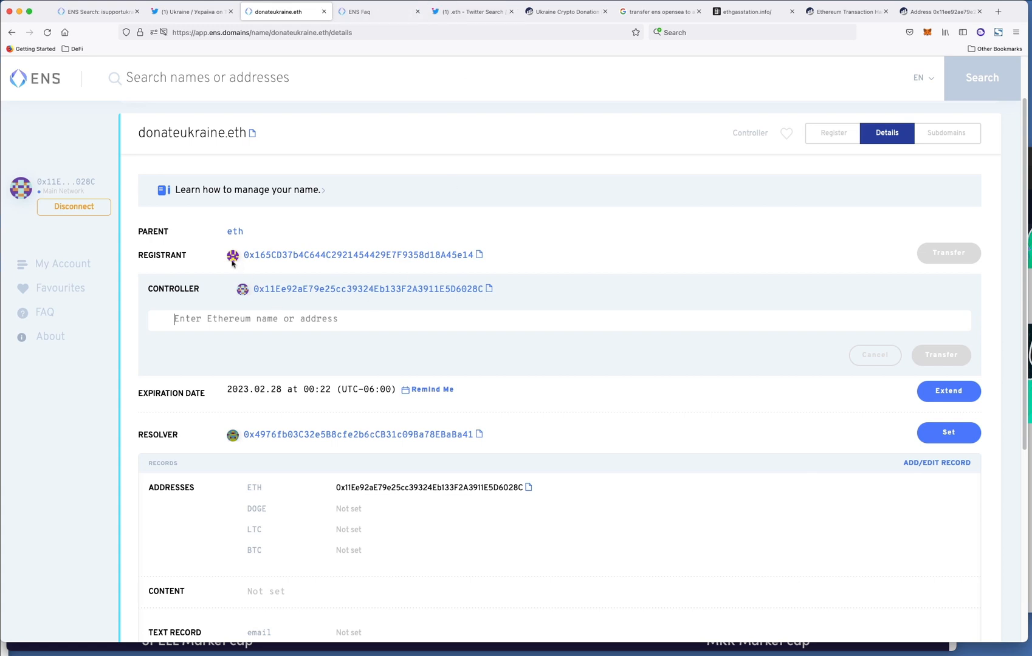
left_click(473, 11)
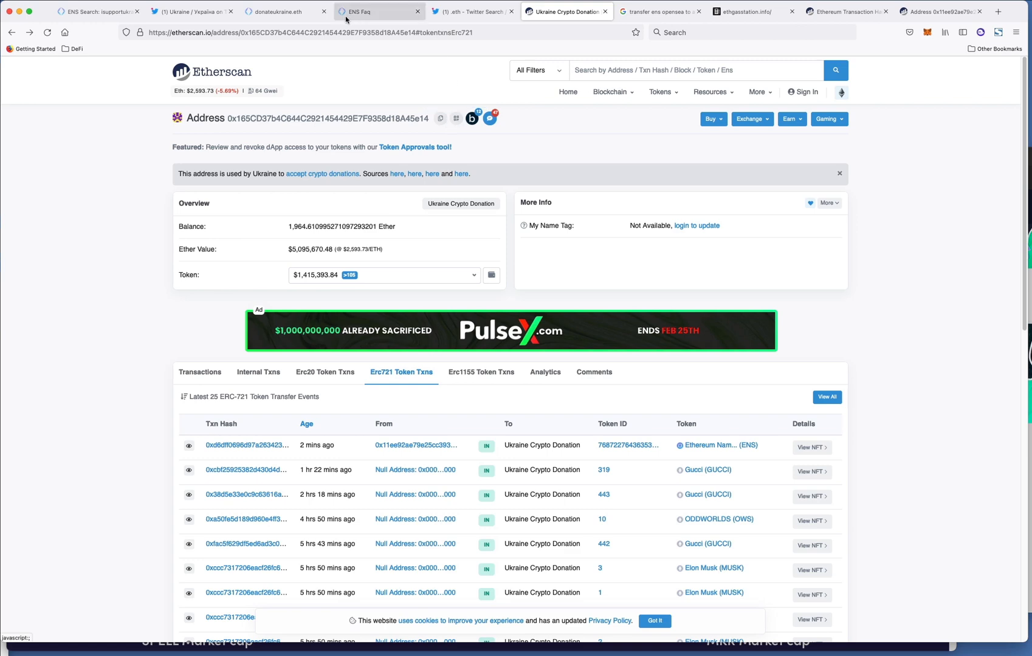
left_click(191, 11)
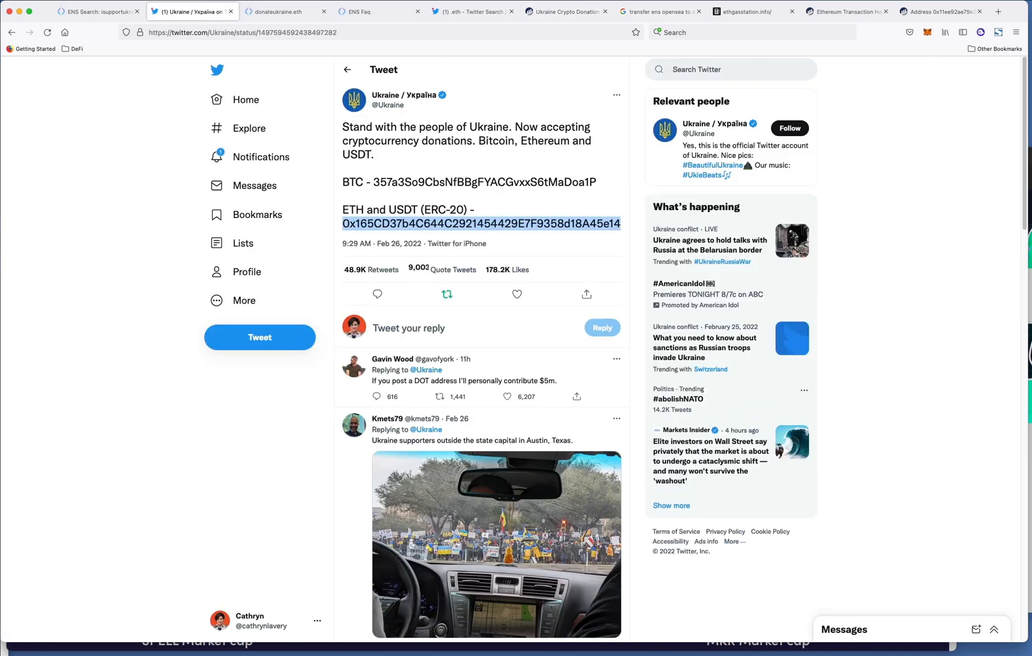
left_click(283, 11)
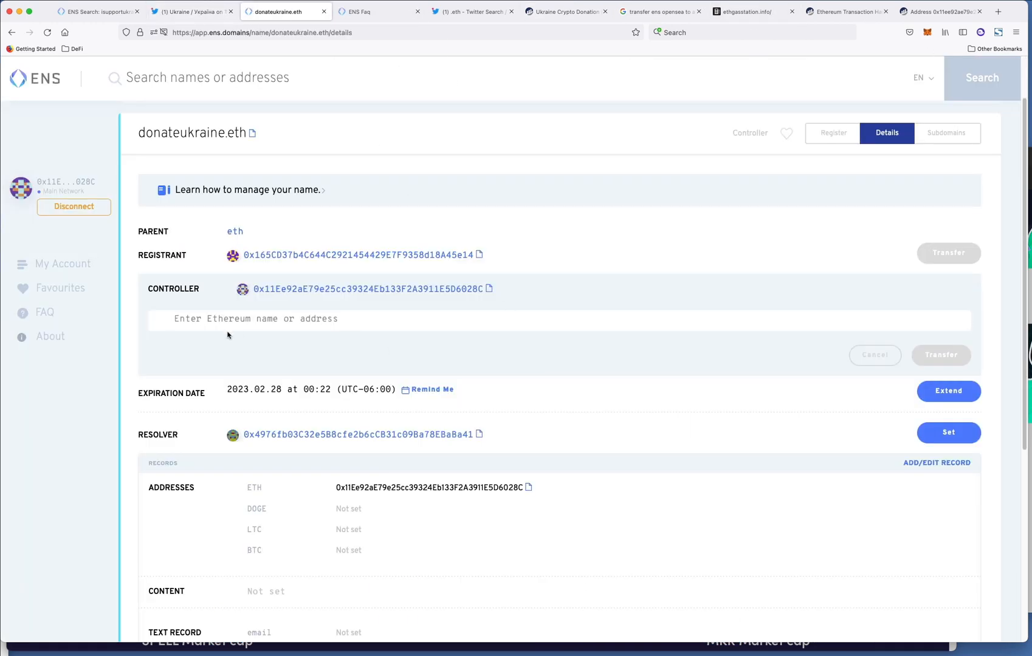
type("0x165CD37b4C644C2921454429E7F9358d18A45e14")
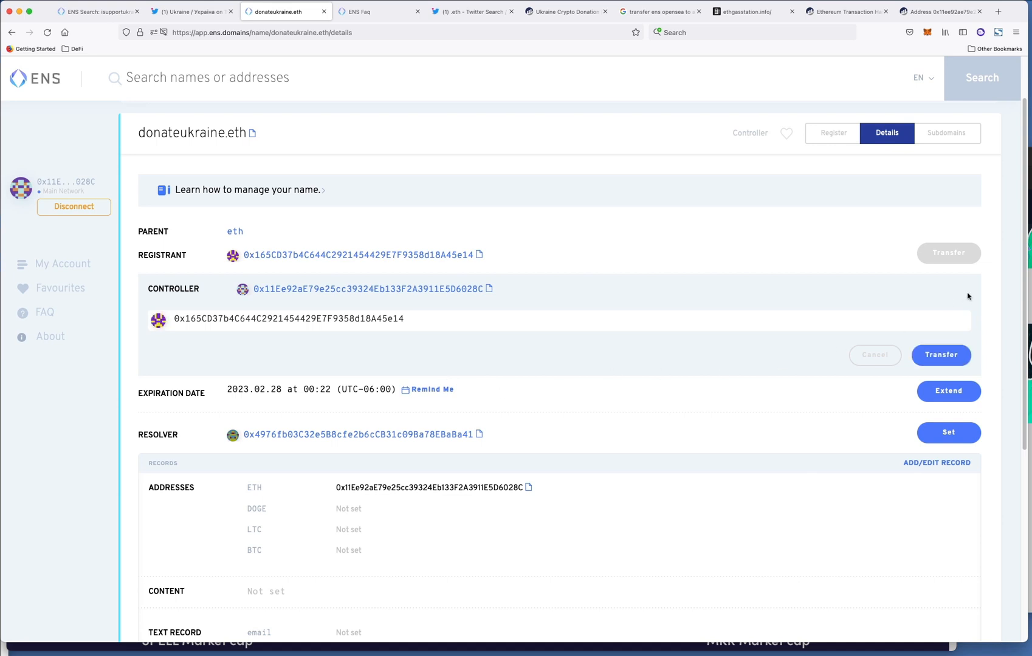
left_click(941, 355)
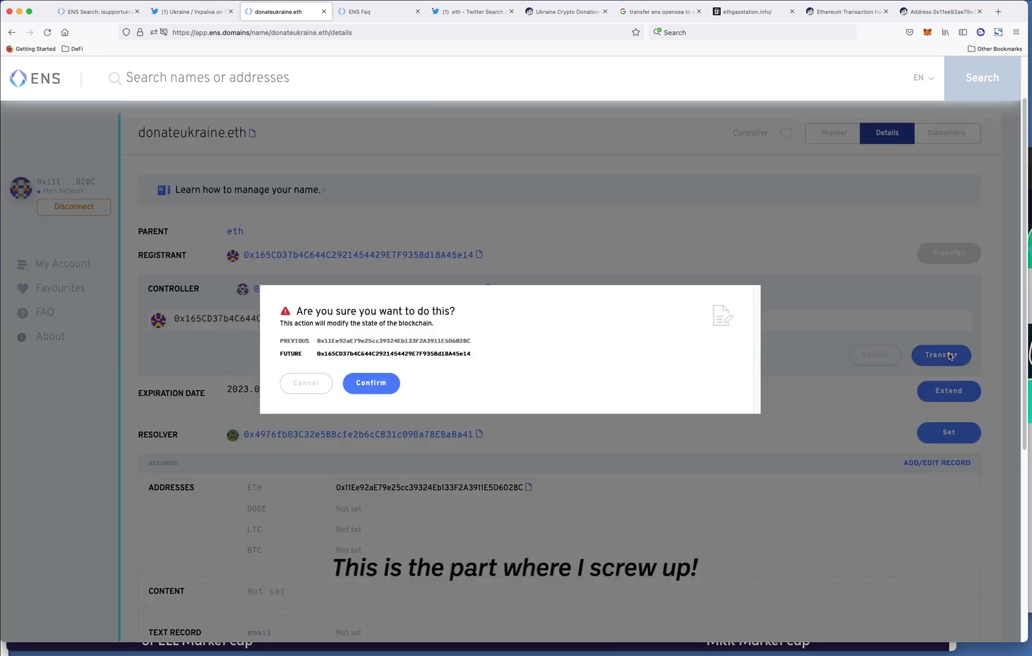
Confirm the controller change and approve the transaction in MetaMask
left_click(371, 382)
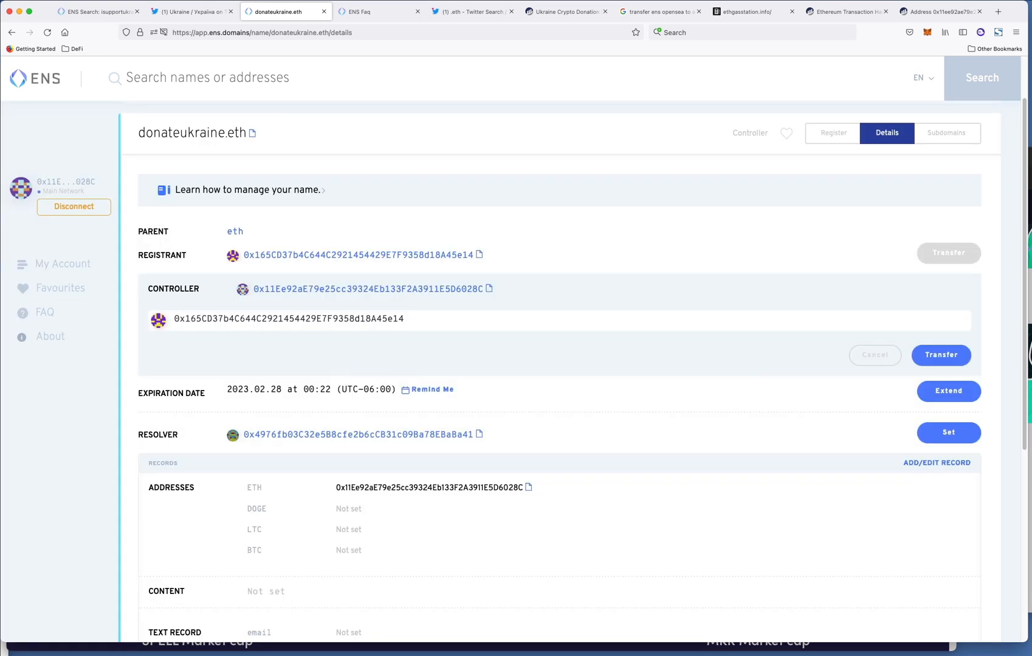
left_click(939, 354)
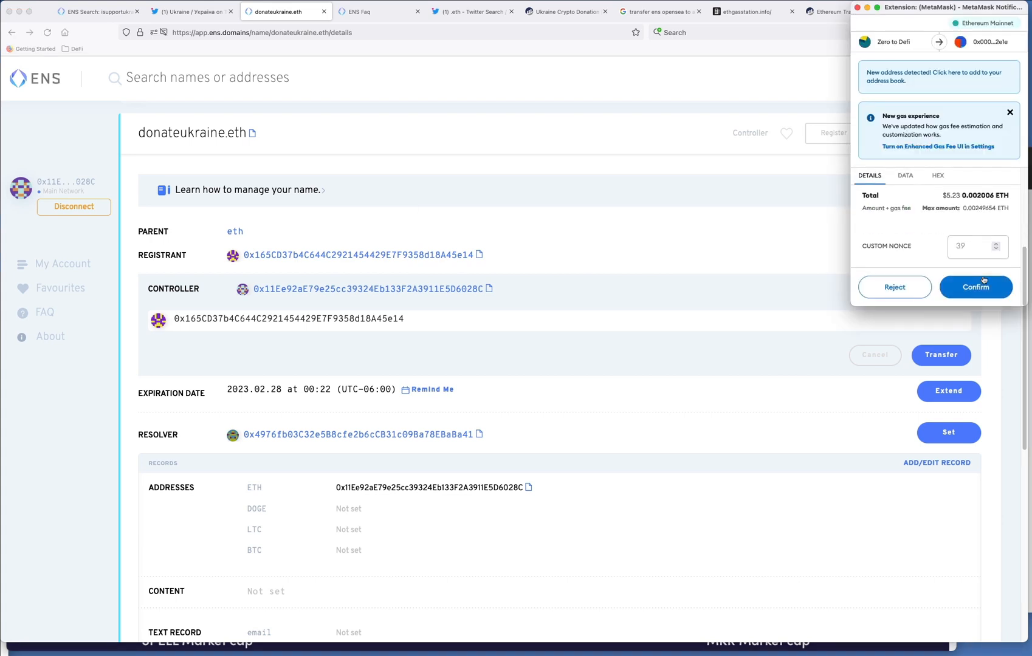
left_click(975, 287)
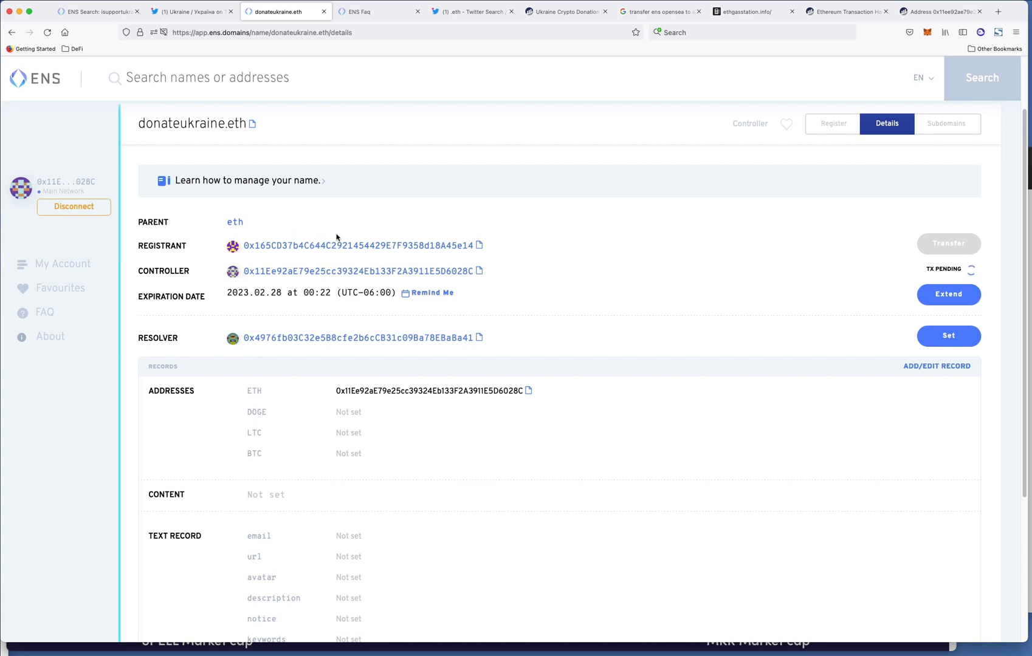
mouse_move(481, 255)
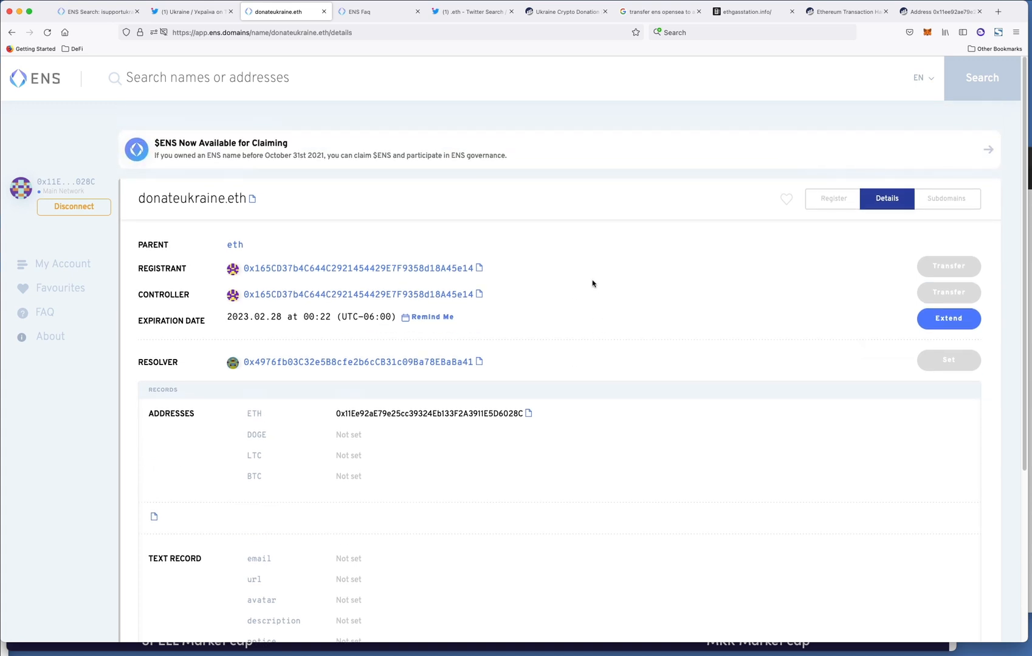
Scroll down to check donateukraine.eth's registrant and controller after the transaction clears
scroll("down", 3)
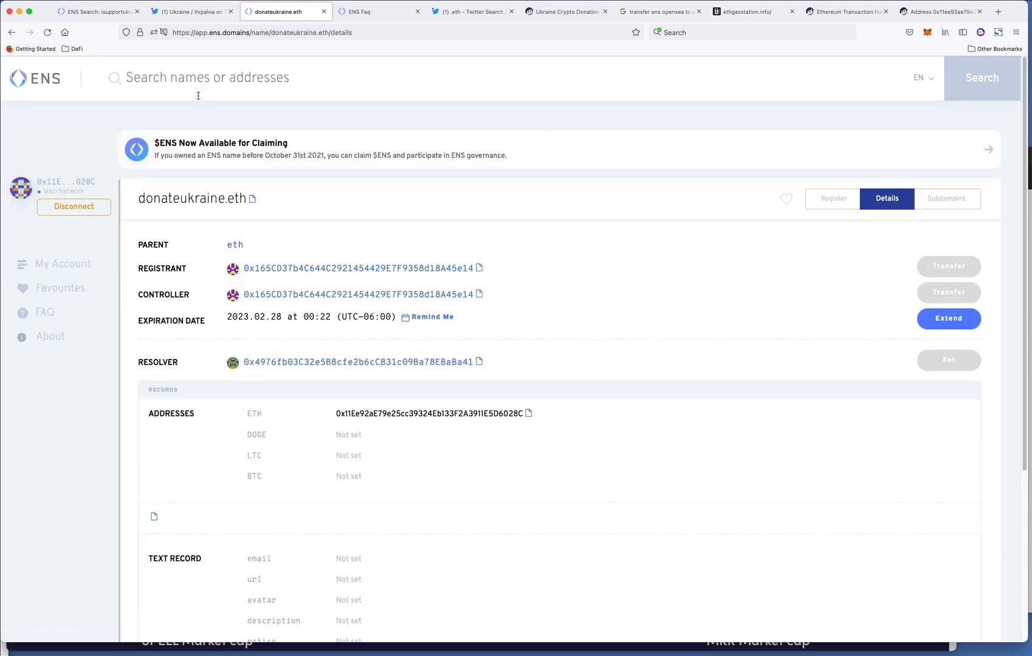
scroll("down", 3)
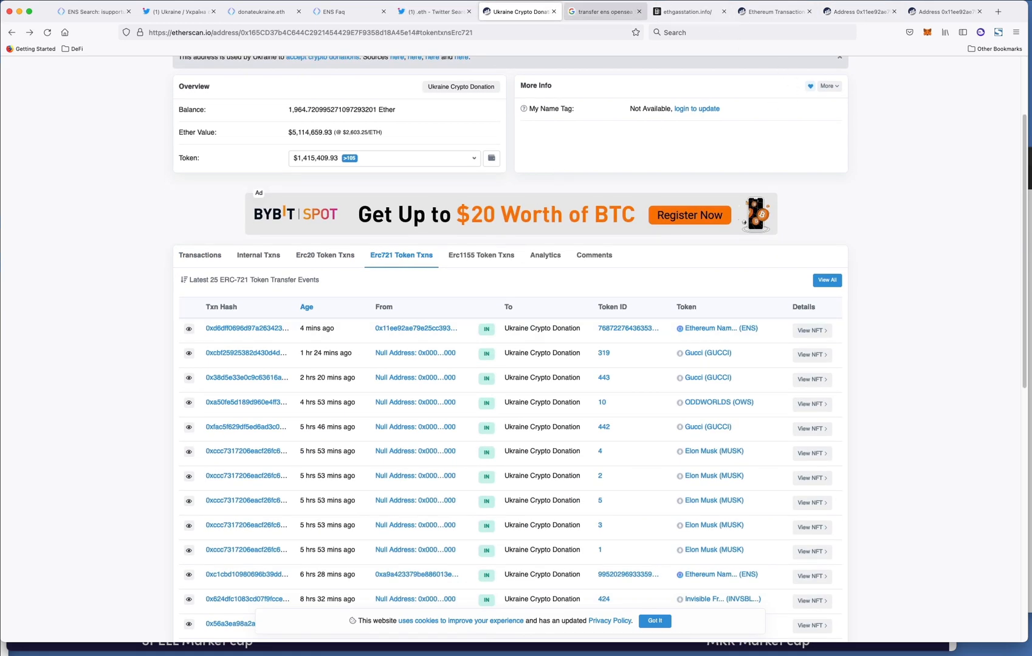
left_click(926, 31)
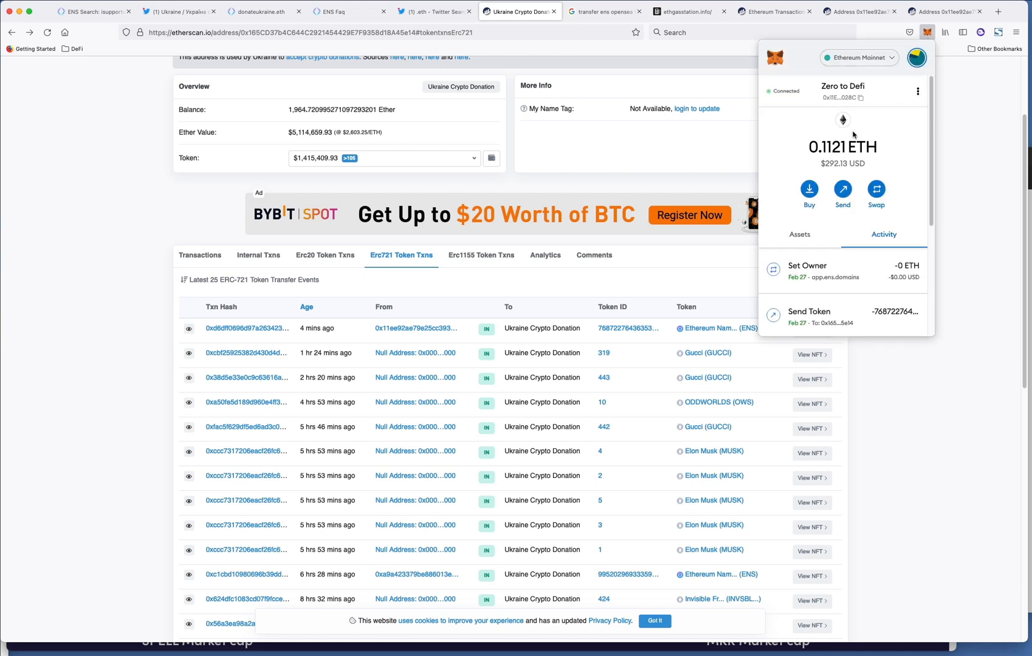
left_click(842, 188)
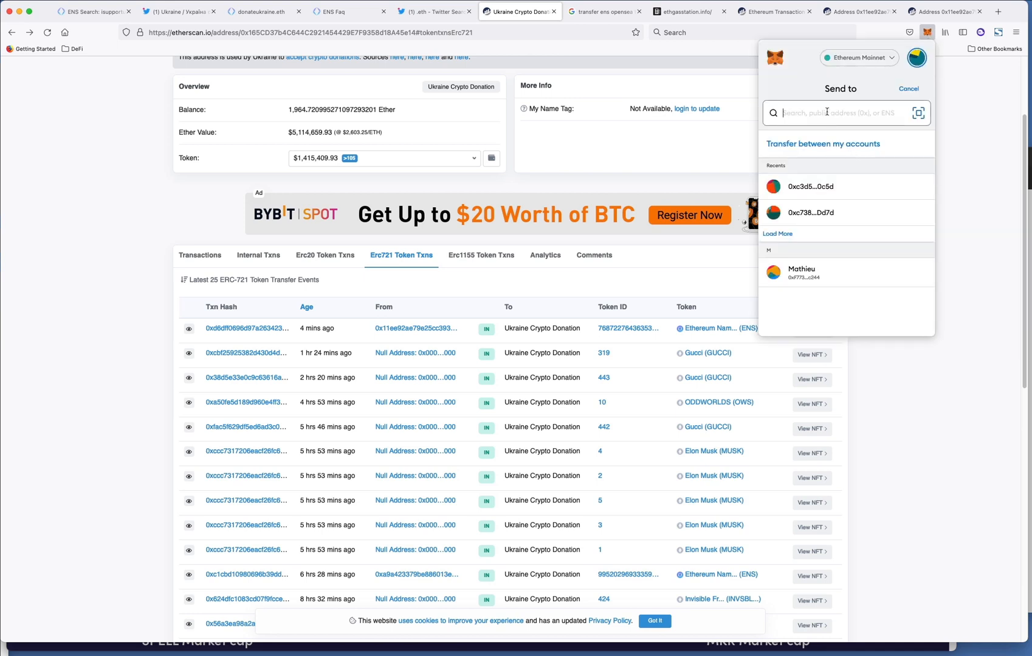
type("0x165CD37b4C644C2921454429E7F9358d18A45e14")
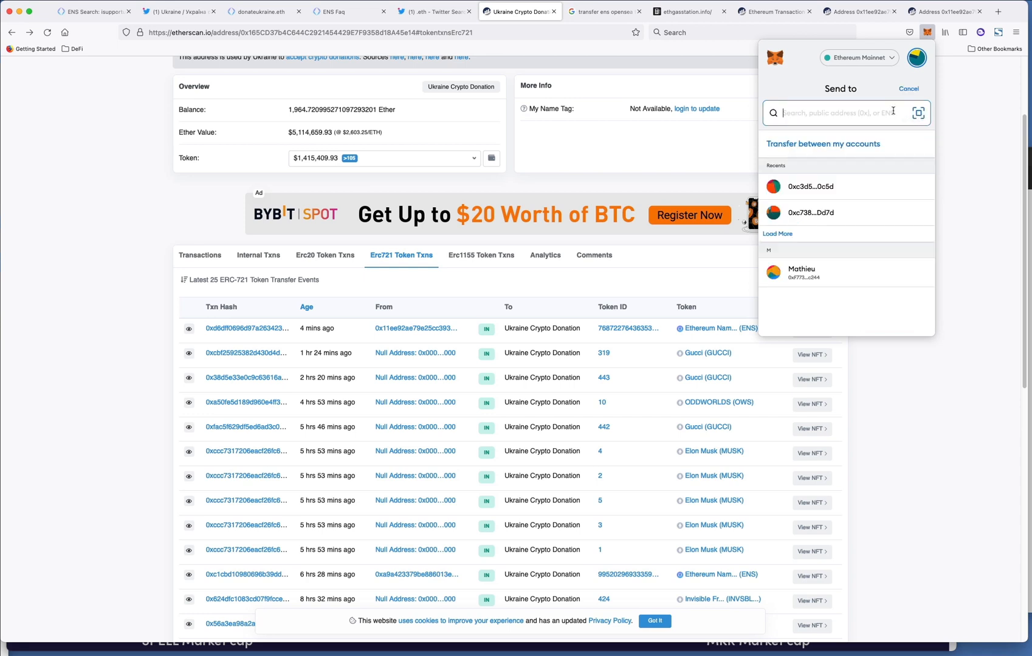
type("donateukraine.eth")
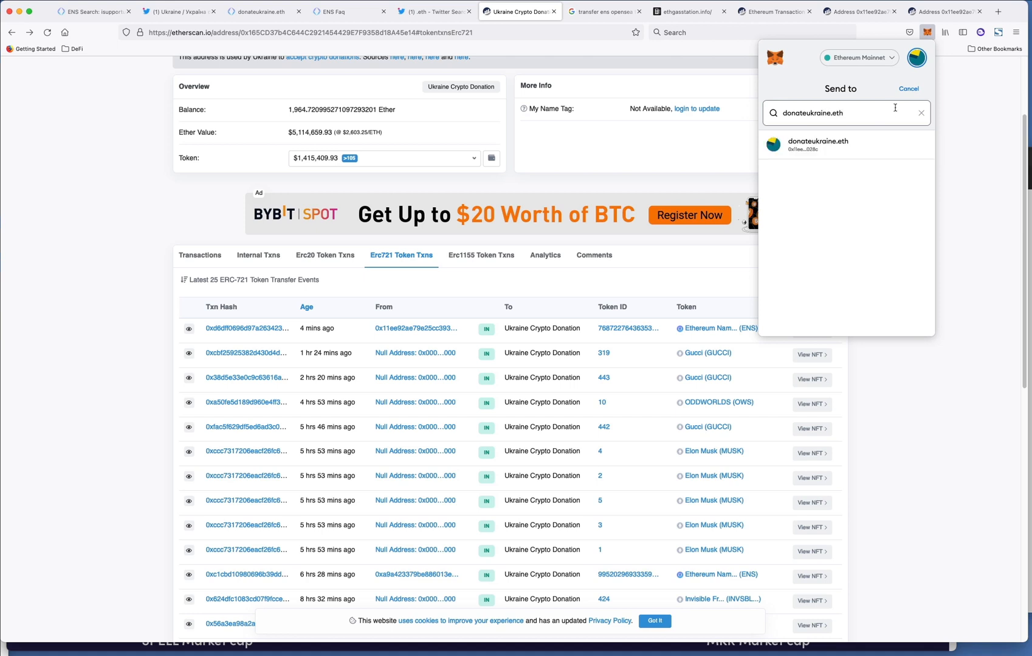
left_click(819, 145)
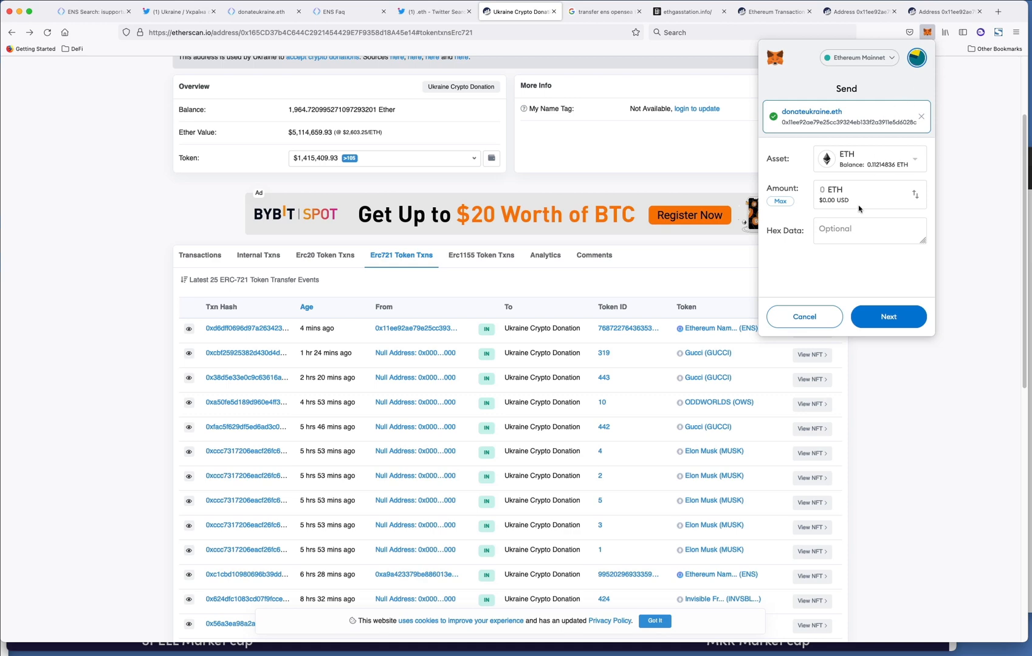
left_click(574, 11)
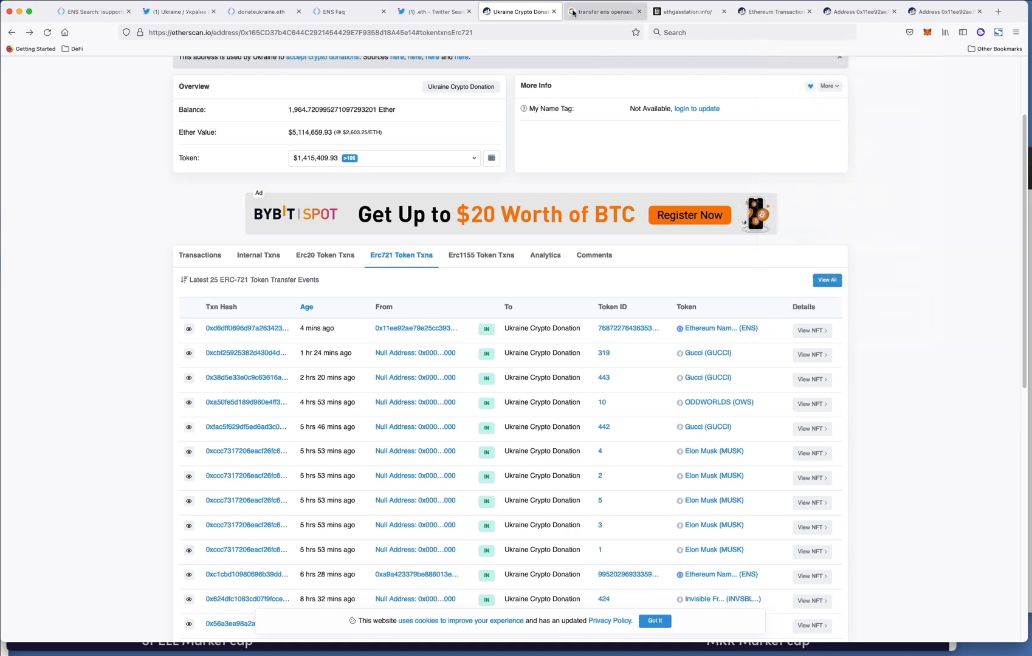
left_click(264, 11)
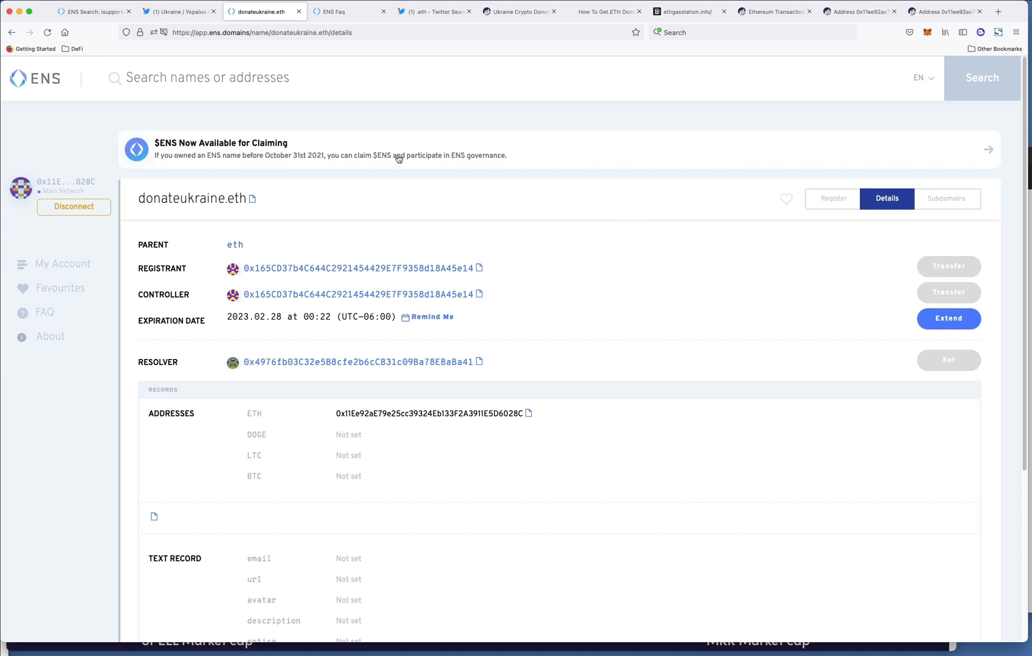
scroll("down", 3)
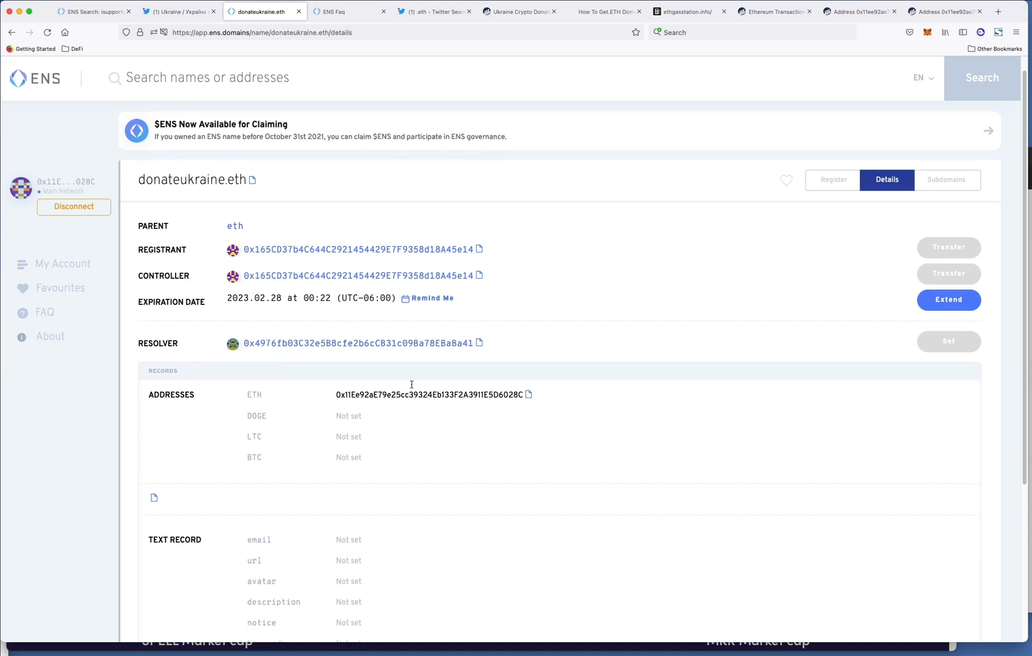
mouse_move(390, 407)
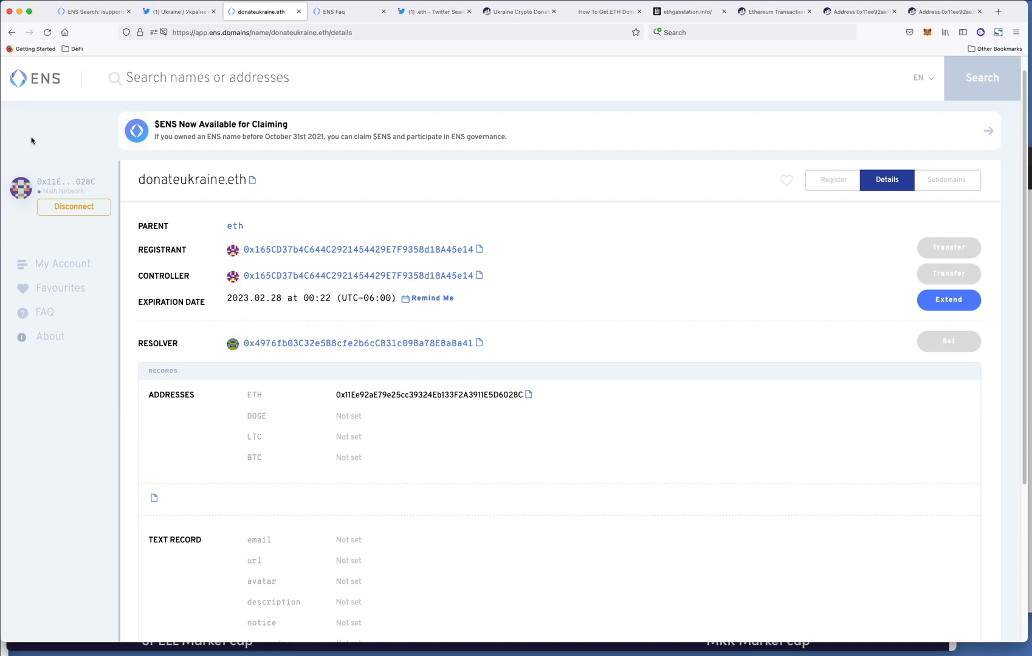
mouse_move(196, 76)
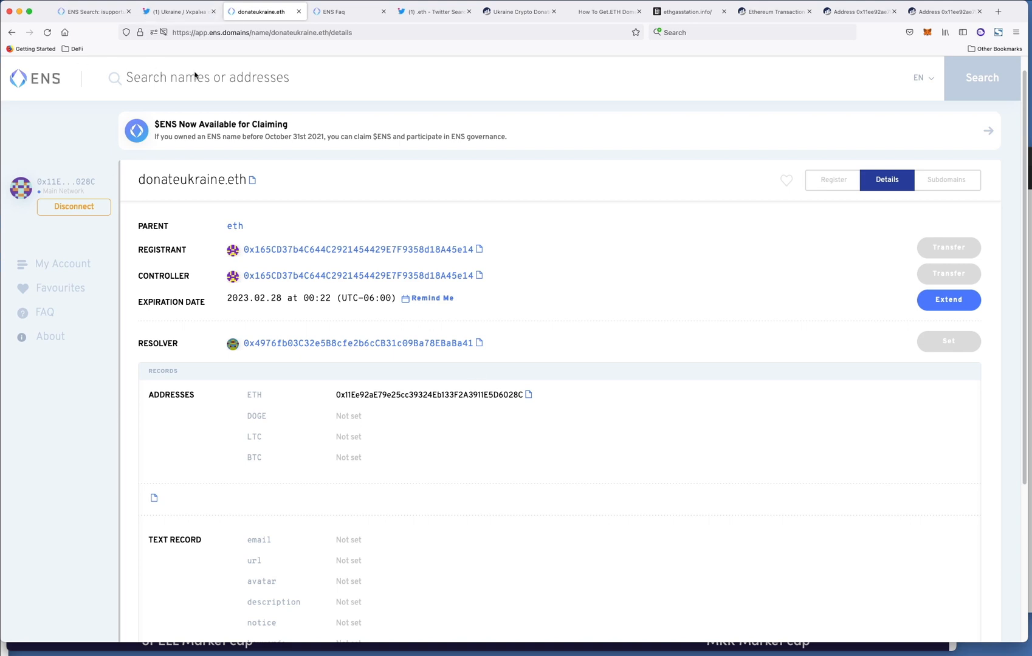
mouse_move(474, 373)
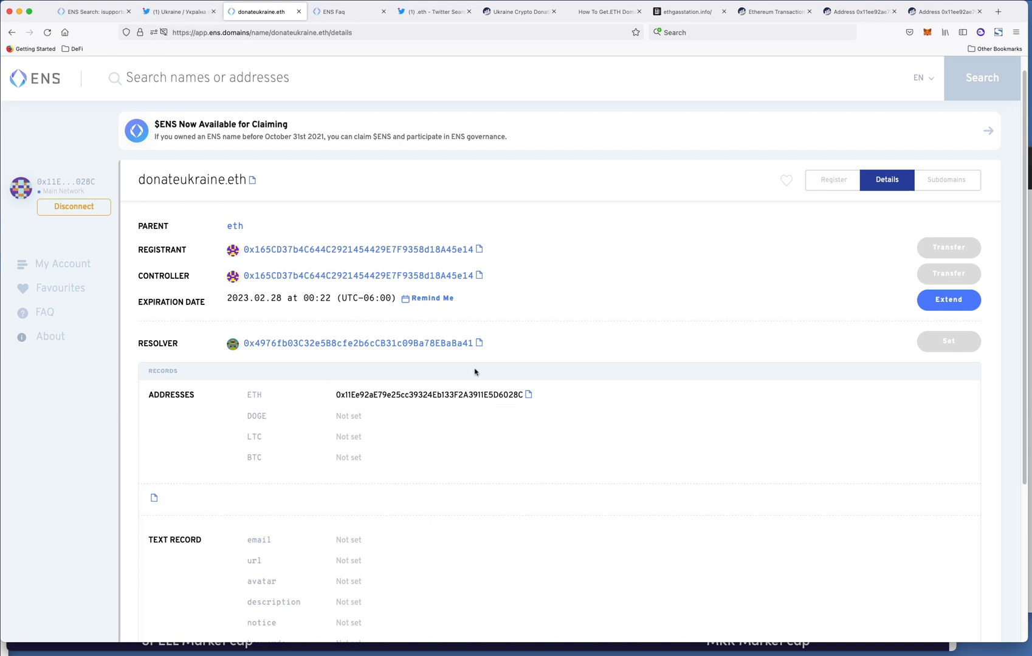
mouse_move(814, 38)
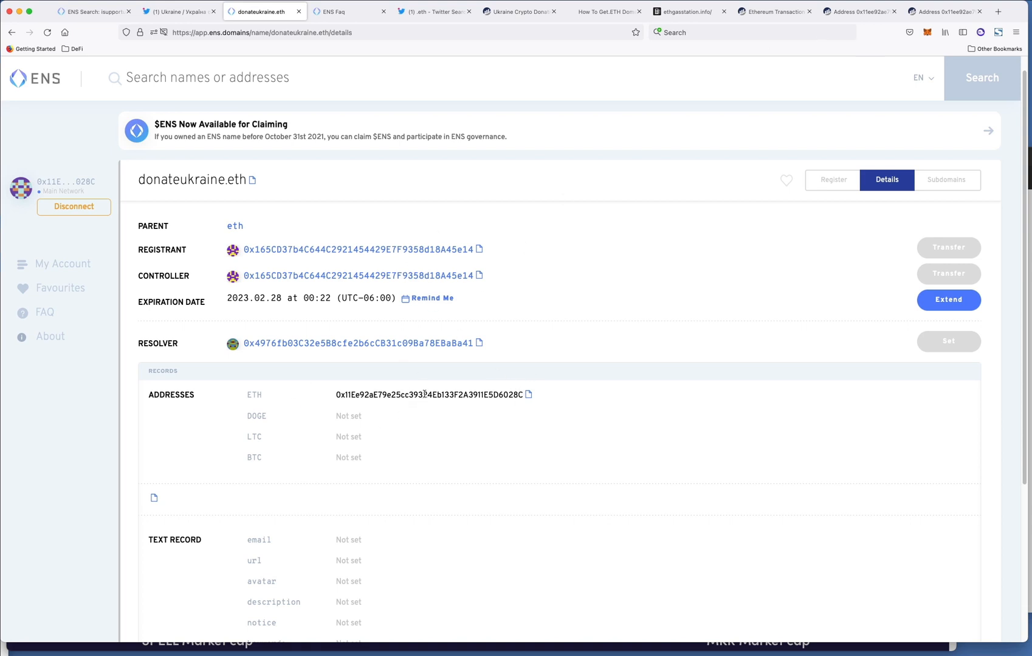
mouse_move(466, 359)
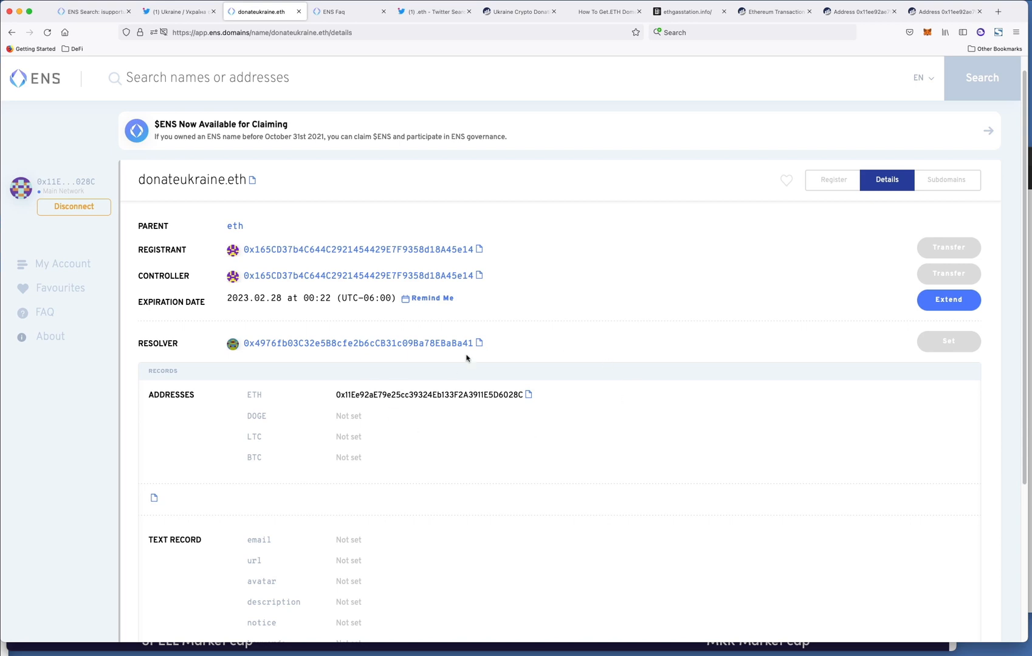
mouse_move(373, 369)
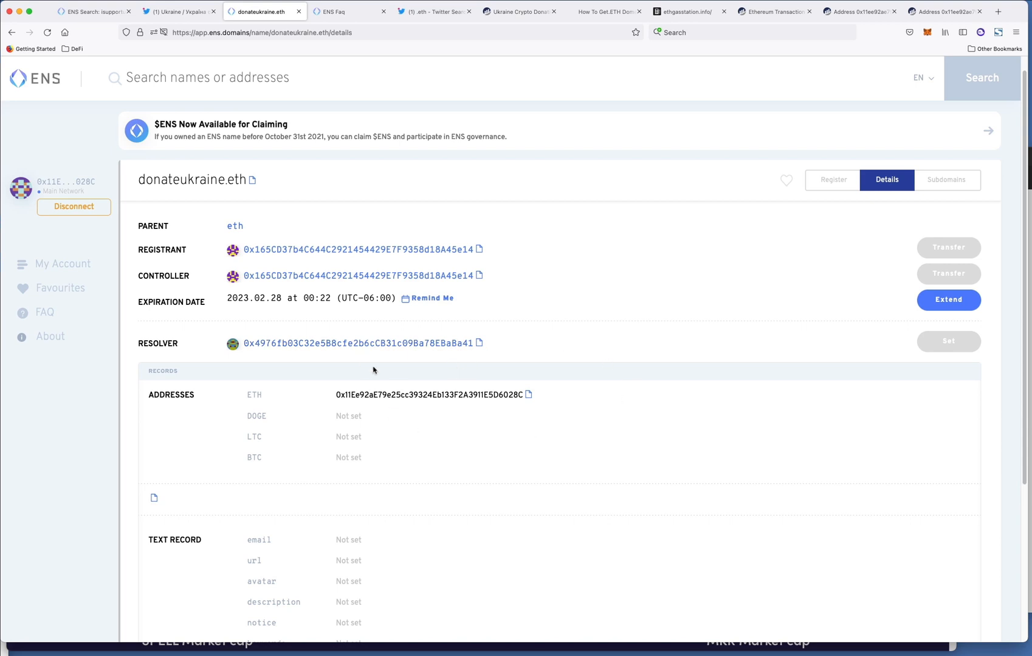
mouse_move(447, 364)
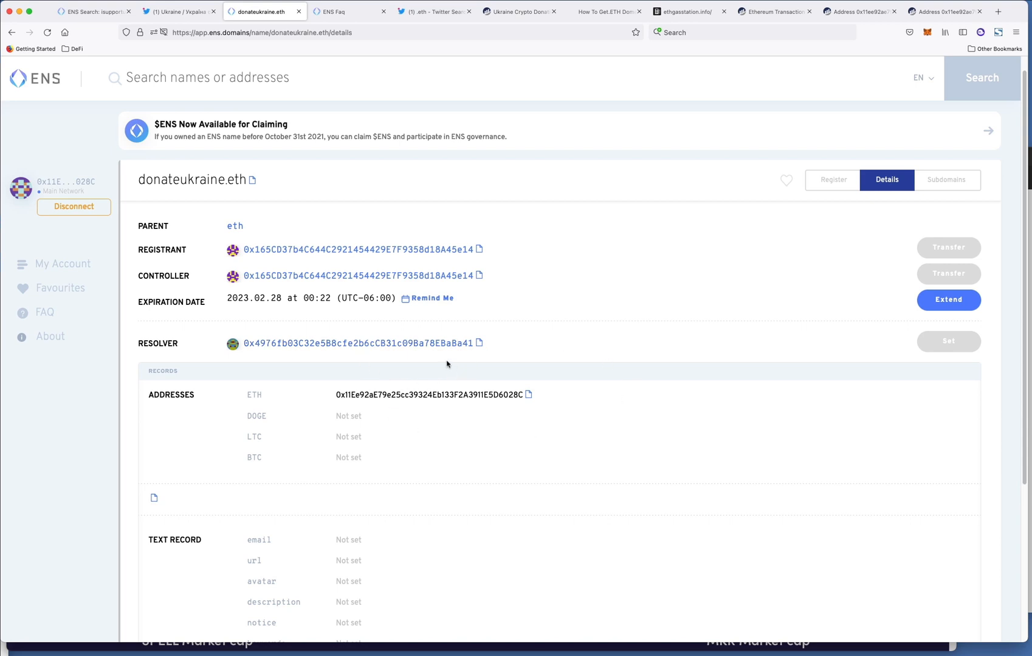
mouse_move(166, 120)
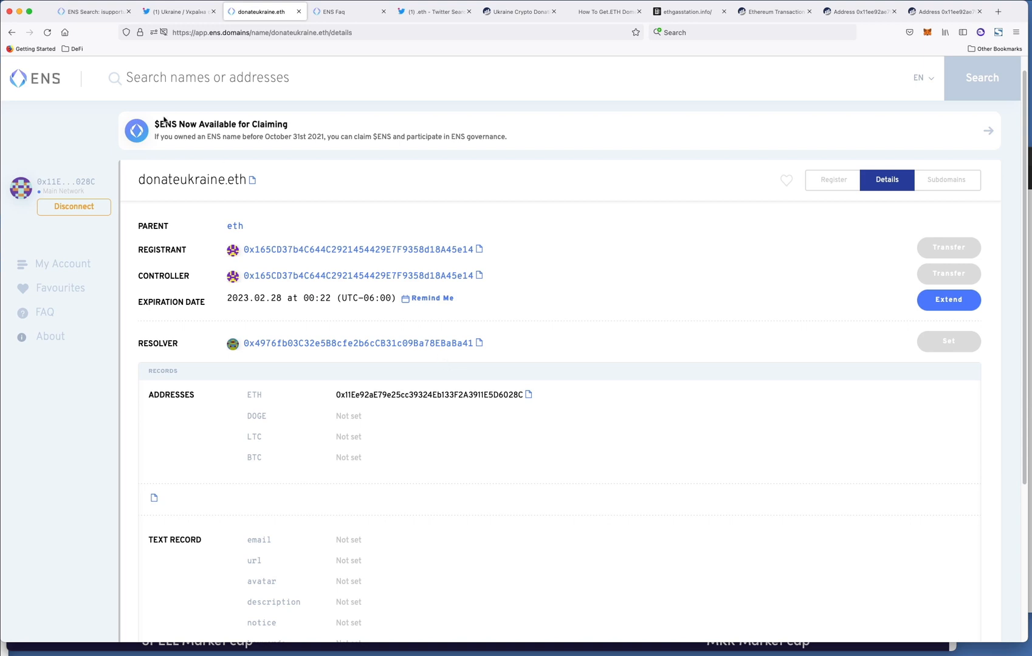
mouse_move(197, 171)
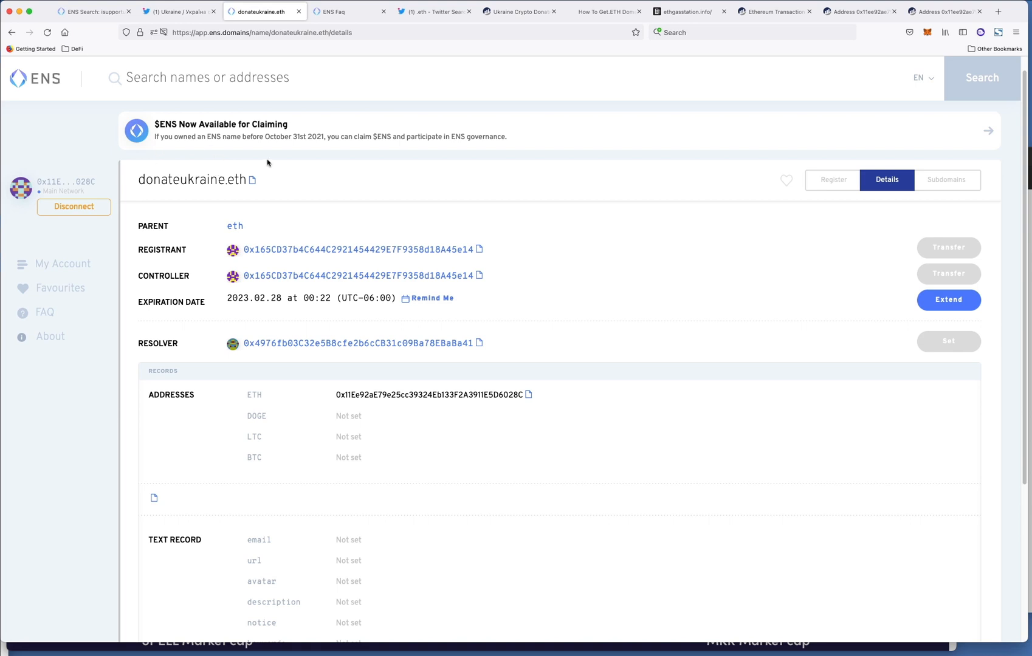
scroll("down", 3)
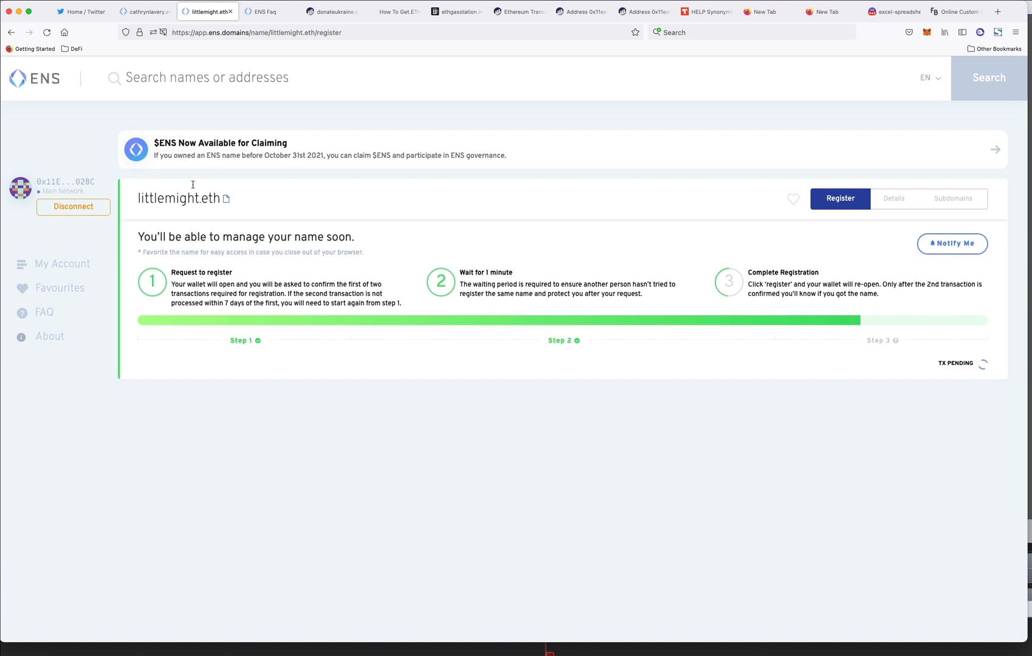
mouse_move(187, 178)
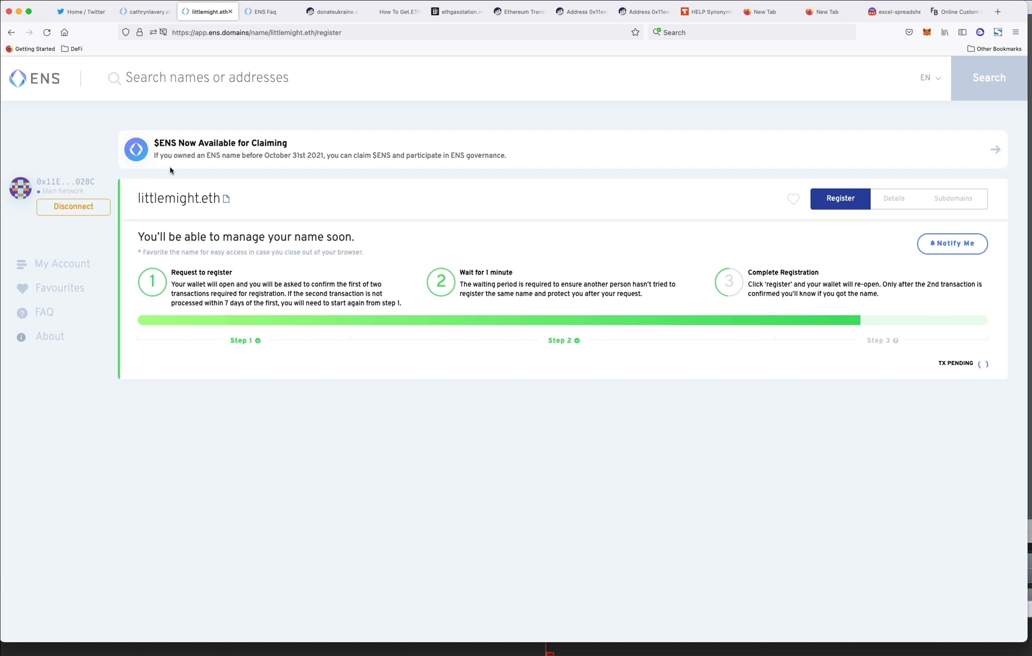
mouse_move(288, 99)
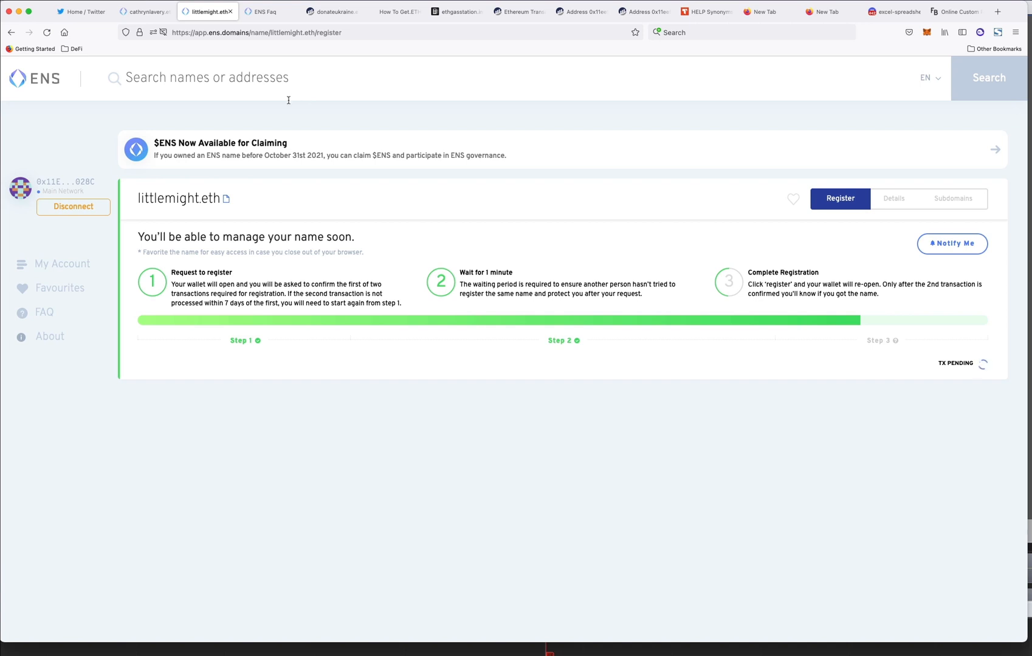
mouse_move(276, 111)
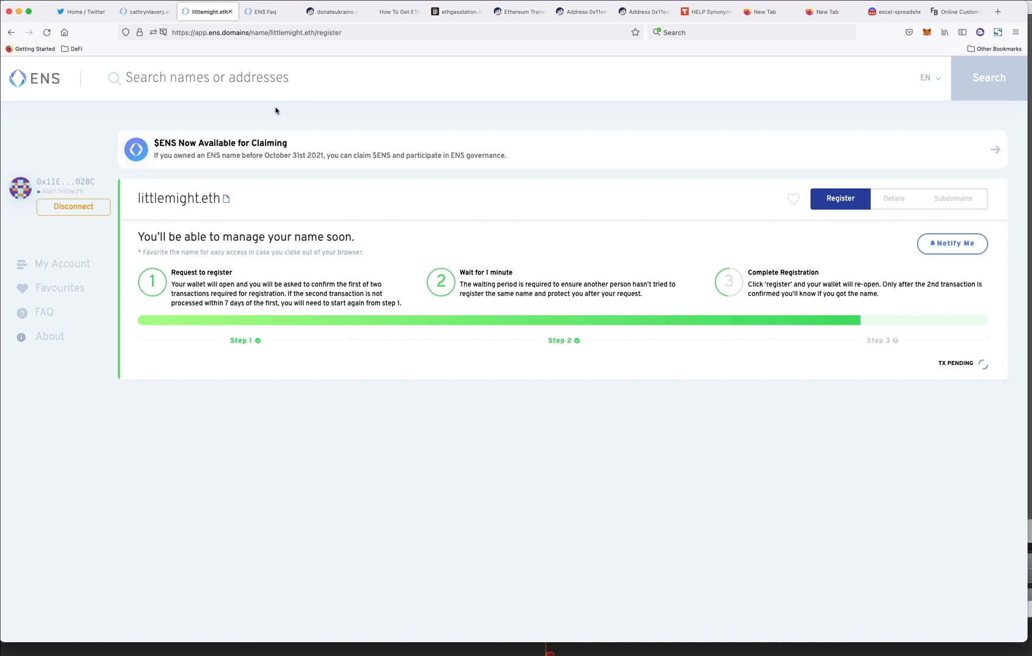
mouse_move(274, 109)
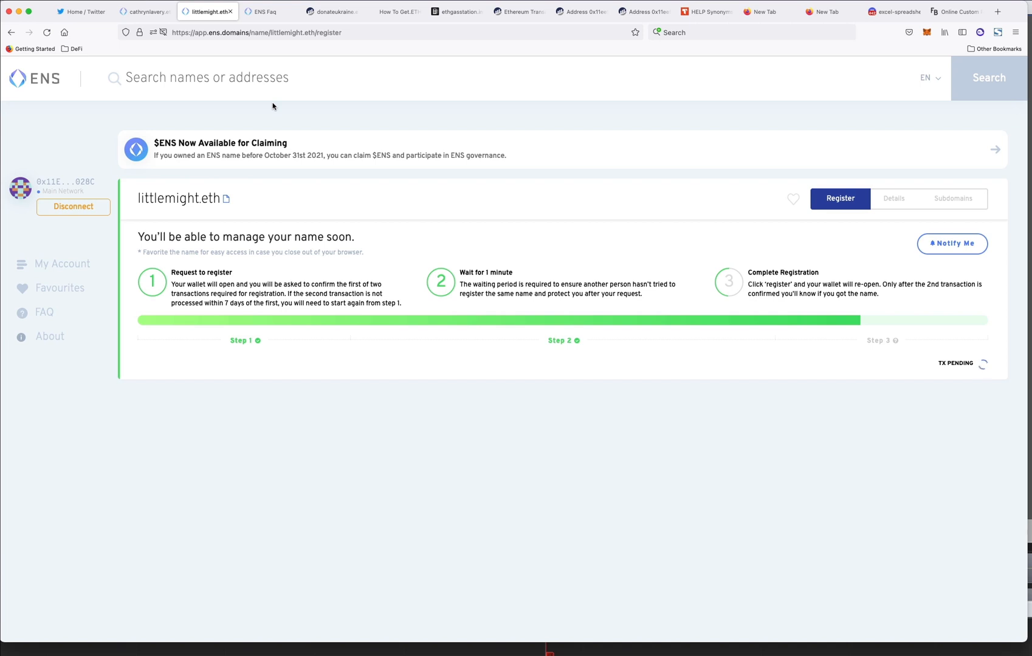
Show the connected account's list of owned names, now including littlemight.eth
left_click(927, 32)
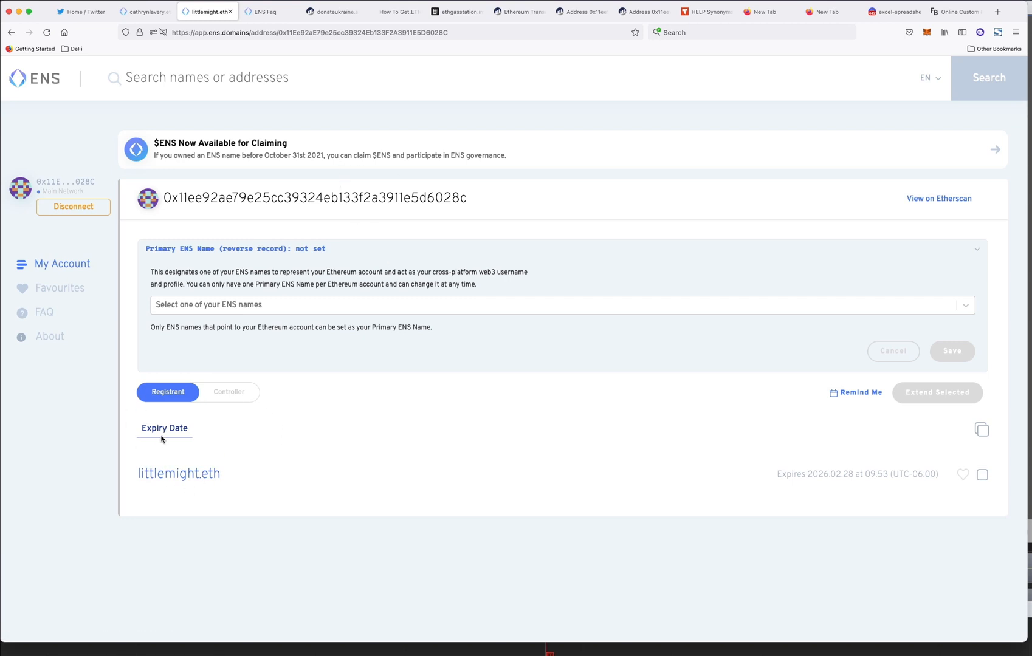
mouse_move(78, 234)
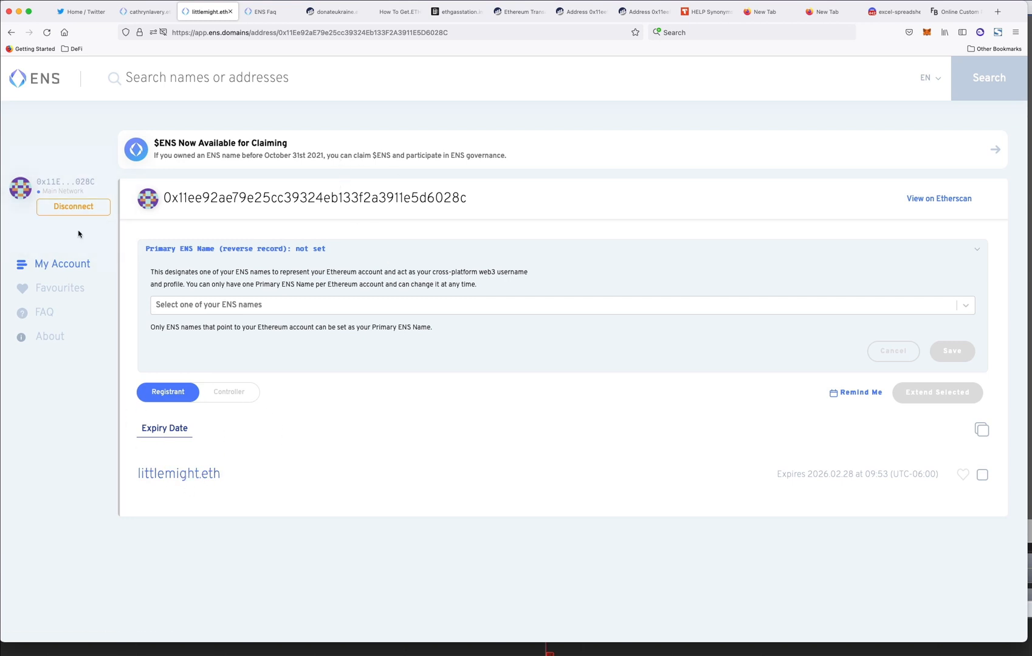
View littlemight.eth's details down to its Records section with only the ETH address set
left_click(177, 473)
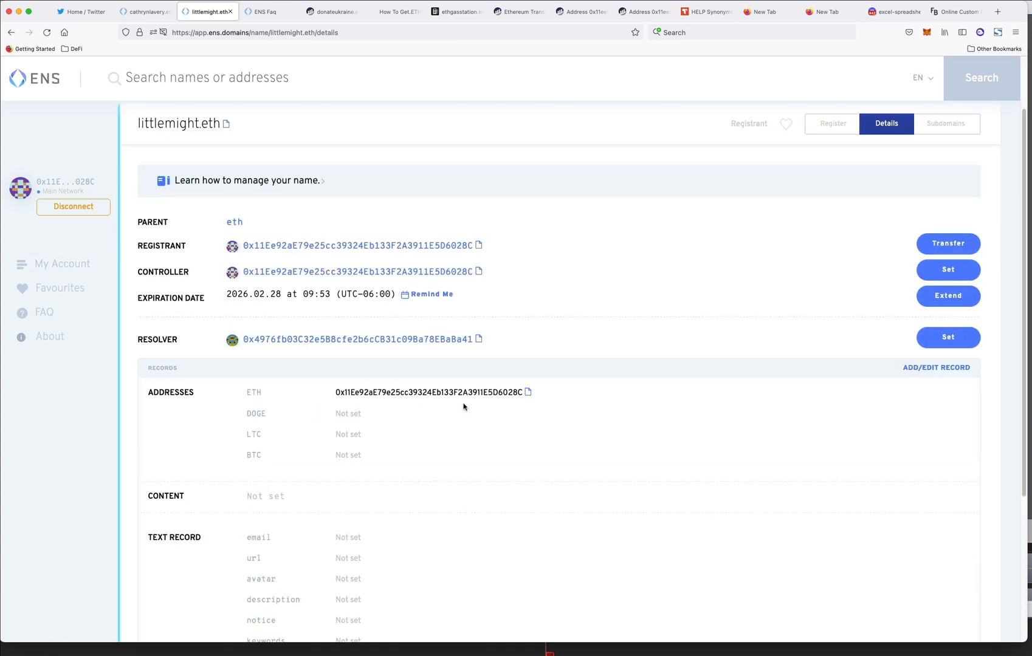
scroll("down", 3)
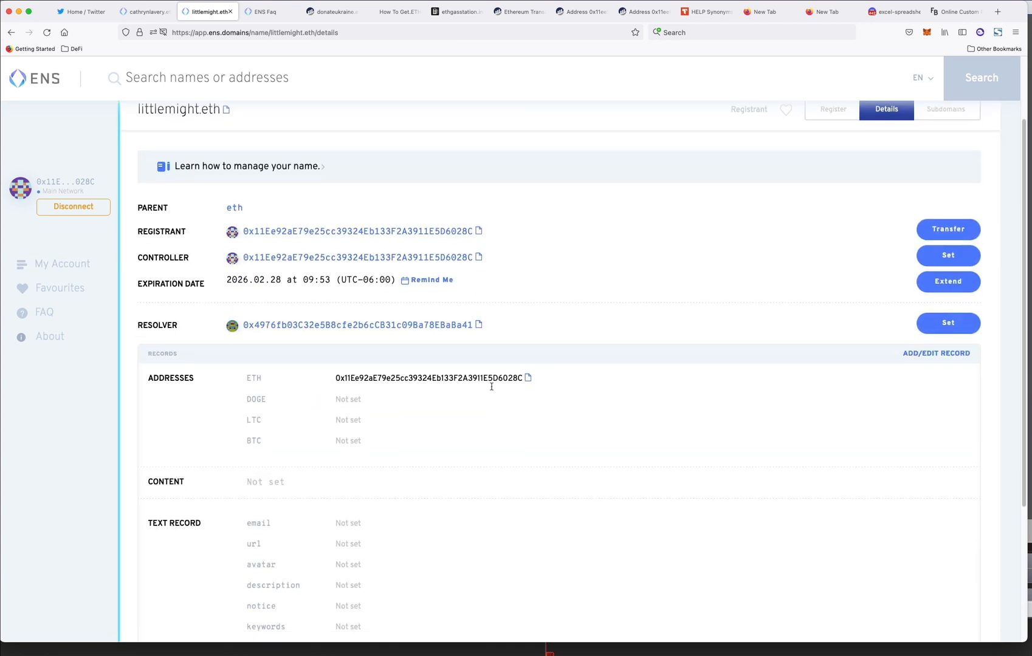
scroll("down", 3)
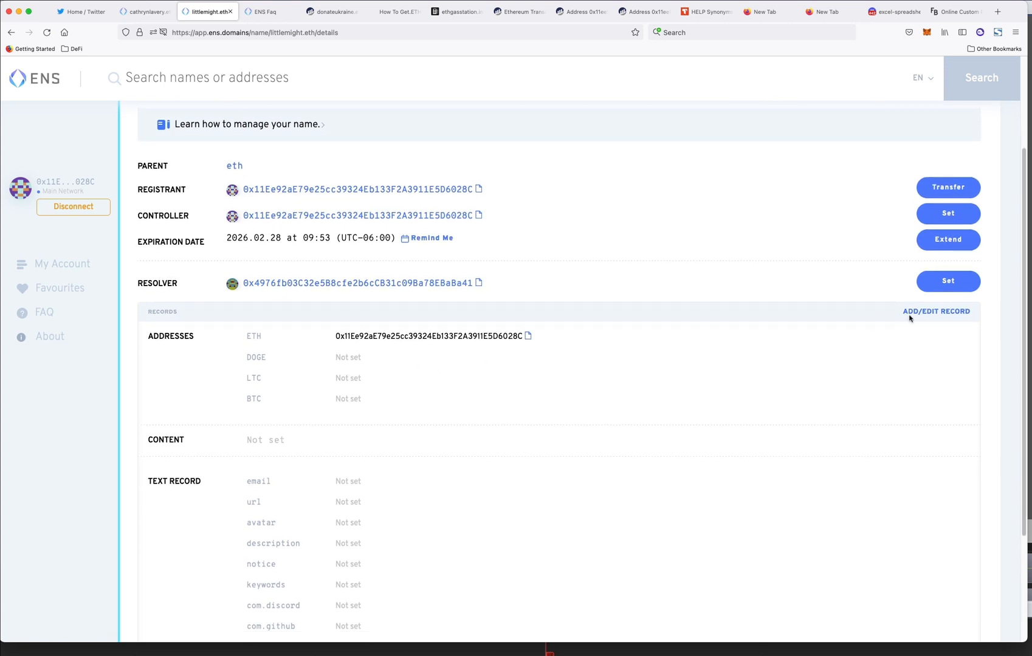
Start editing littlemight.eth's records, then switch to the Etherscan donateukraine.eth token tab
left_click(937, 311)
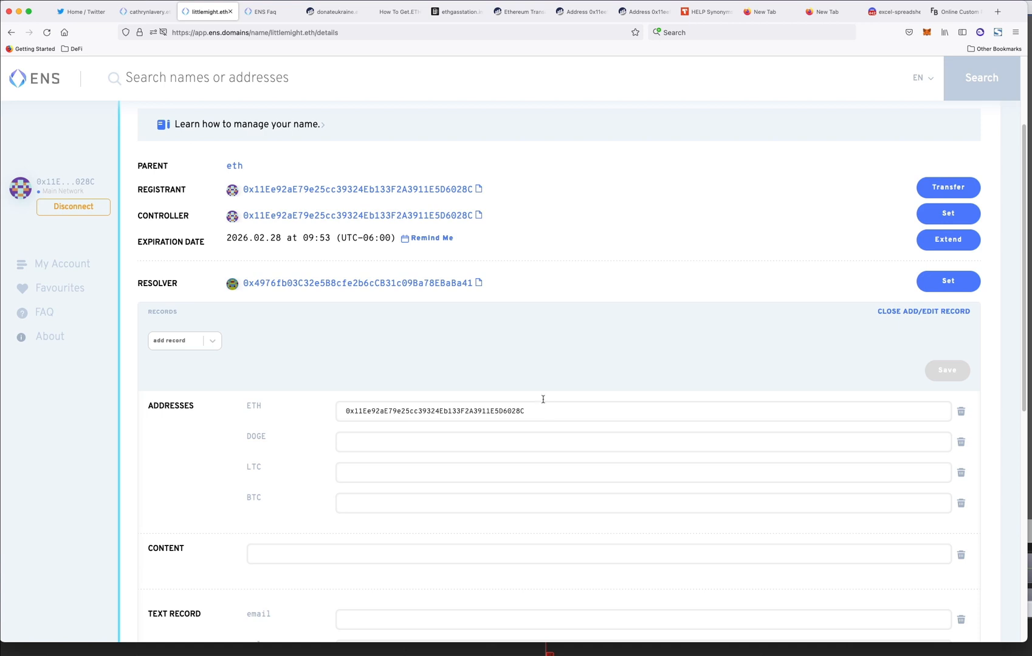
left_click(332, 11)
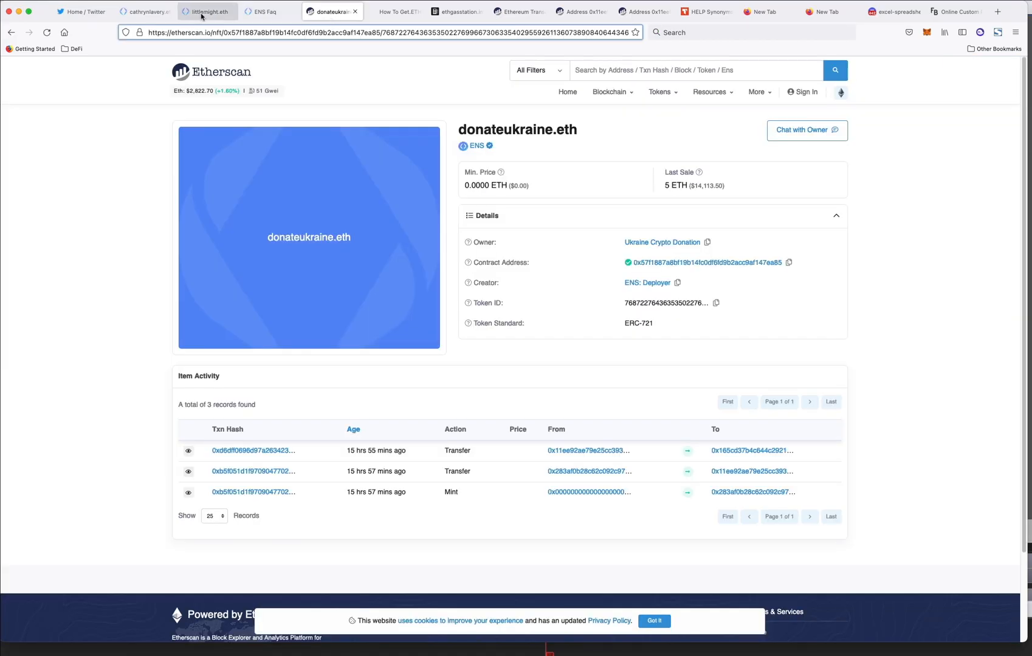
Check the Etherscan donateukraine.eth token page listing Ukraine Crypto Donation as owner
left_click(205, 11)
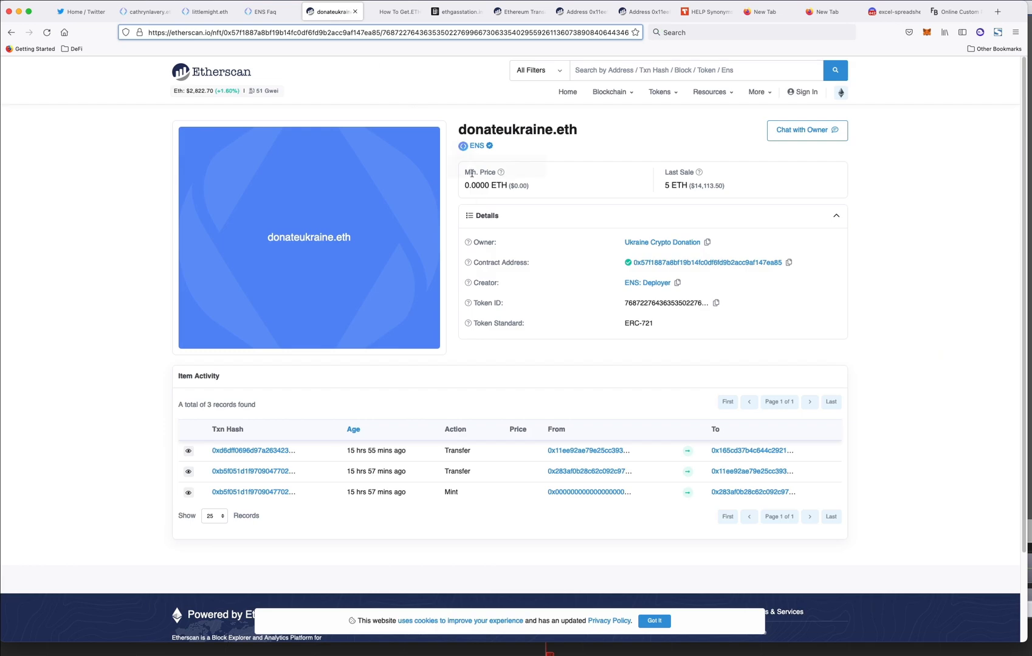
Review littlemight.eth's editable address and text record fields from top to bottom
left_click(208, 11)
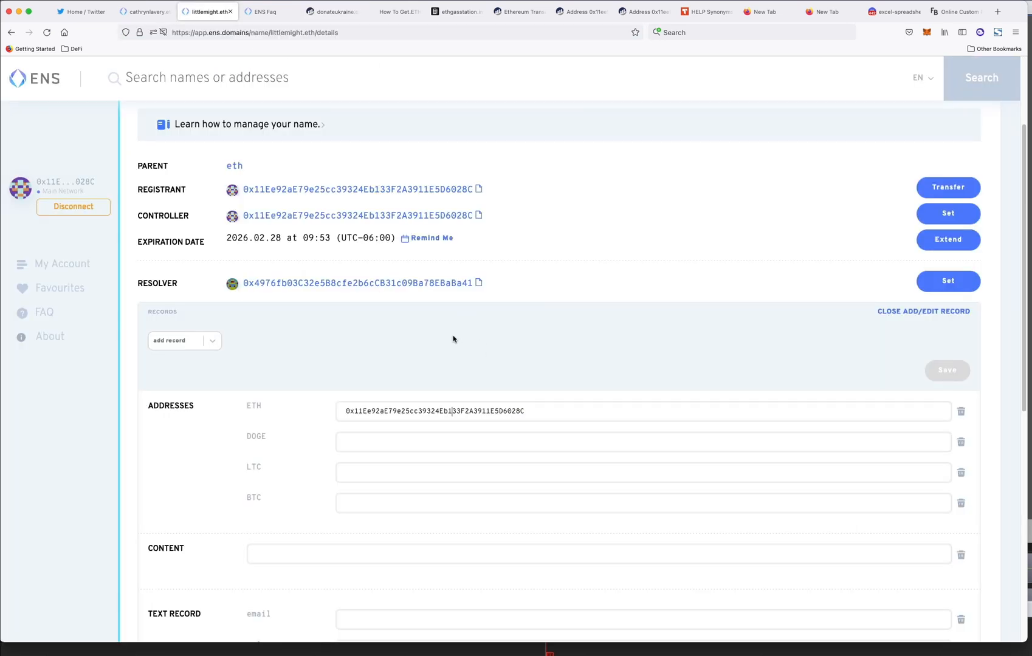
scroll("down", 3)
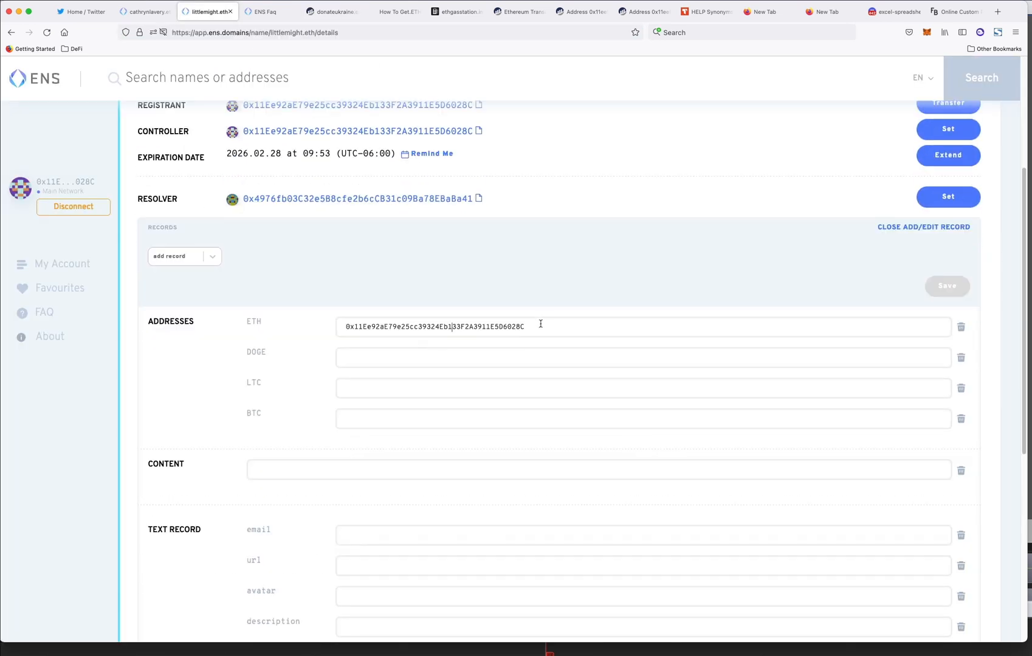
scroll("down", 3)
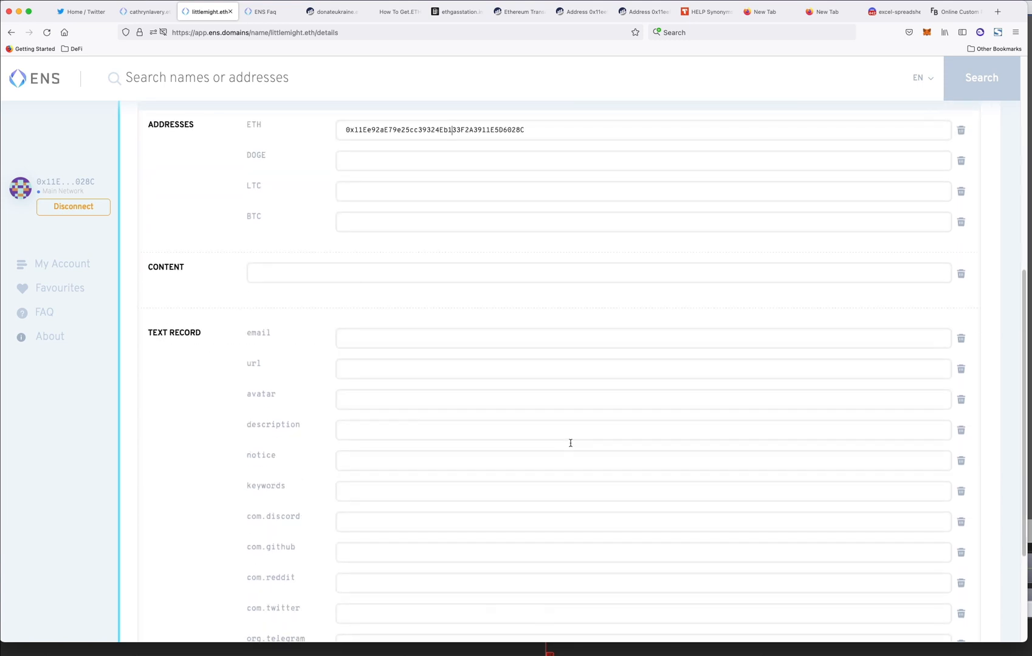
scroll("down", 3)
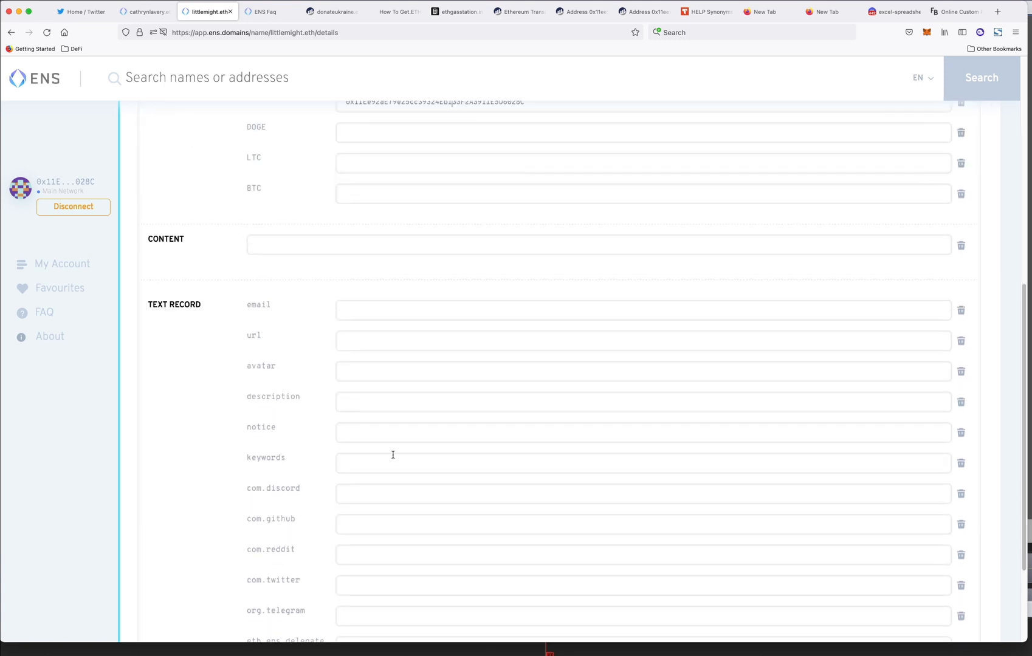
scroll("down", 3)
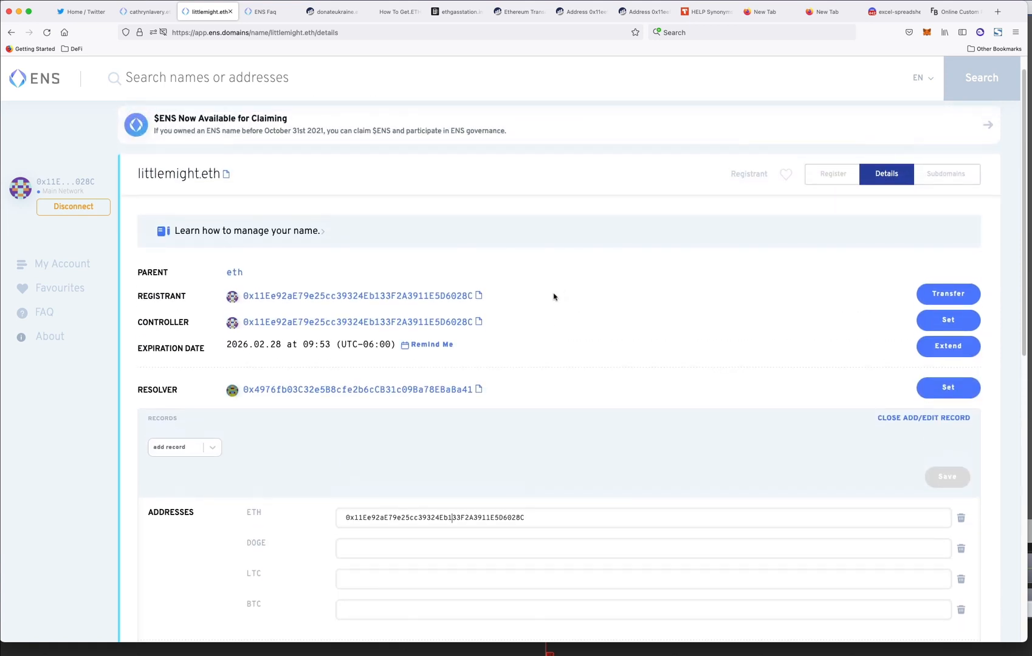
scroll("down", 3)
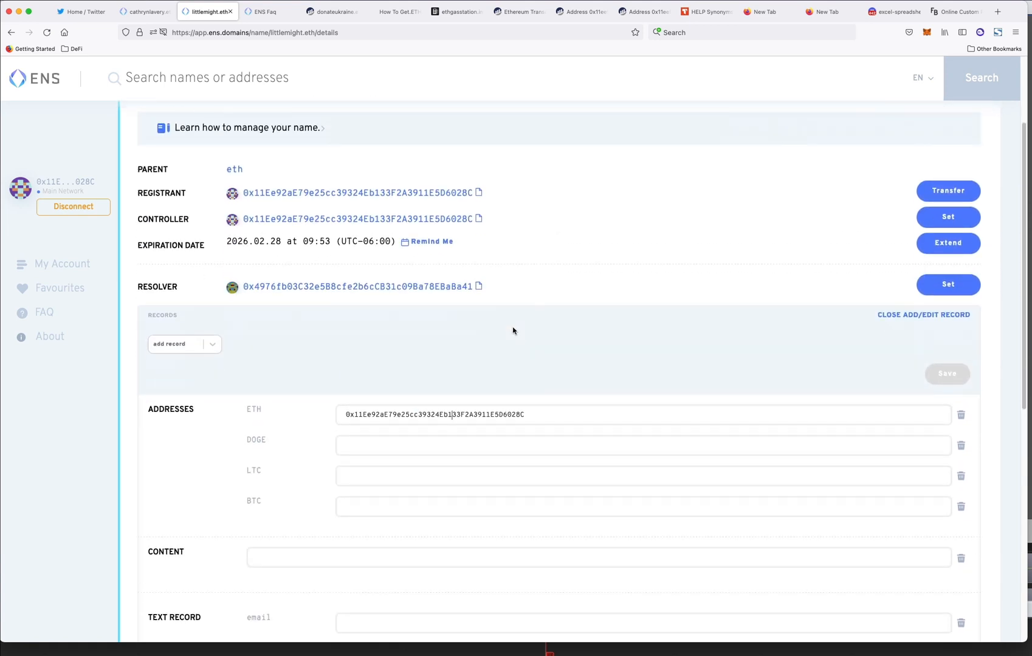
scroll("down", 3)
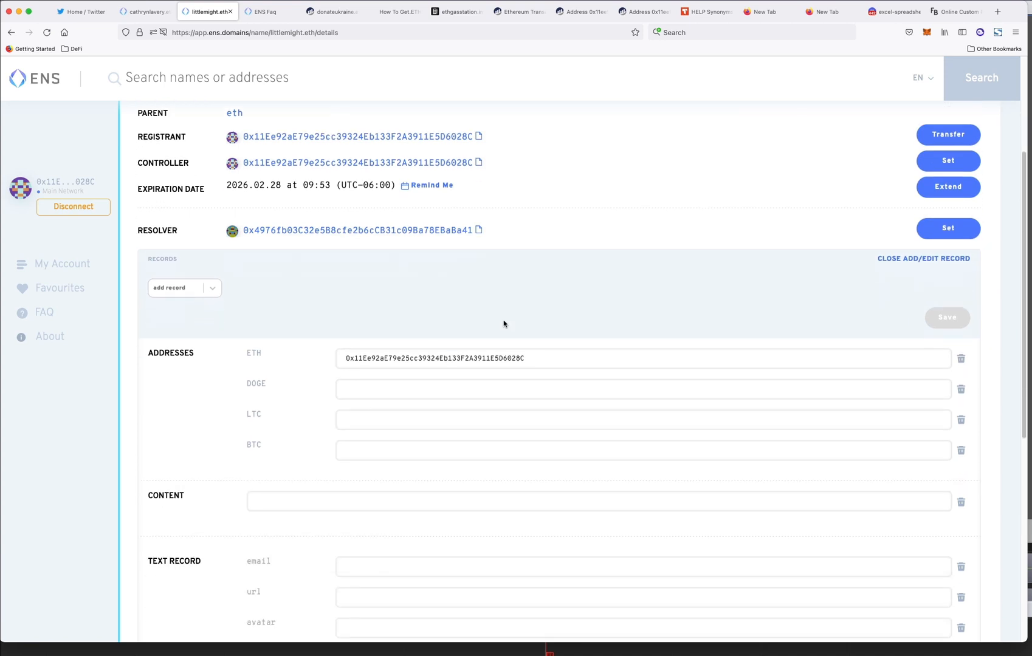
scroll("down", 3)
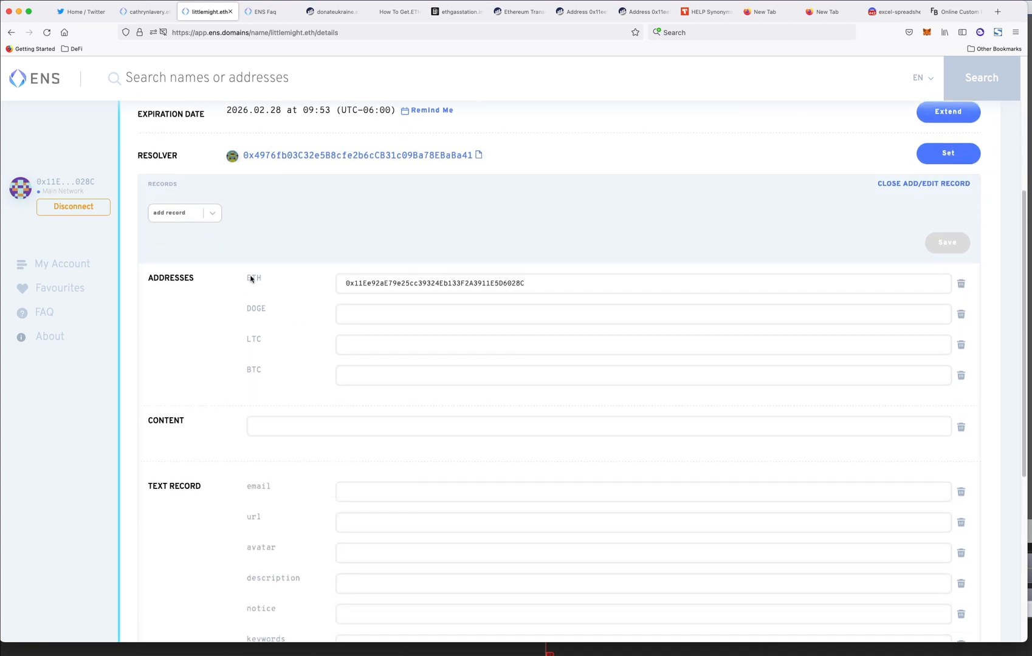
scroll("down", 3)
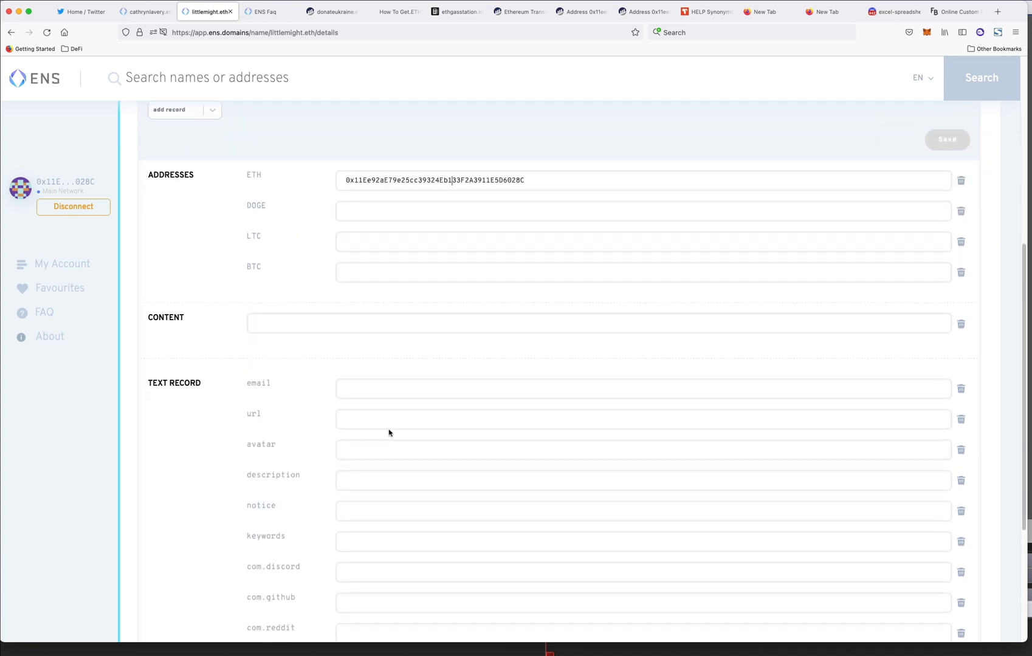
scroll("down", 3)
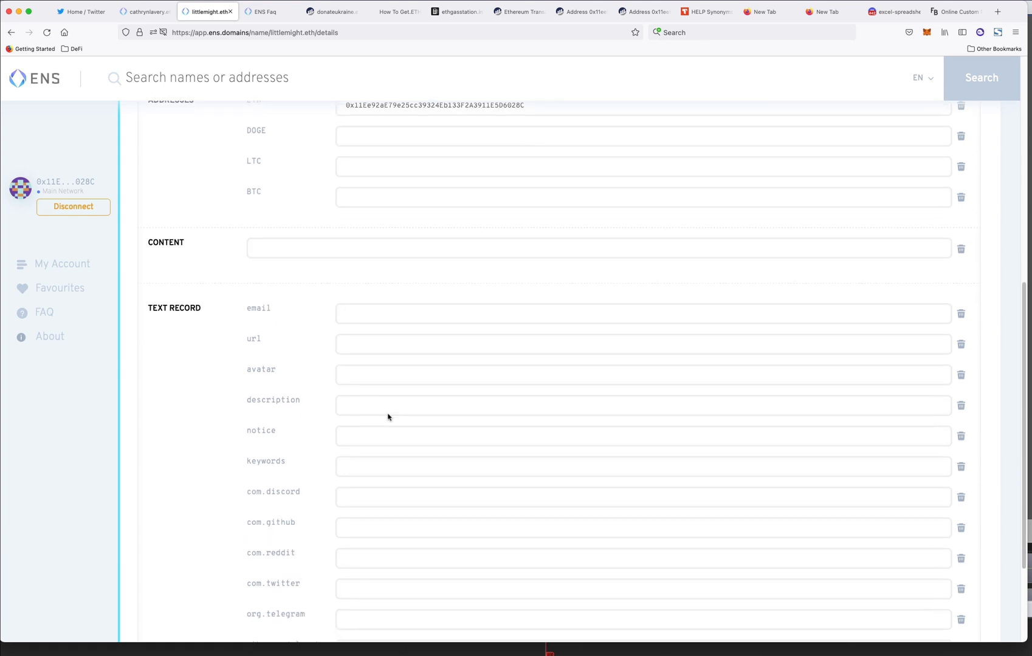
scroll("down", 3)
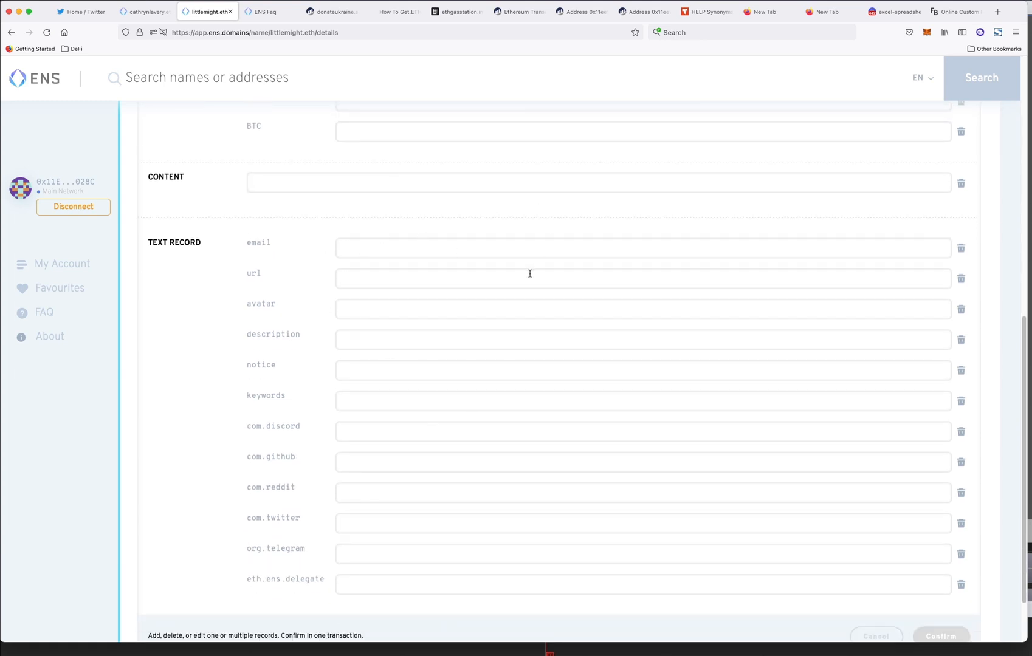
Focus the url record field without entering a value and return to the top of the editor
left_click(461, 278)
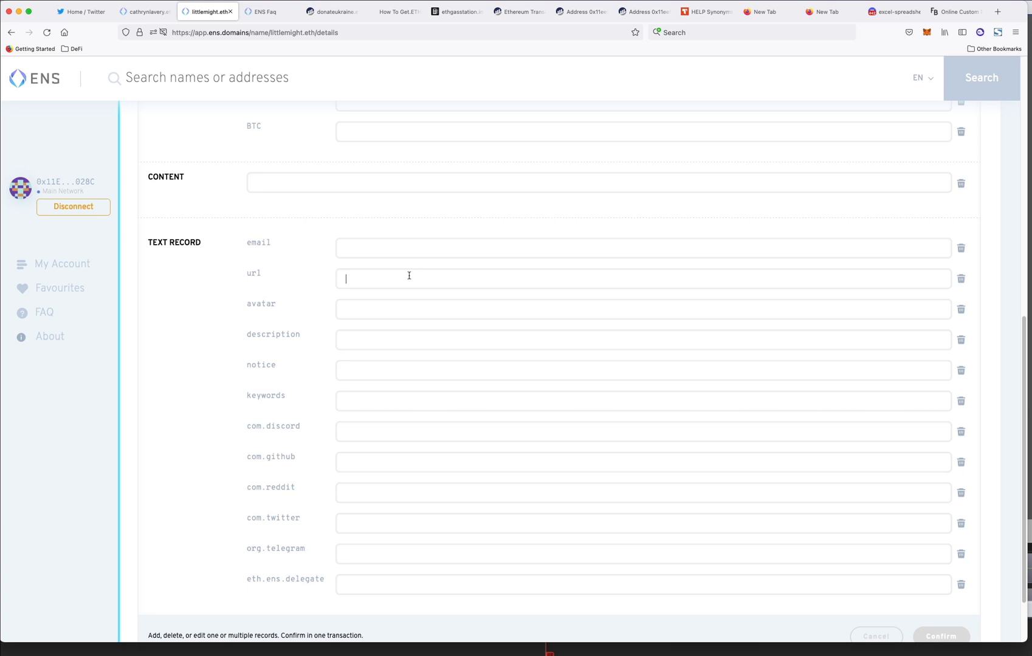
mouse_move(375, 269)
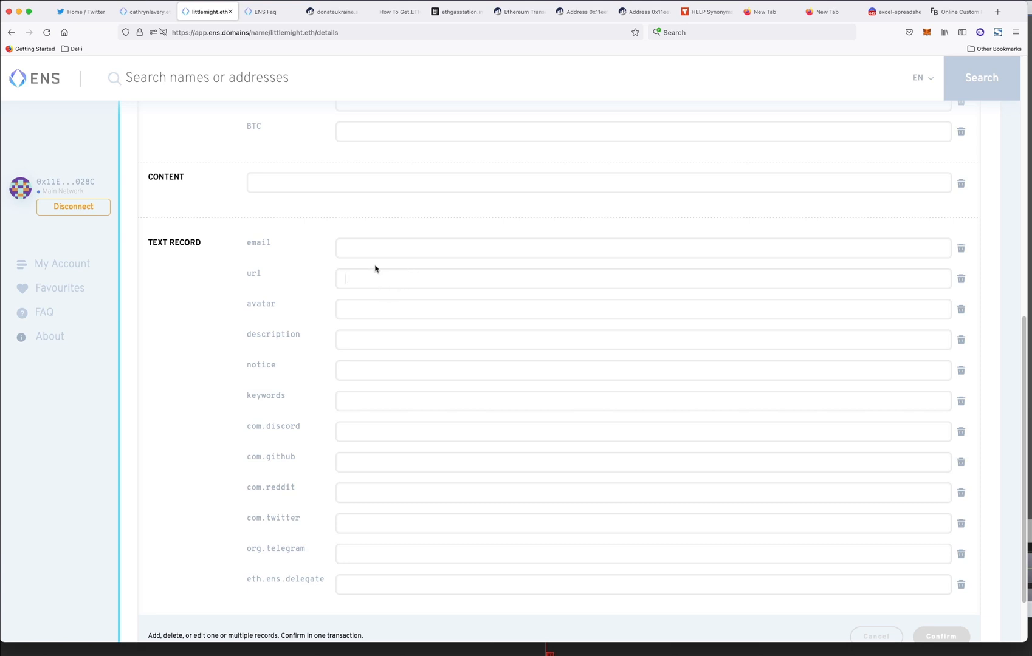
mouse_move(420, 393)
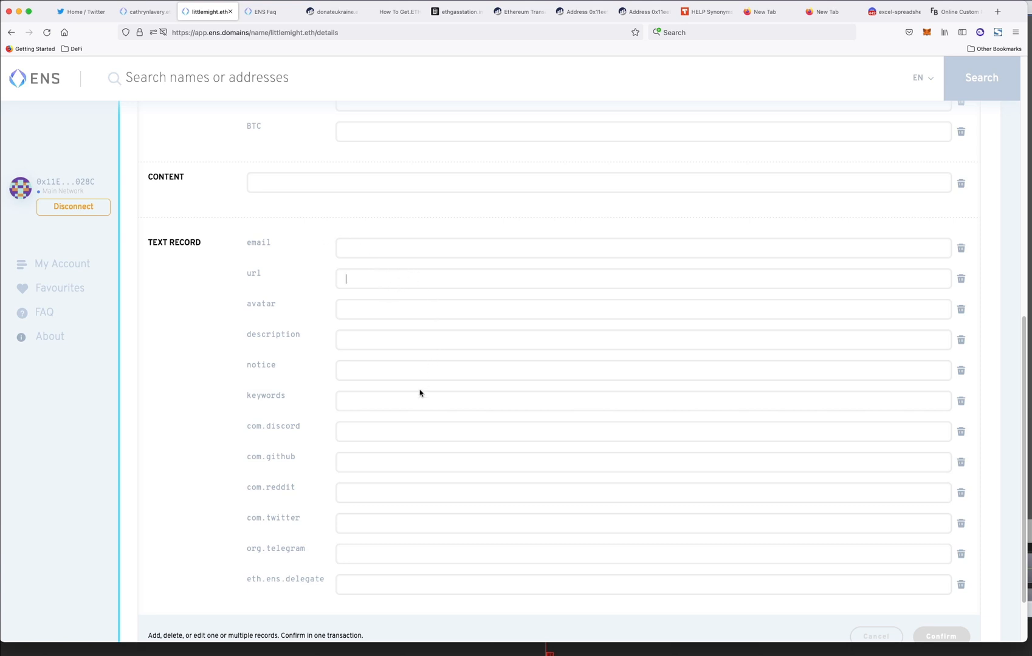
scroll("up", 3)
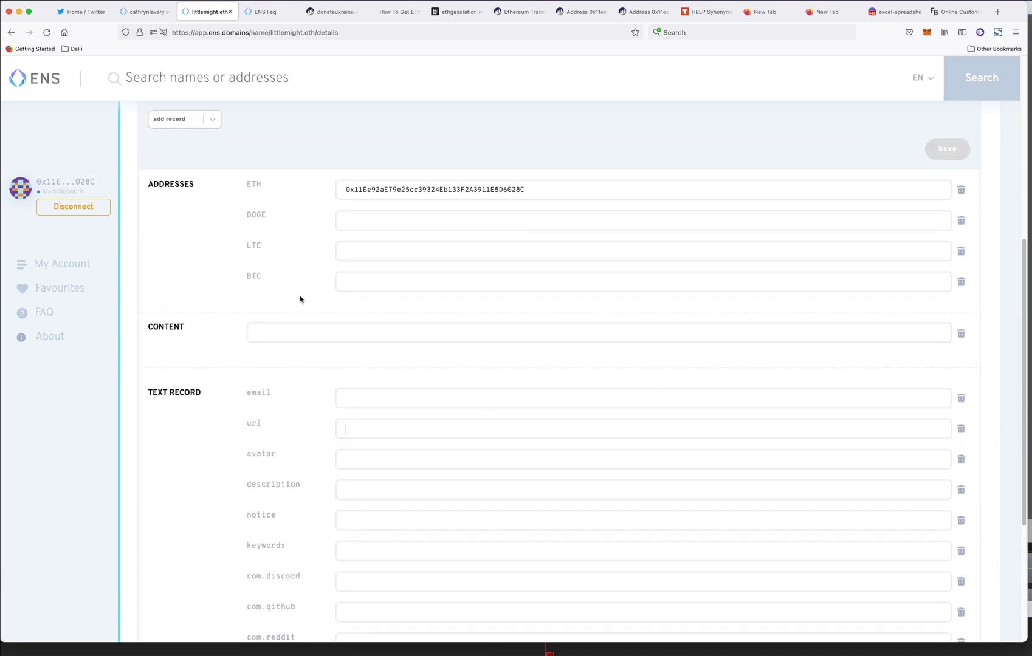
scroll("down", 3)
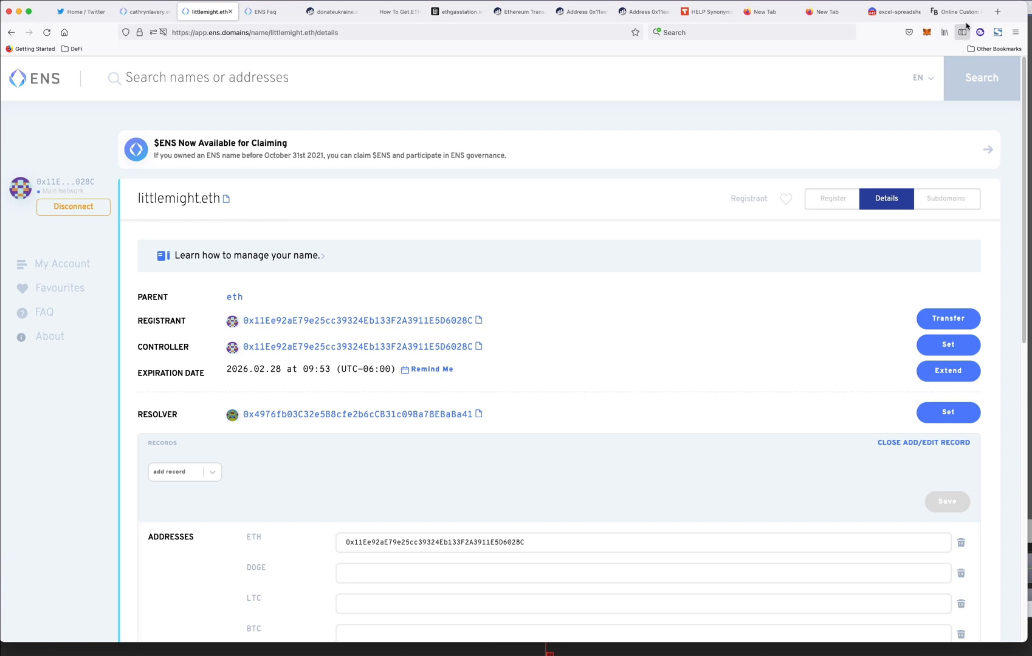
Request a metadata refresh for the new ENS name on OpenSea, still shown as Unknown ENS name
left_click(997, 11)
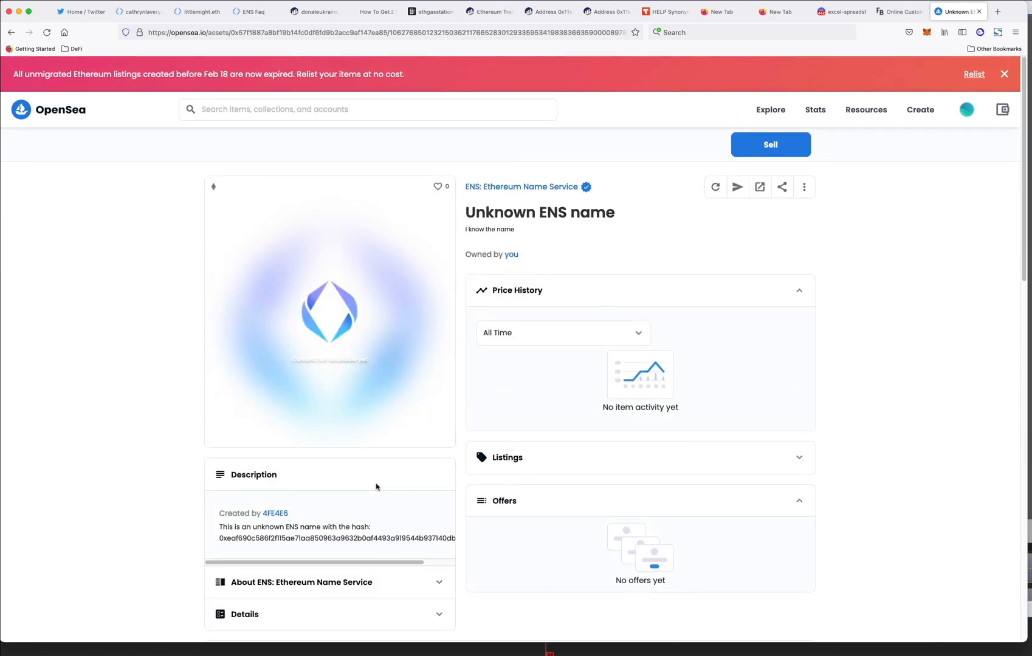
left_click(804, 187)
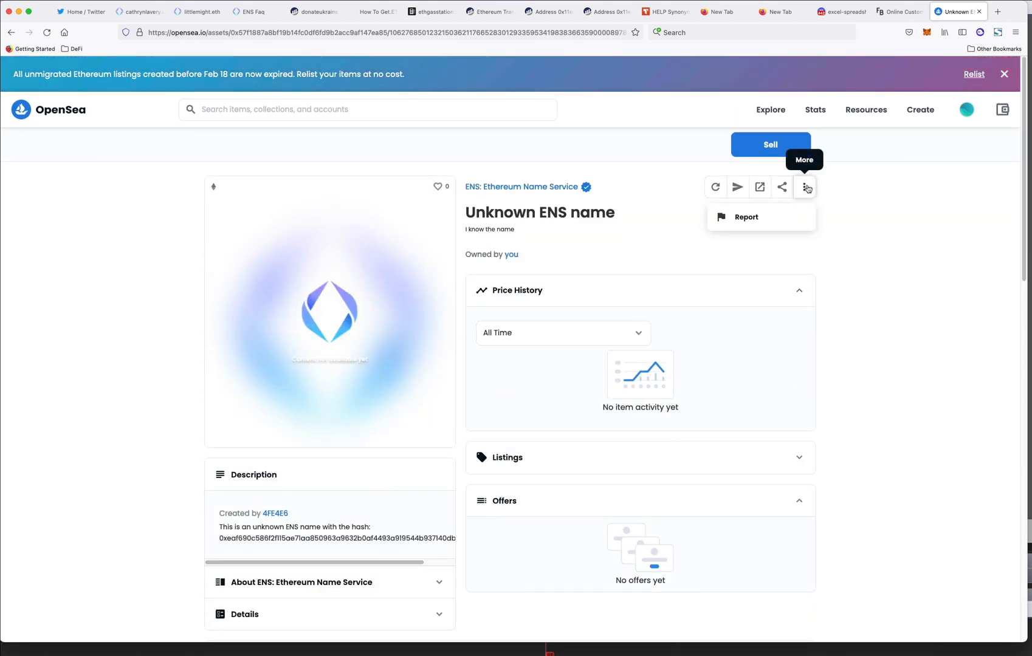
scroll("down", 3)
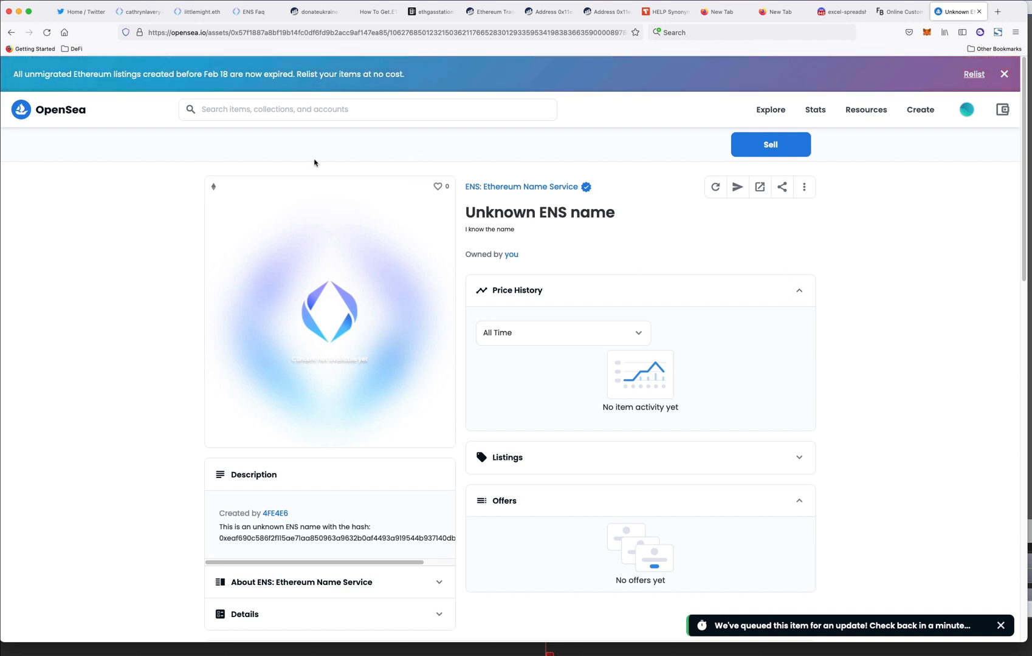
left_click(1003, 74)
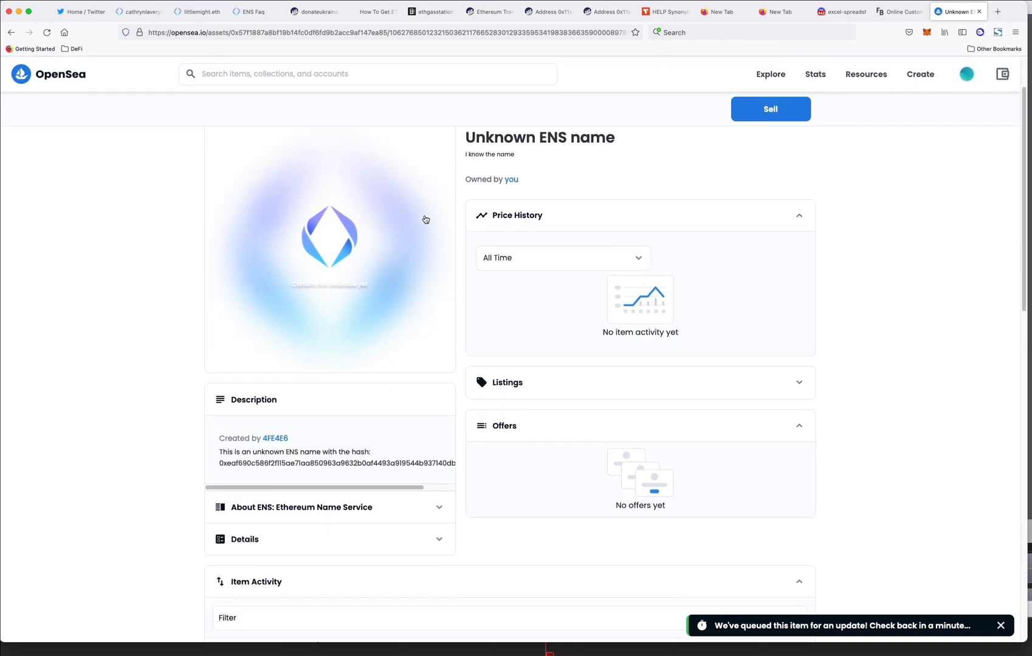
Review the Item Activity listing the name's minting and transfer
scroll("down", 3)
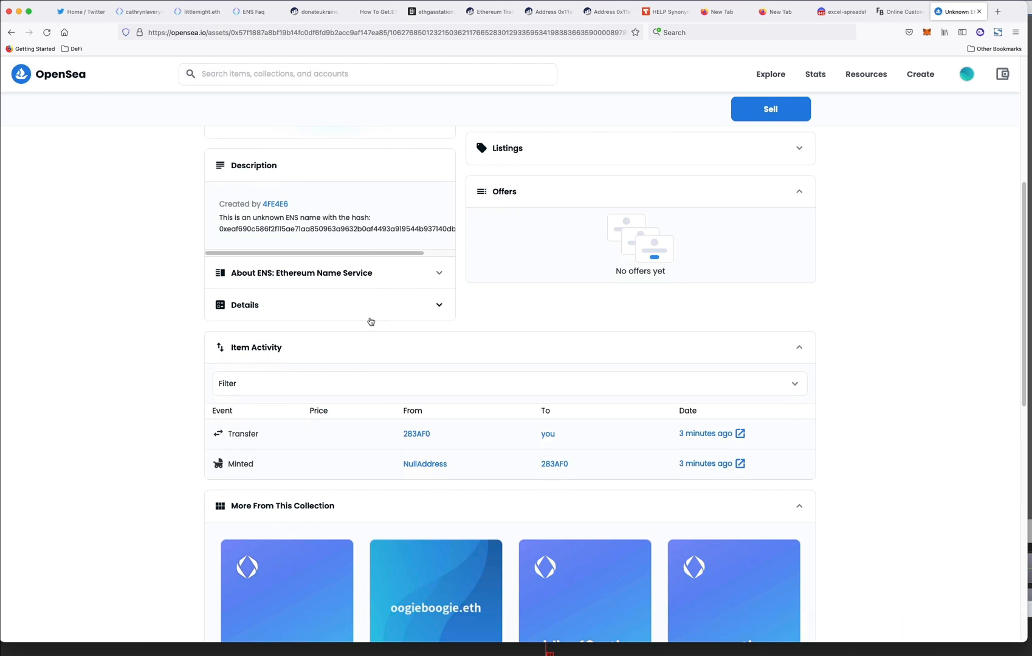
scroll("down", 3)
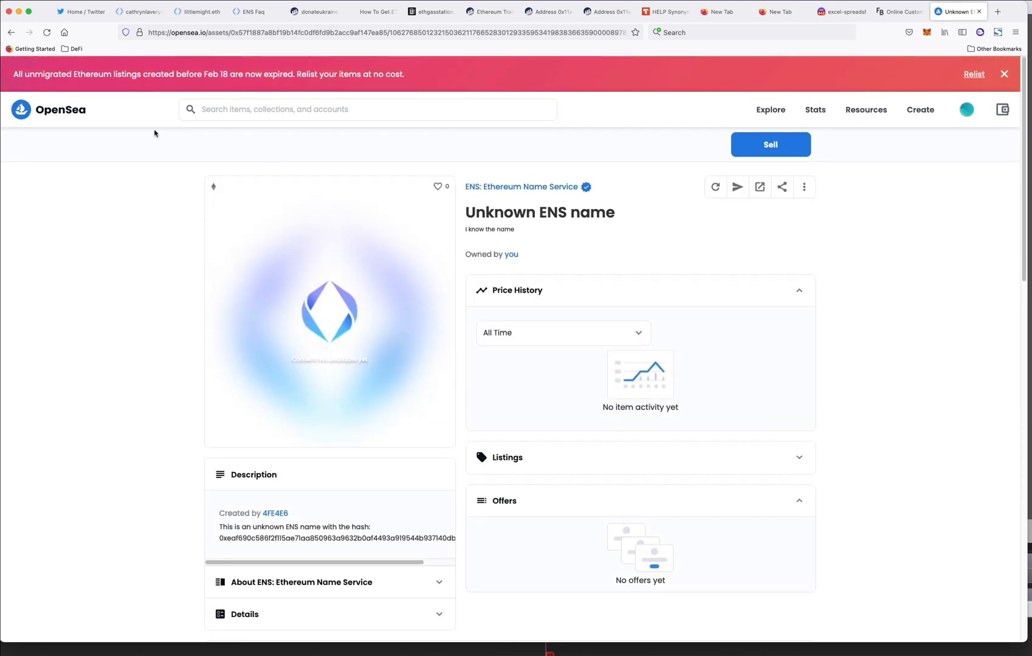
scroll("down", 3)
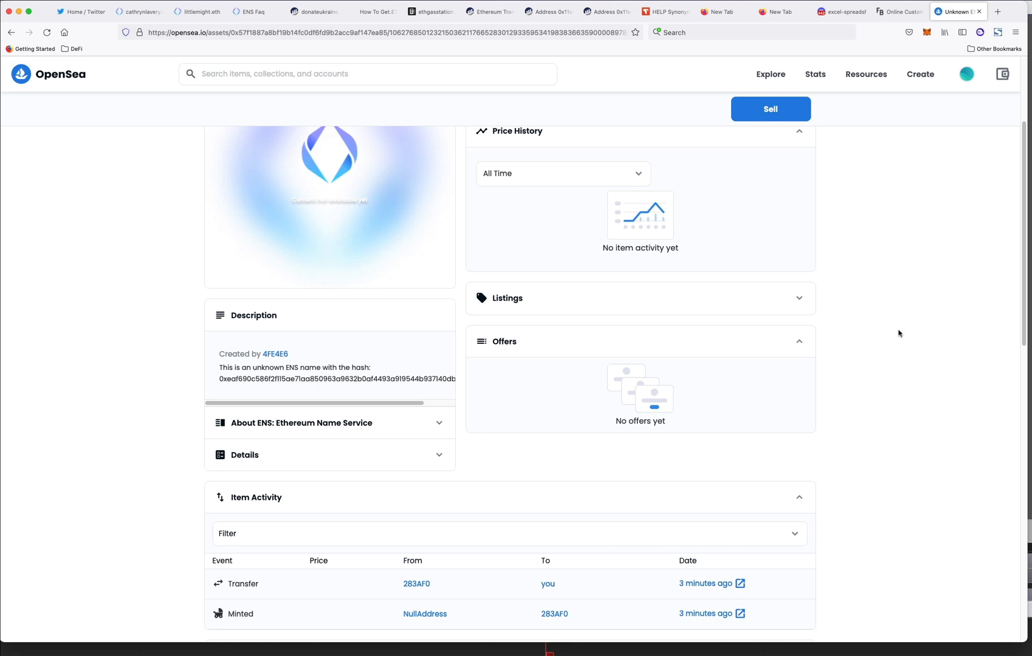